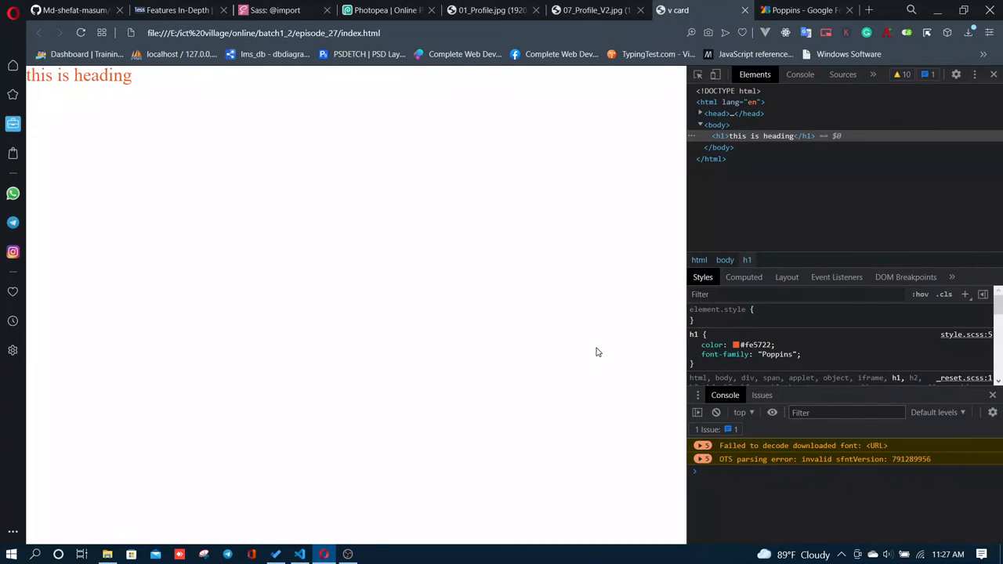
# - Reload the Opera test page to see the Poppins, sans-serif heading, then return to VS Code
pyautogui.click(82, 33)
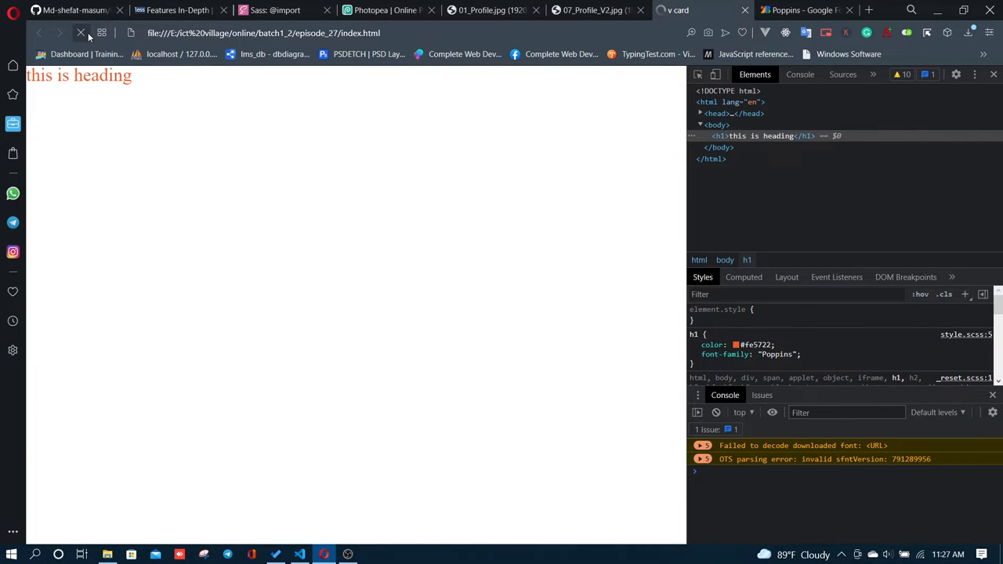
pyautogui.click(82, 32)
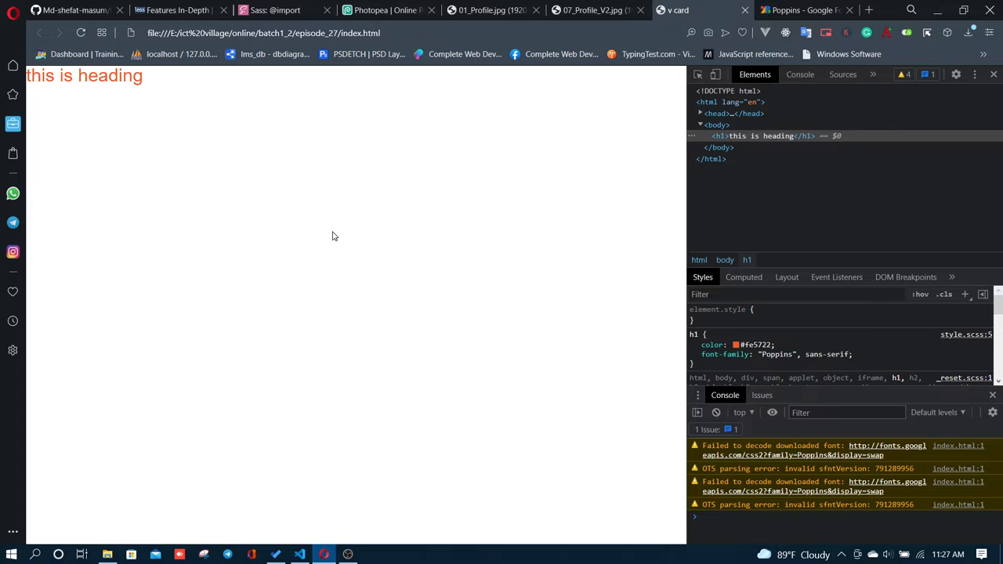
pyautogui.moveTo(202, 169)
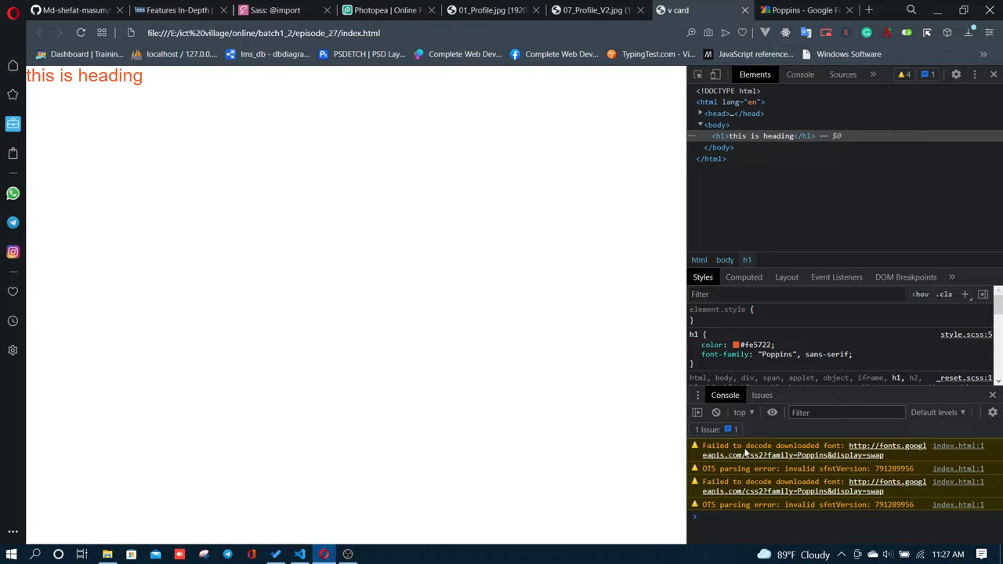
pyautogui.moveTo(854, 467)
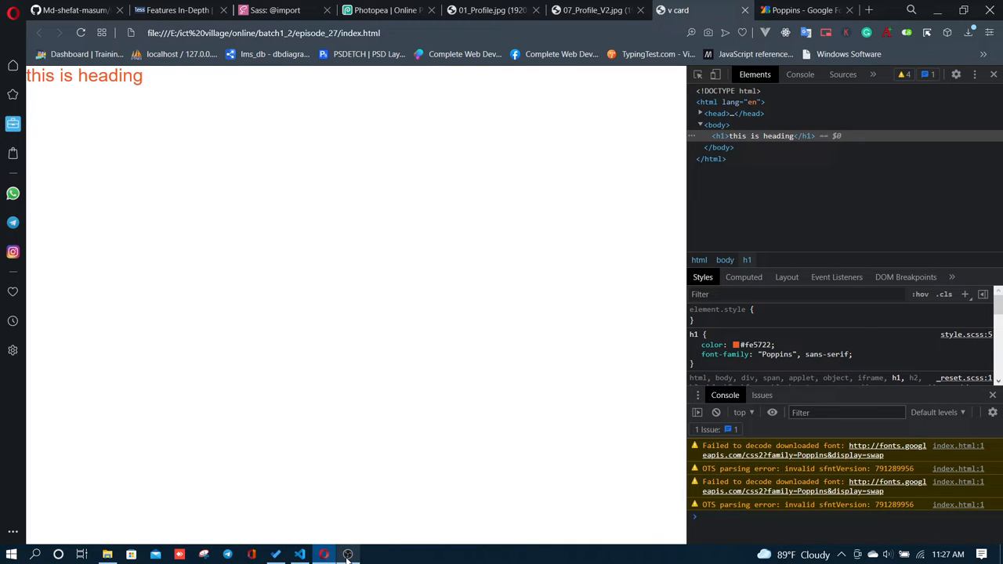
pyautogui.click(323, 555)
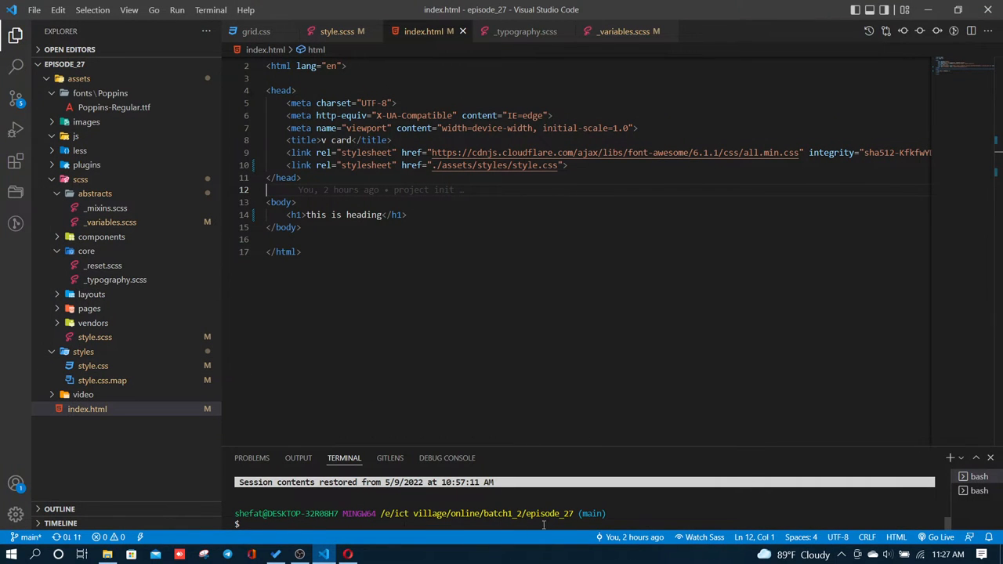
# - Run sass --watch assets/scss/style.scss assets/styles/style.css and view the compiled style.css
pyautogui.write('sass --watch')
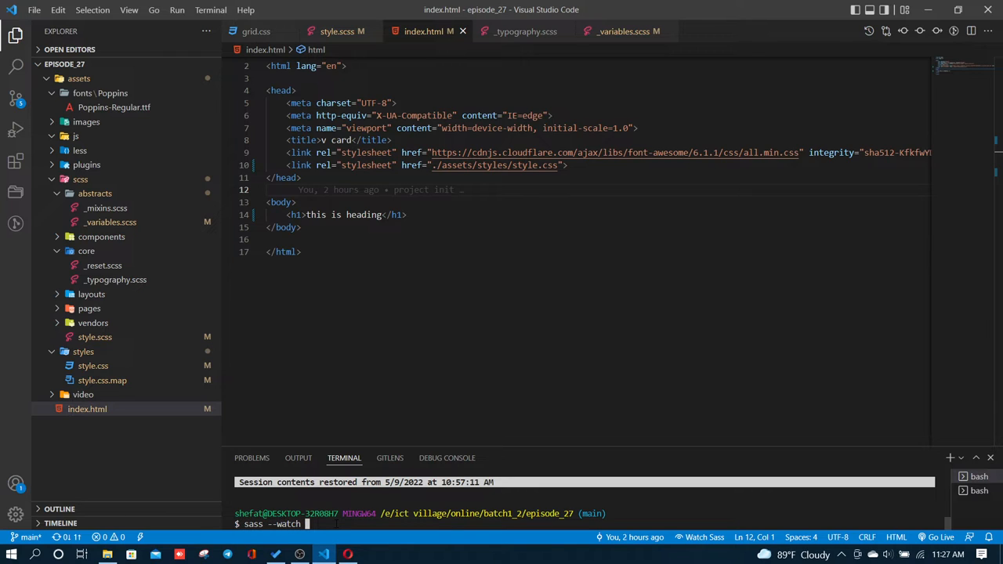
pyautogui.write('assets')
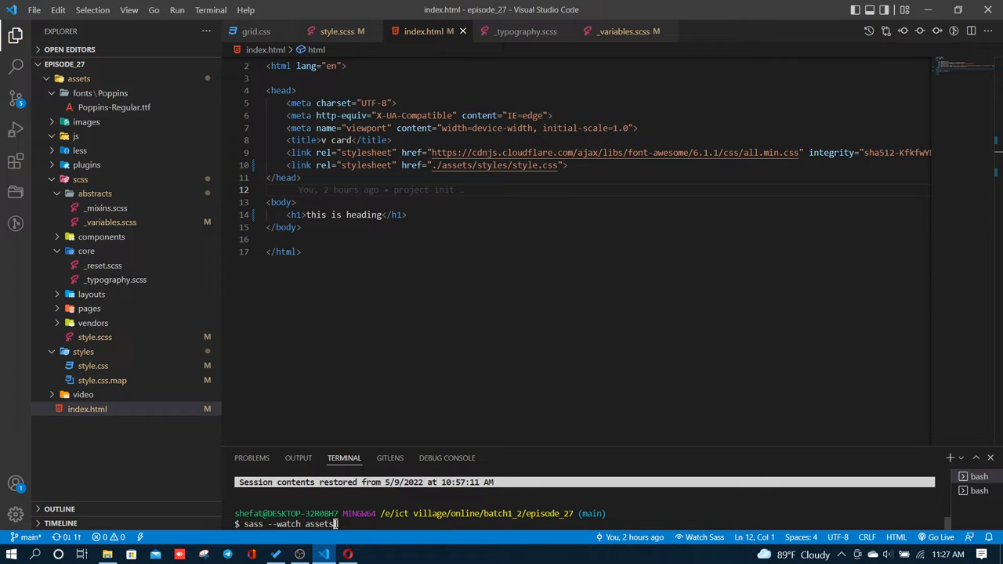
pyautogui.write('/')
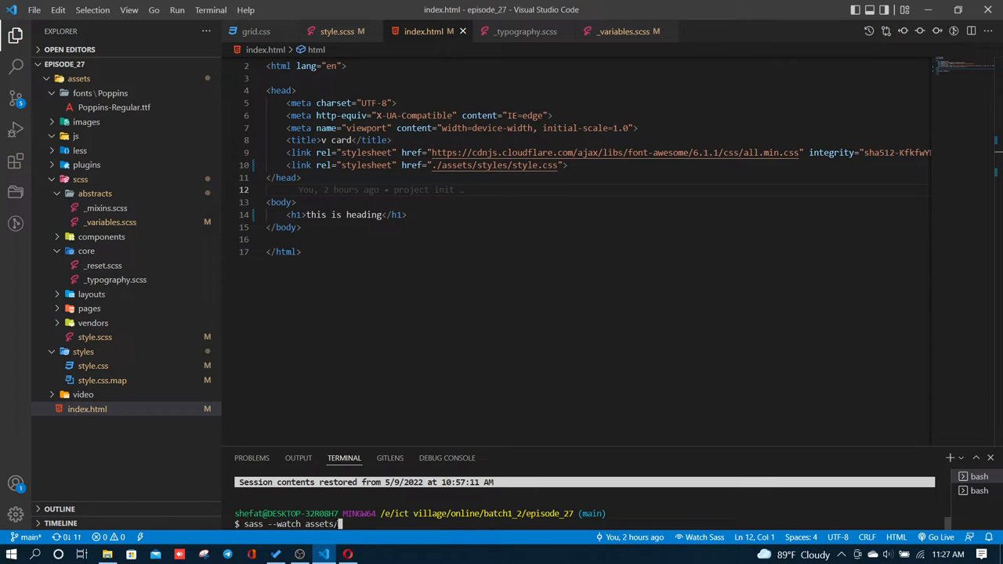
pyautogui.write('scss/')
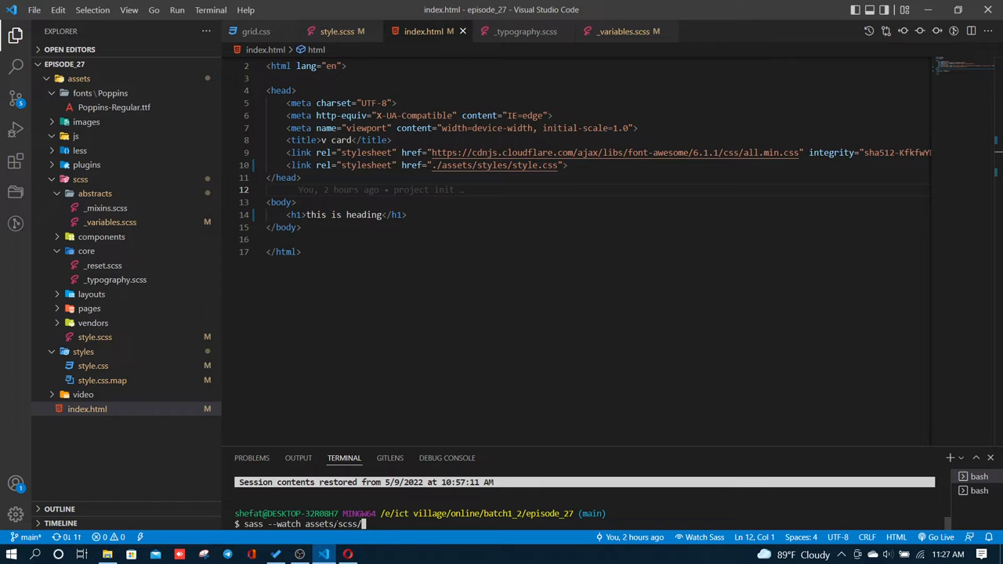
pyautogui.write('style.scss')
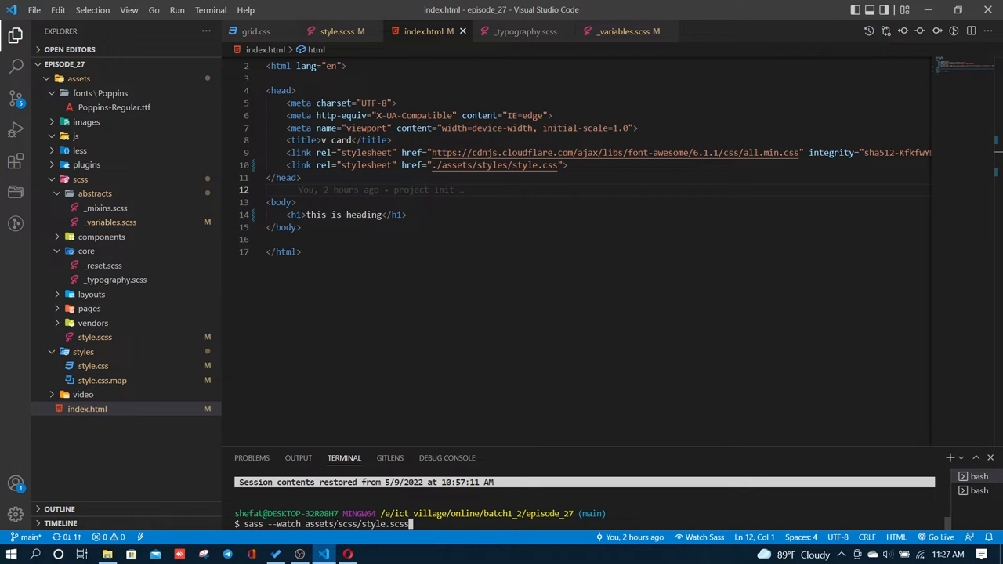
pyautogui.write('assets/styles/')
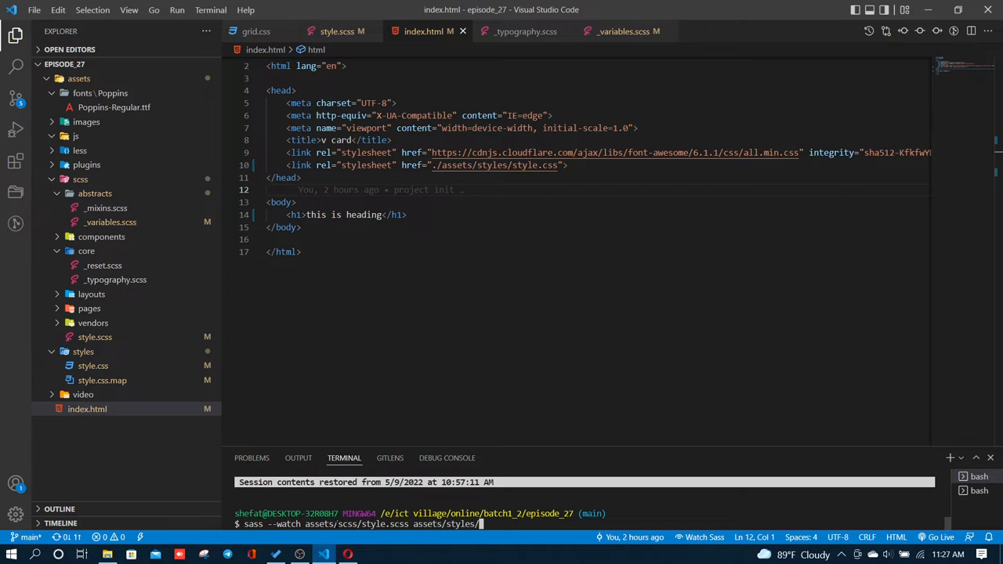
pyautogui.write('style.css')
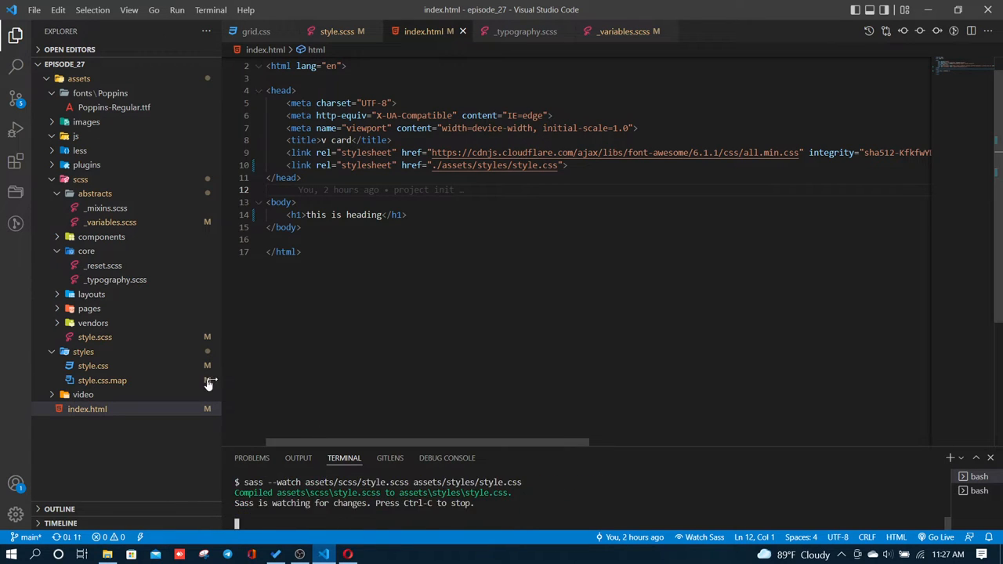
pyautogui.moveTo(94, 367)
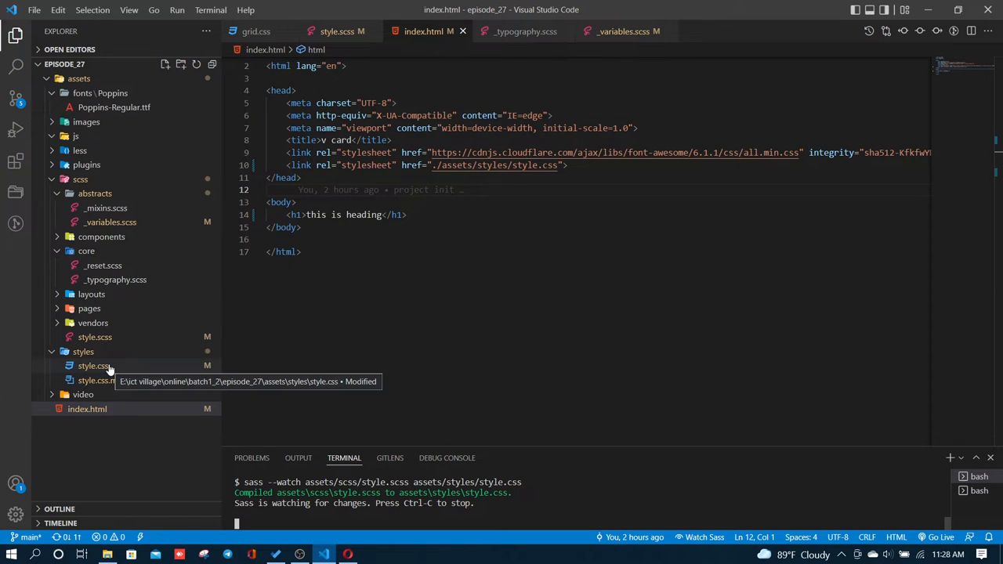
pyautogui.click(94, 365)
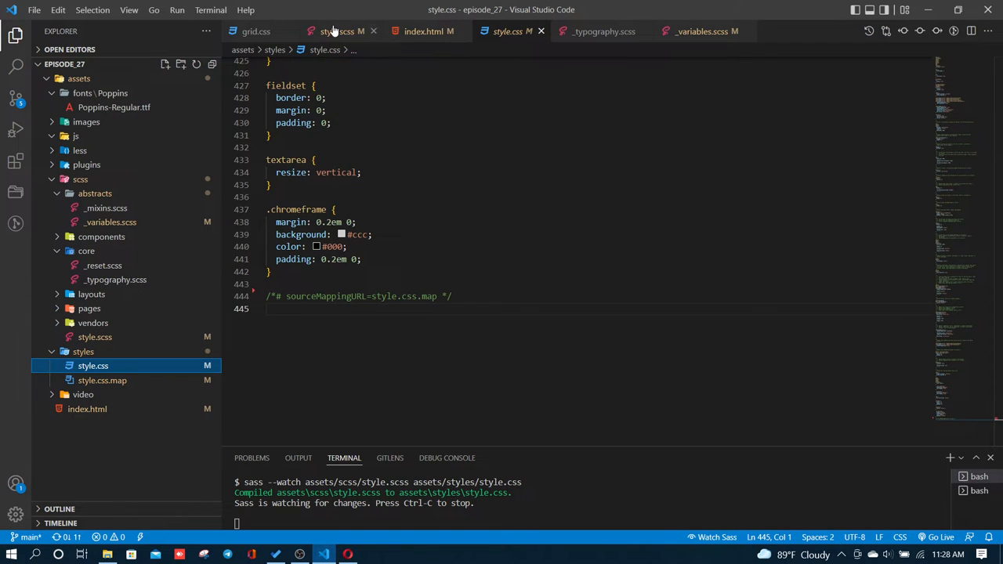
pyautogui.click(337, 31)
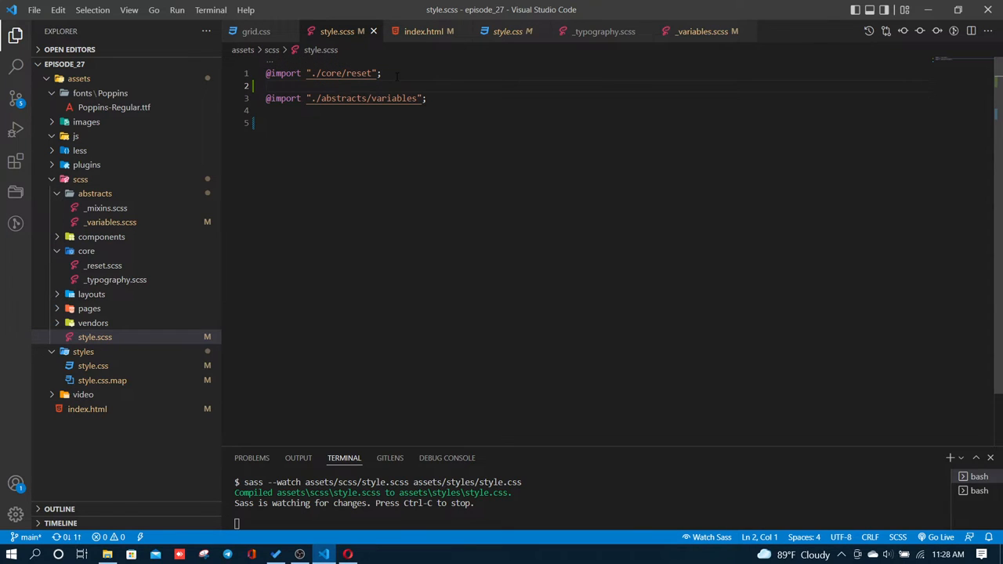
pyautogui.write('@import')
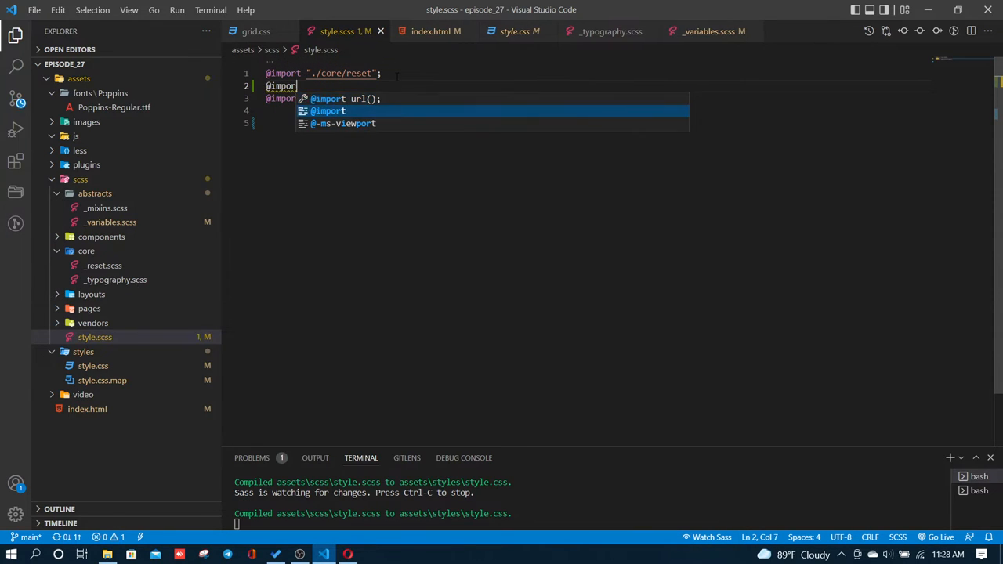
pyautogui.write('"./core/typography";')
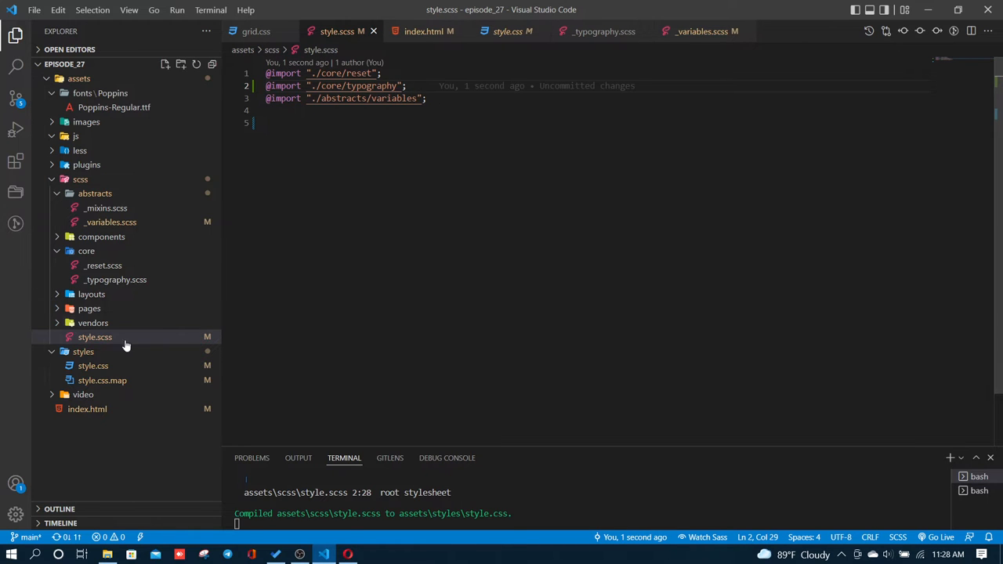
pyautogui.click(94, 365)
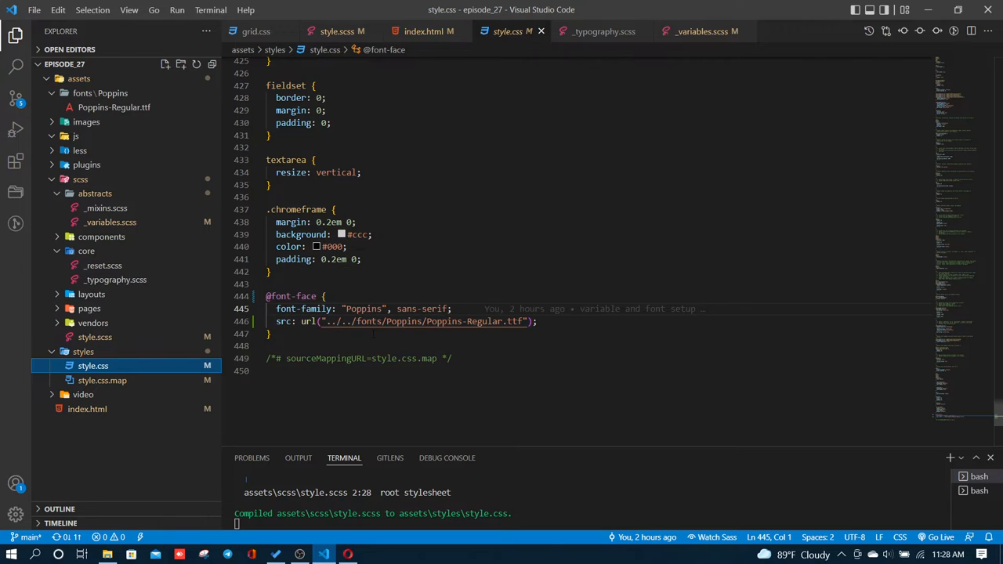
pyautogui.moveTo(176, 329)
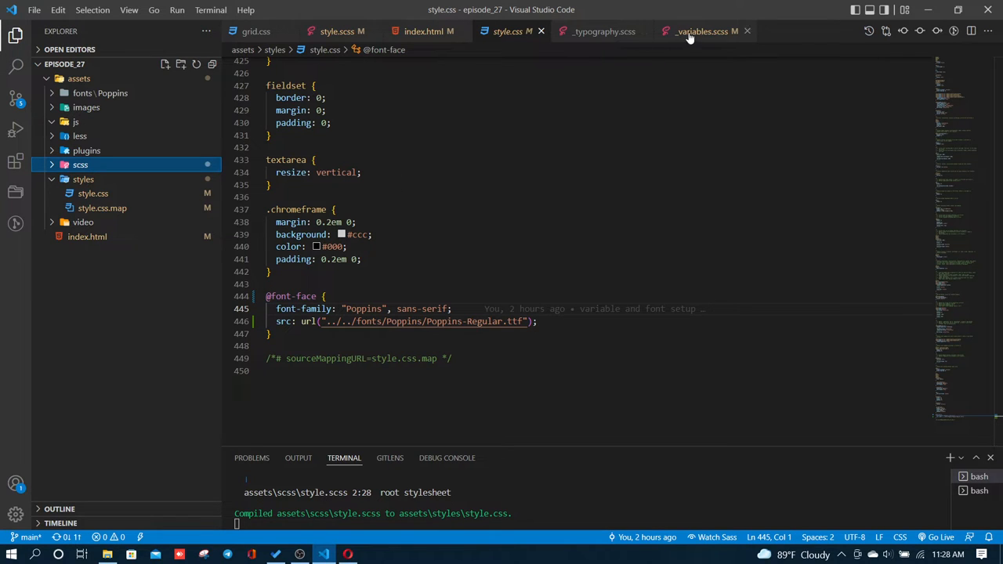
pyautogui.click(702, 32)
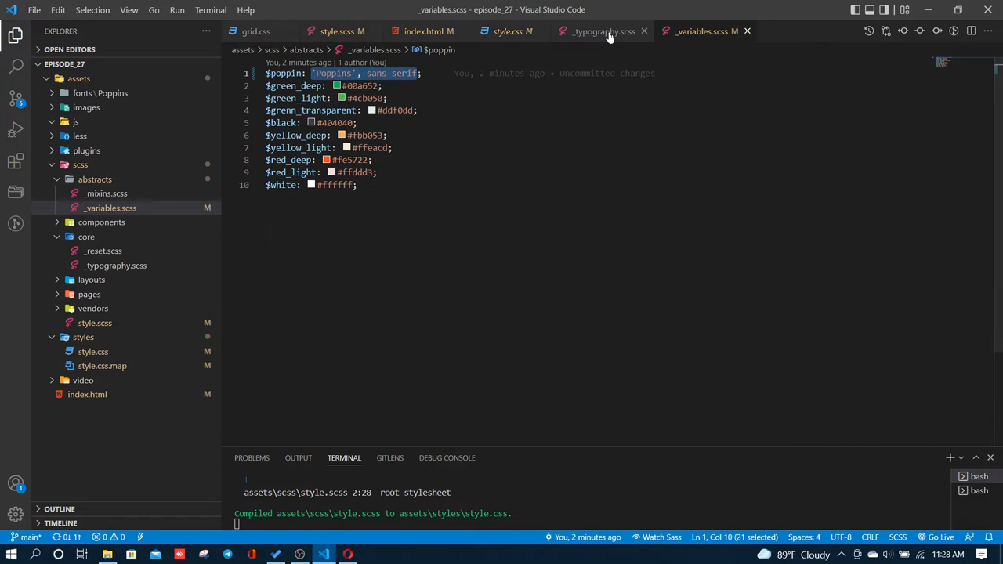
pyautogui.click(603, 31)
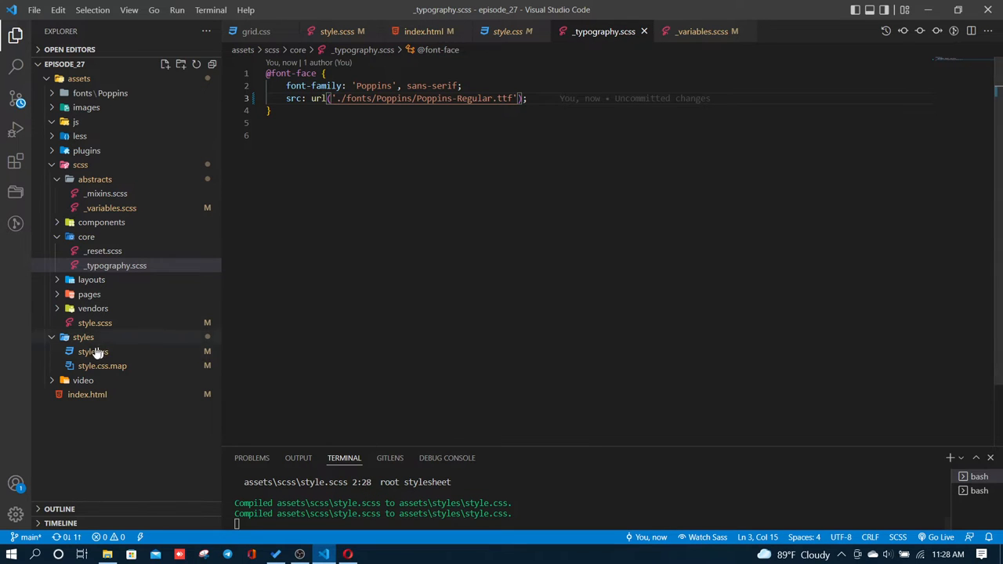
pyautogui.click(94, 351)
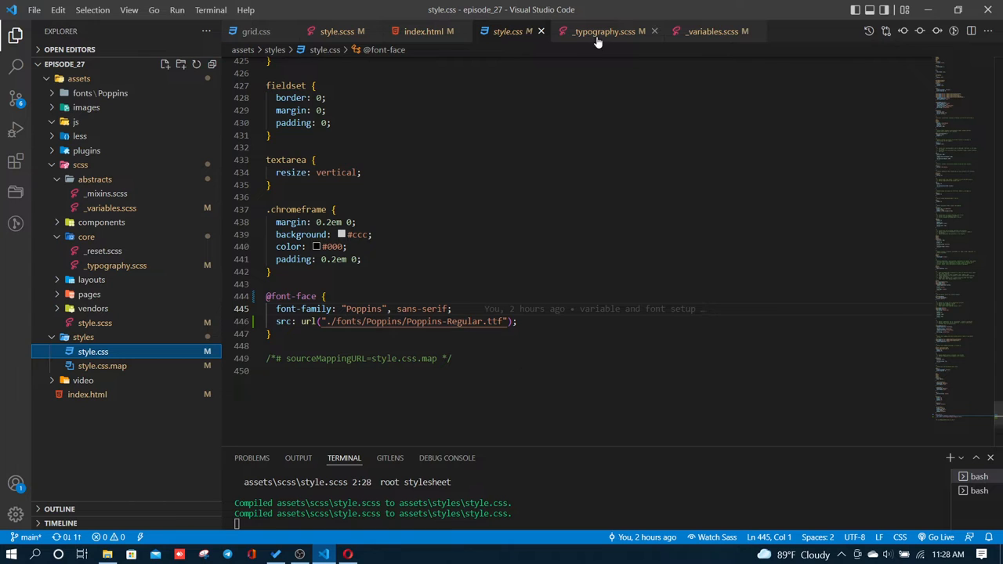
pyautogui.click(608, 31)
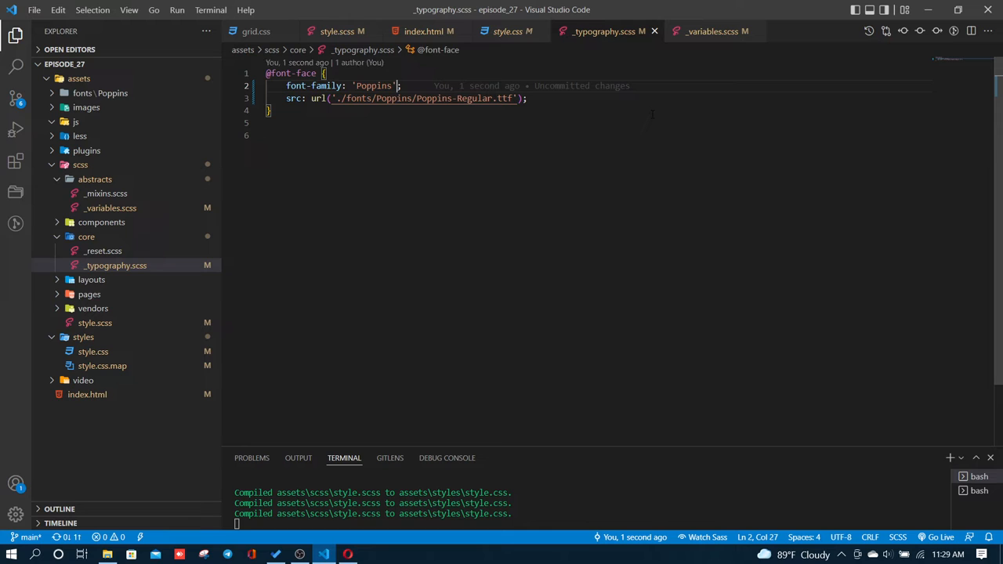
pyautogui.moveTo(313, 84)
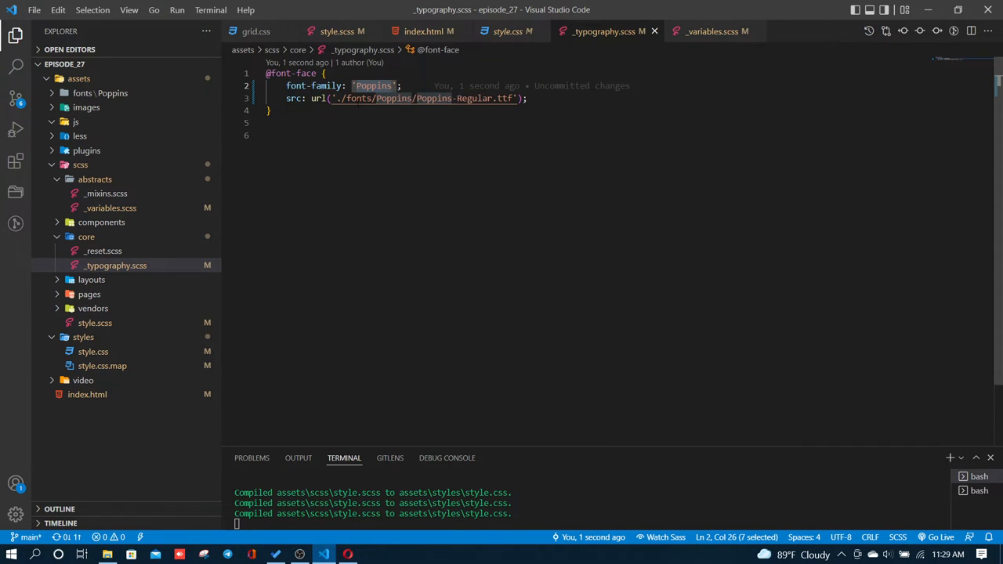
pyautogui.moveTo(364, 123)
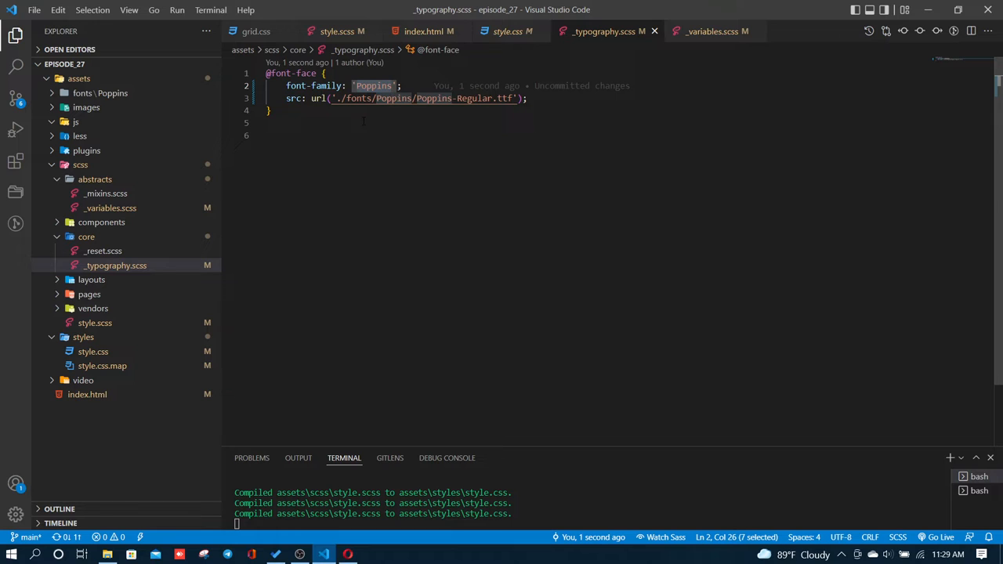
pyautogui.moveTo(713, 32)
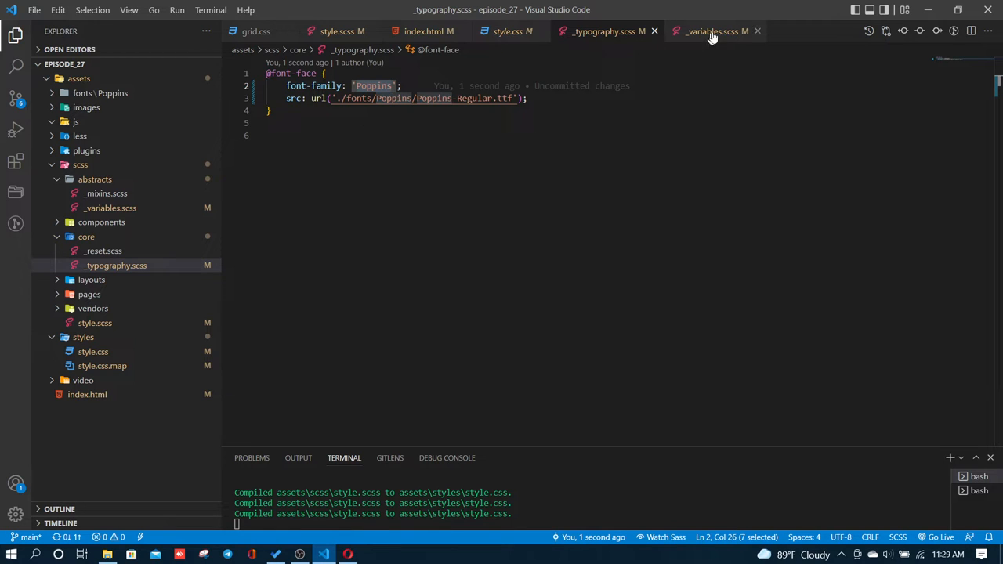
# - Compare the Poppins family name in the font-face rule with $poppins in _variables.scss
pyautogui.click(713, 32)
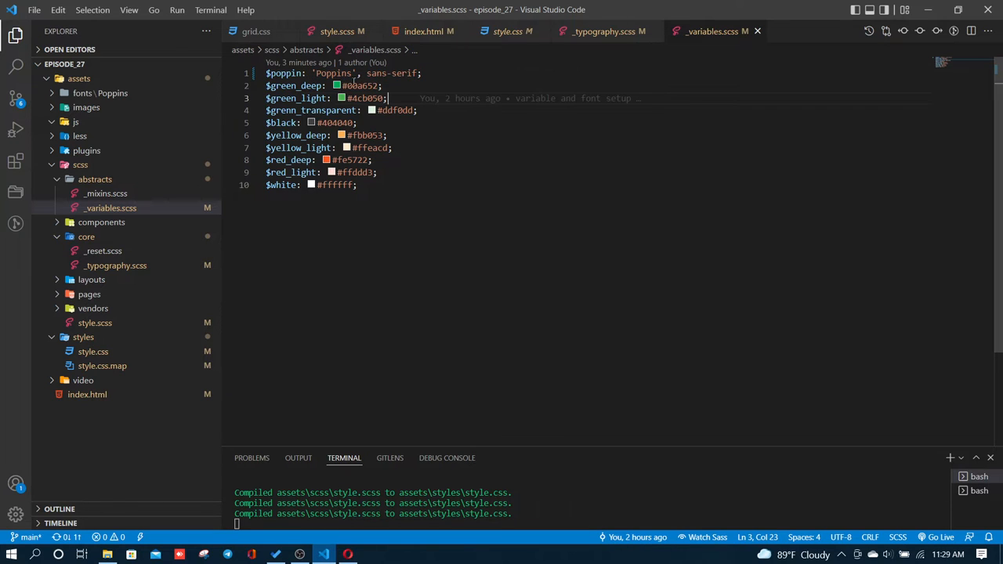
pyautogui.moveTo(339, 89)
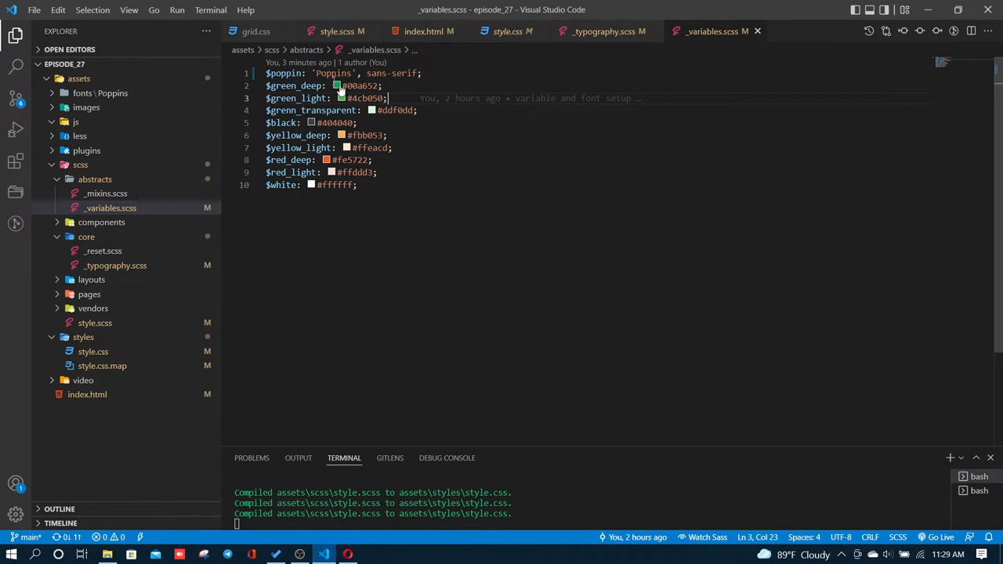
pyautogui.moveTo(609, 32)
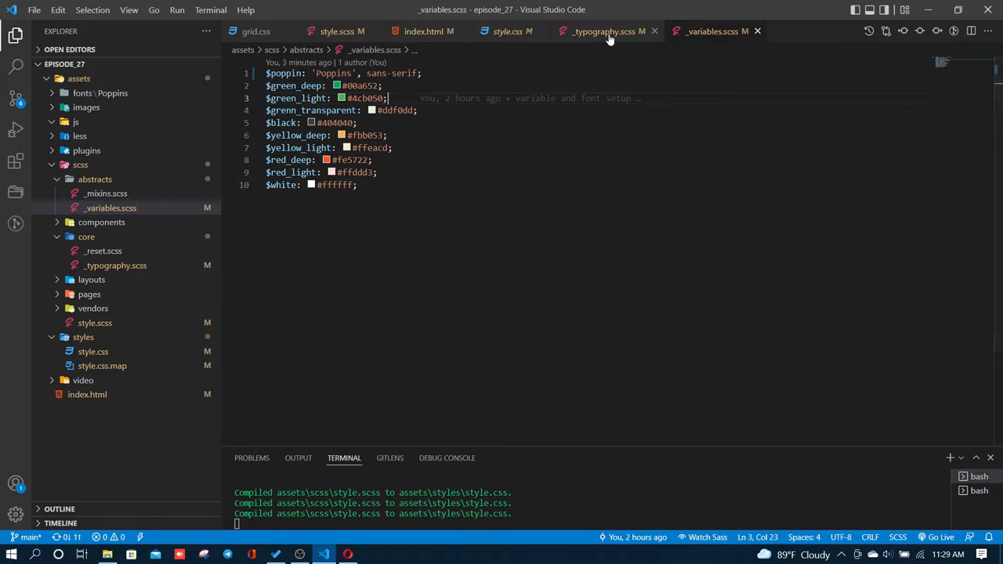
pyautogui.click(608, 31)
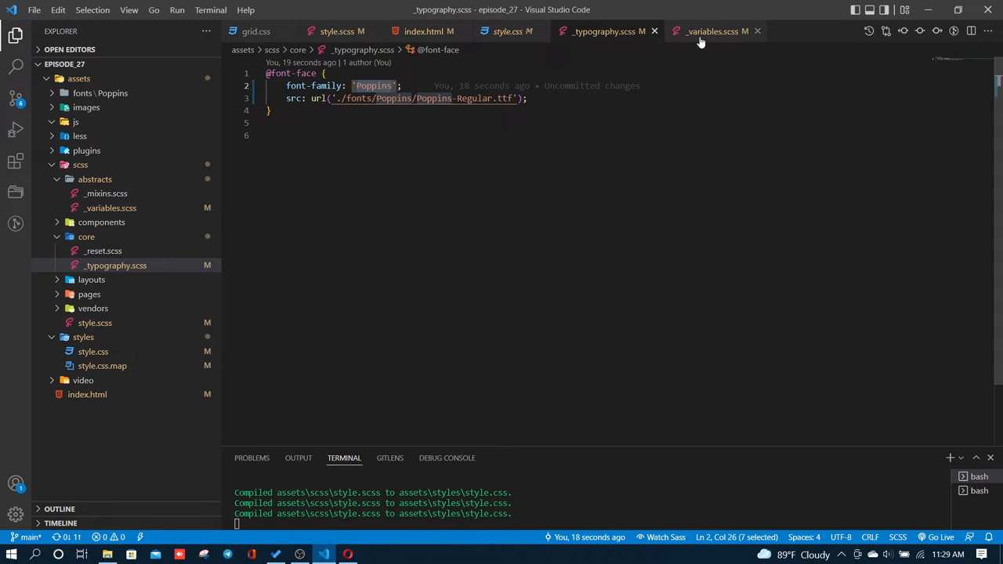
pyautogui.click(713, 31)
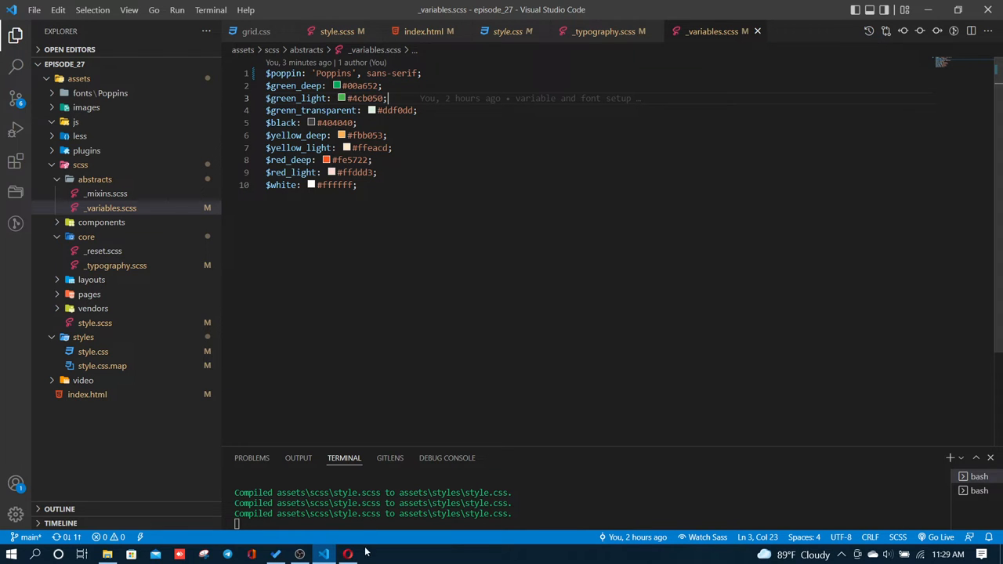
# - Copy the Poppins stylesheet URL from the Google Fonts embed code in Opera
pyautogui.click(348, 555)
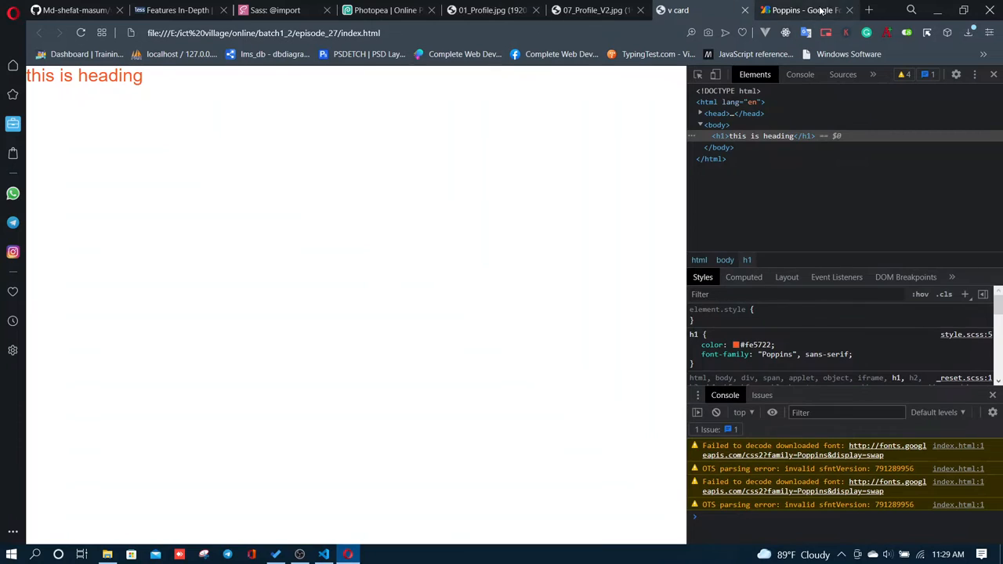
pyautogui.click(799, 9)
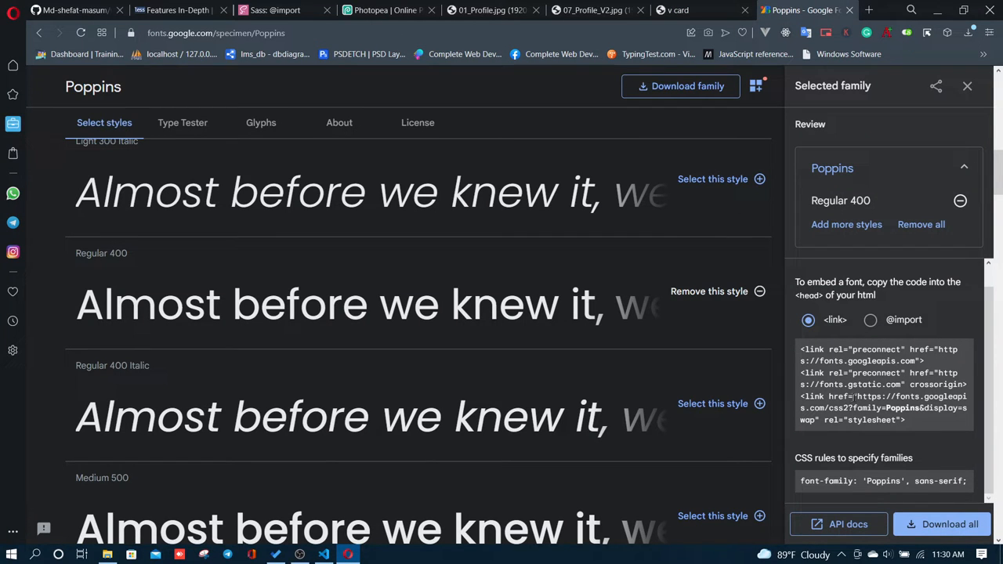
pyautogui.moveTo(856, 395); pyautogui.dragTo(922, 407)
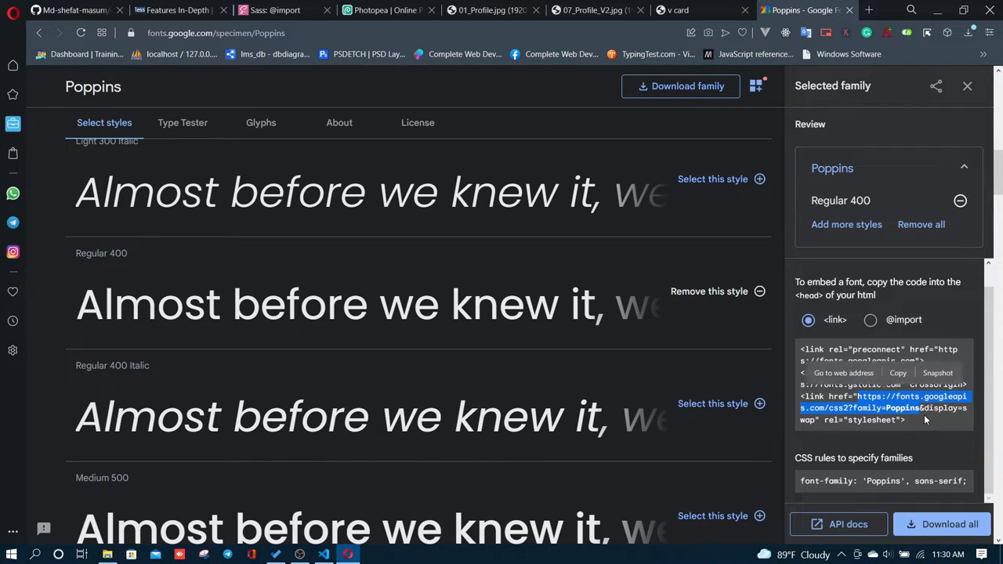
pyautogui.click(348, 555)
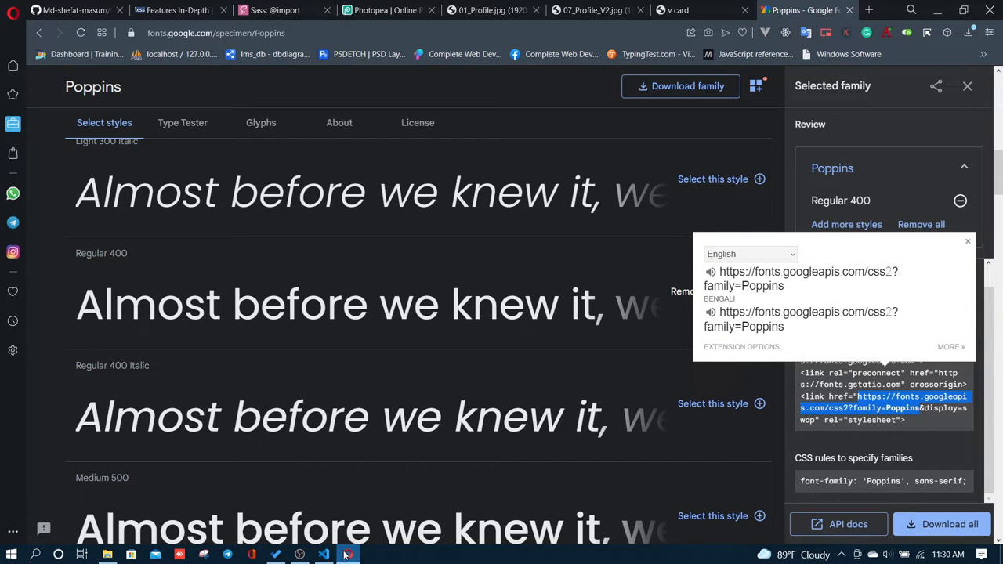
pyautogui.click(323, 554)
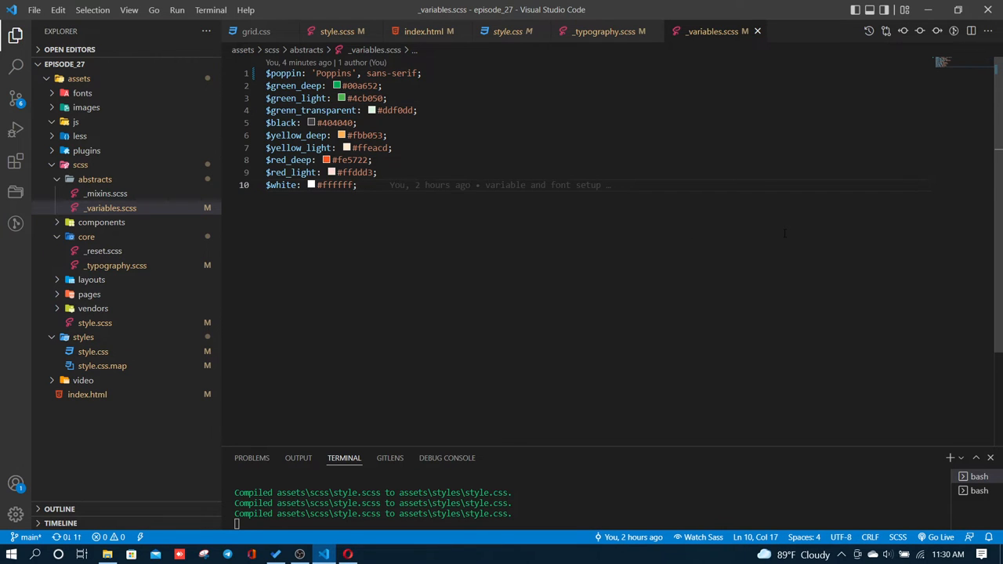
pyautogui.moveTo(492, 57)
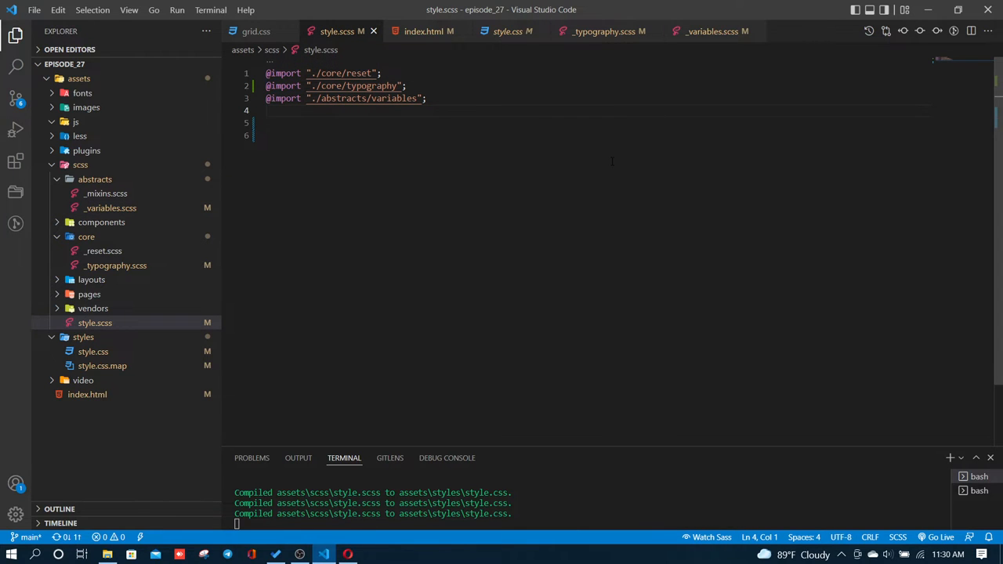
pyautogui.write('@import "')
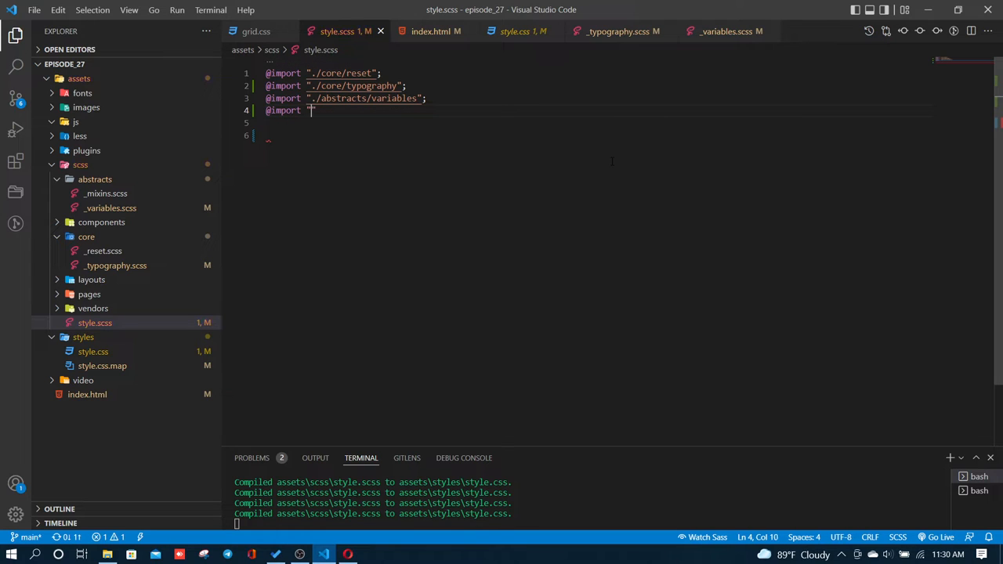
pyautogui.write('"https://fonts.googleapis.com/css2?family=Poppins"')
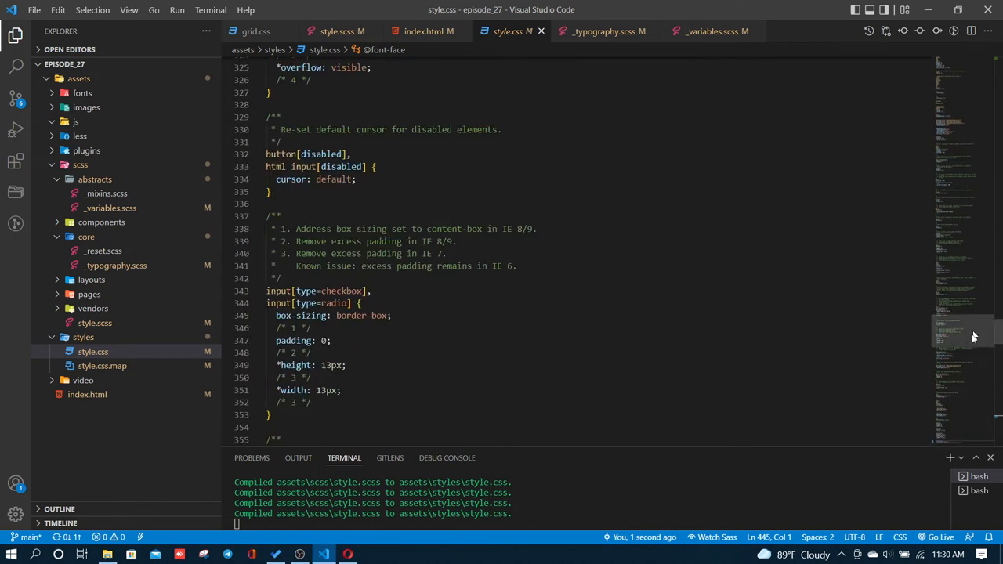
pyautogui.click(341, 32)
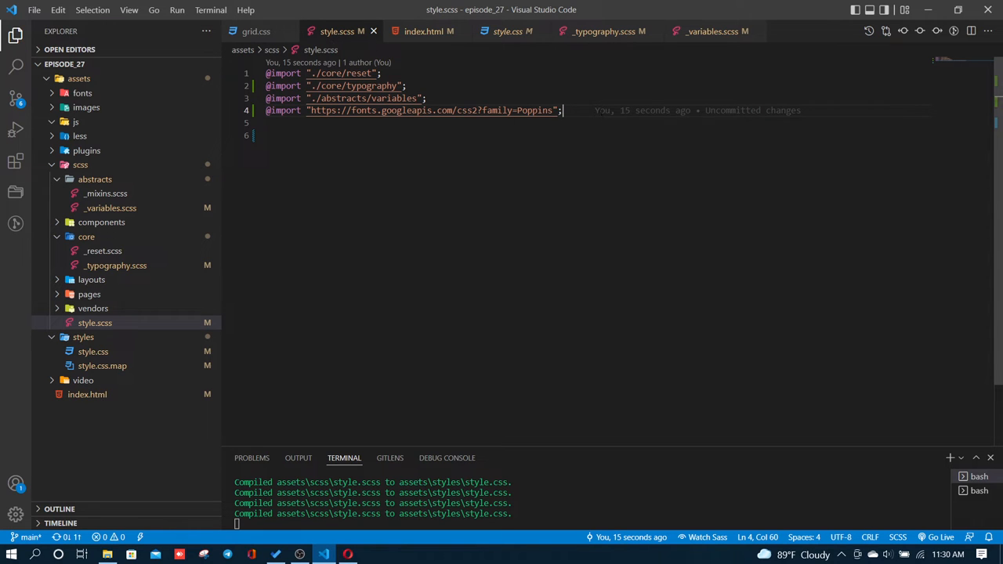
pyautogui.click(429, 32)
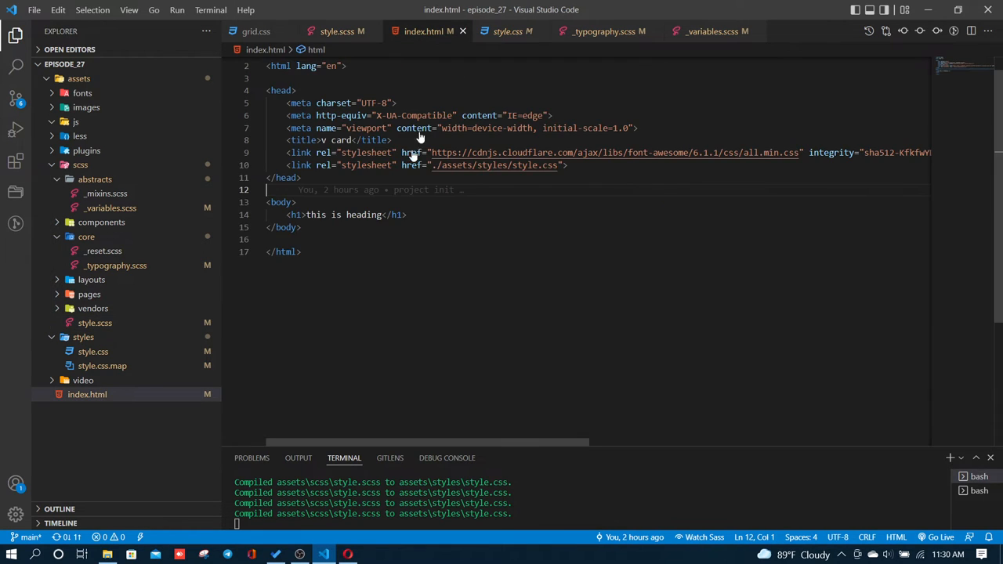
pyautogui.click(335, 31)
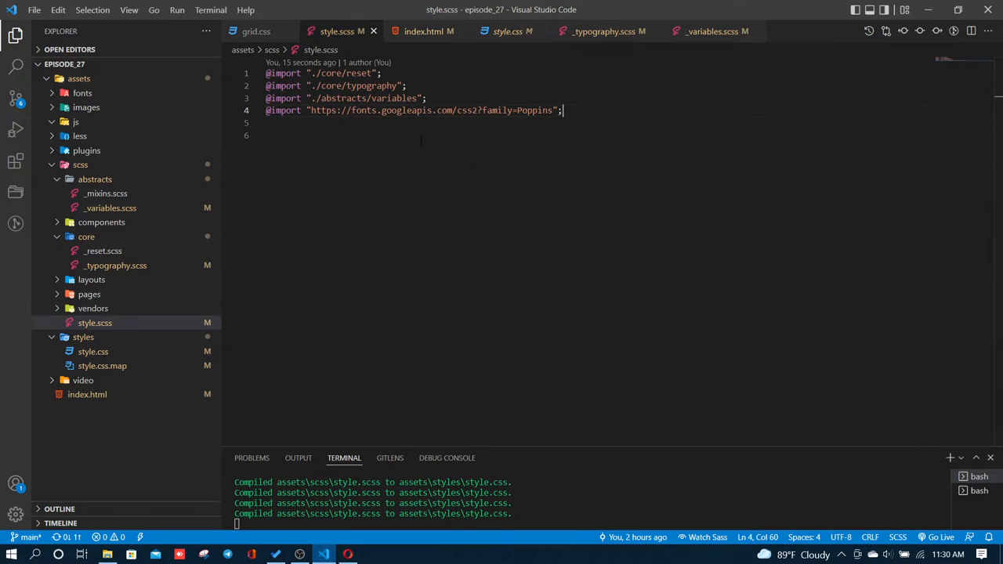
# - Begin an h1{ rule in style.scss and return to the editor after reloading the browser
pyautogui.write('h')
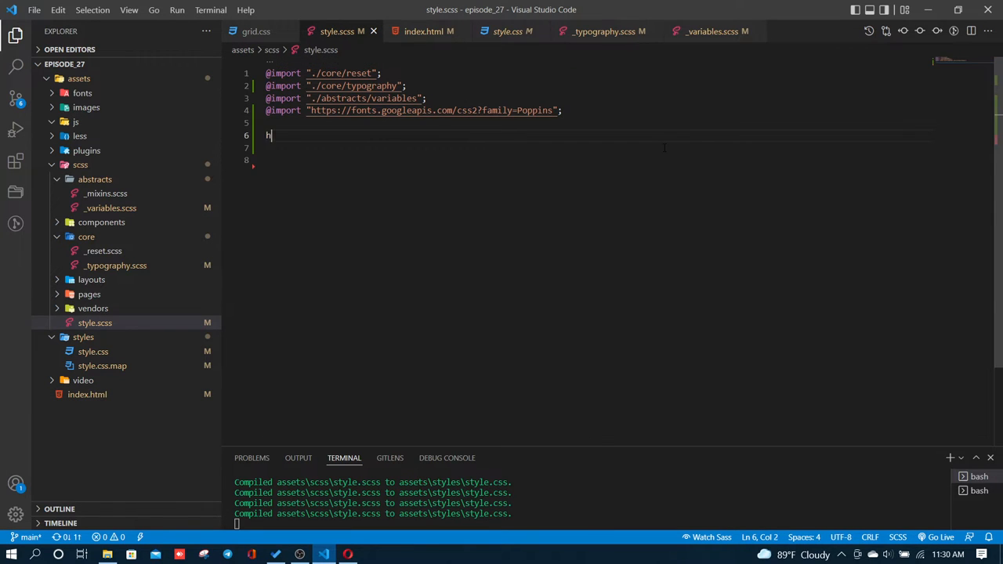
pyautogui.write('1{')
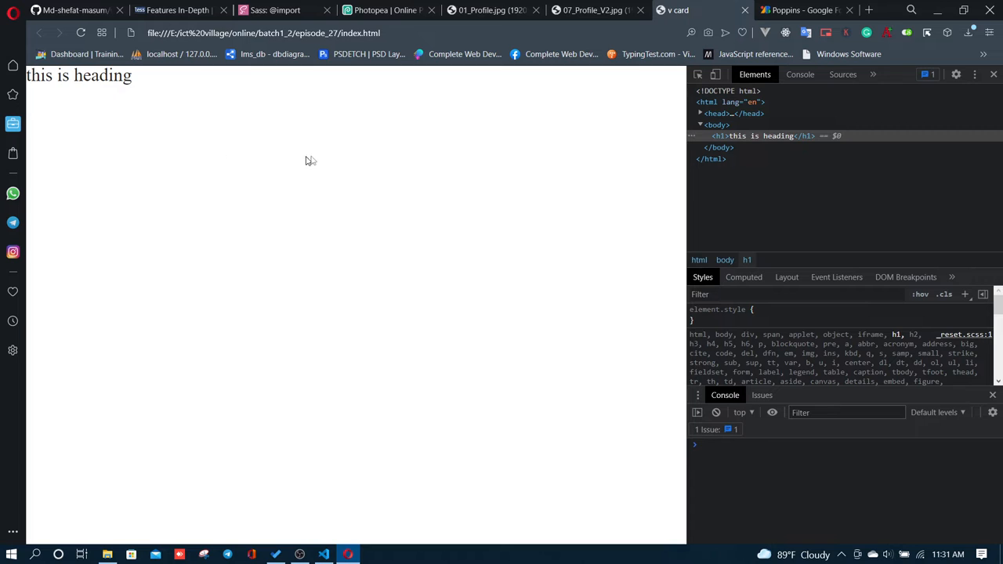
pyautogui.click(323, 555)
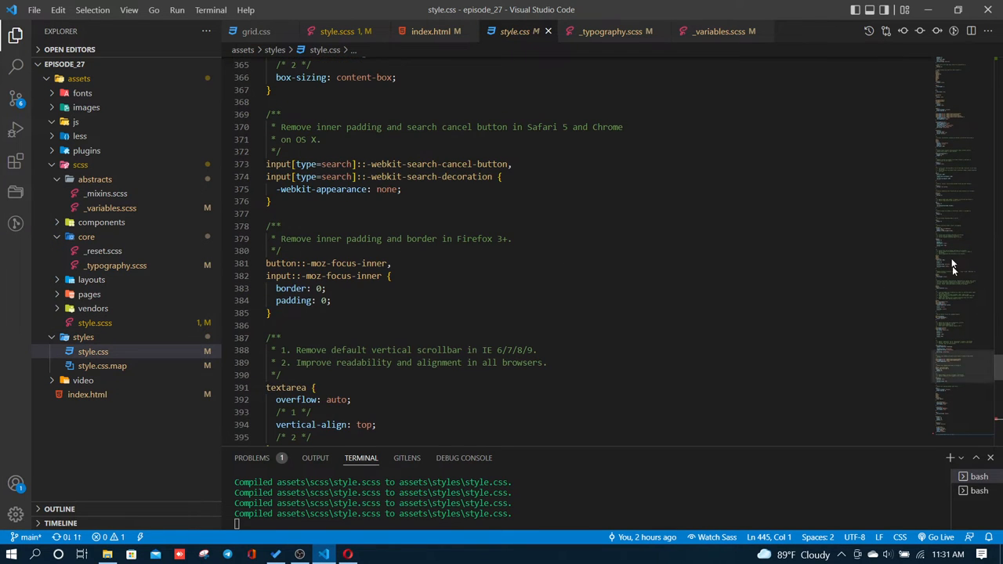
# - Give h1 font-family: 'Poppins'; in style.scss, with the Google Fonts import commented out
pyautogui.scroll(-3)
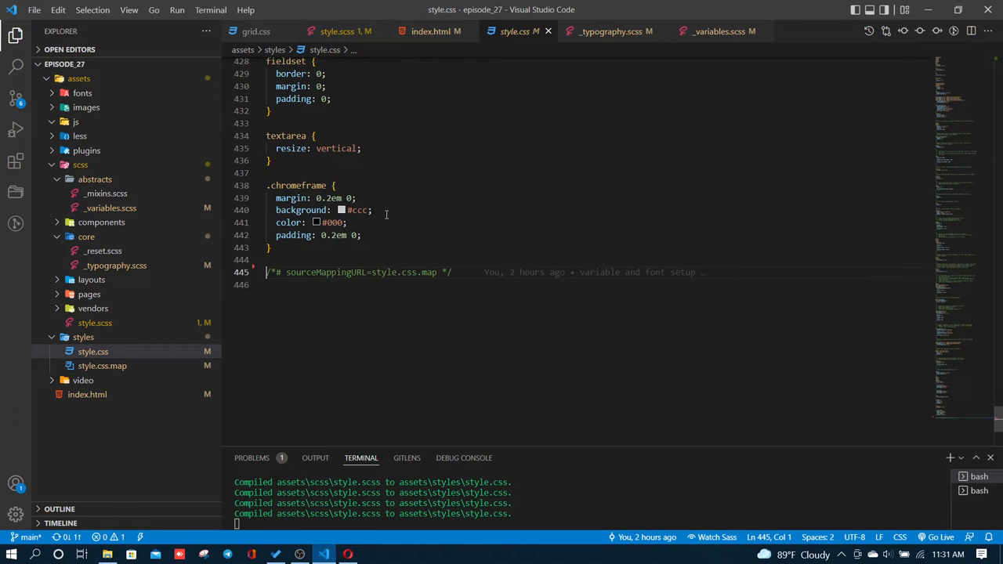
pyautogui.click(336, 31)
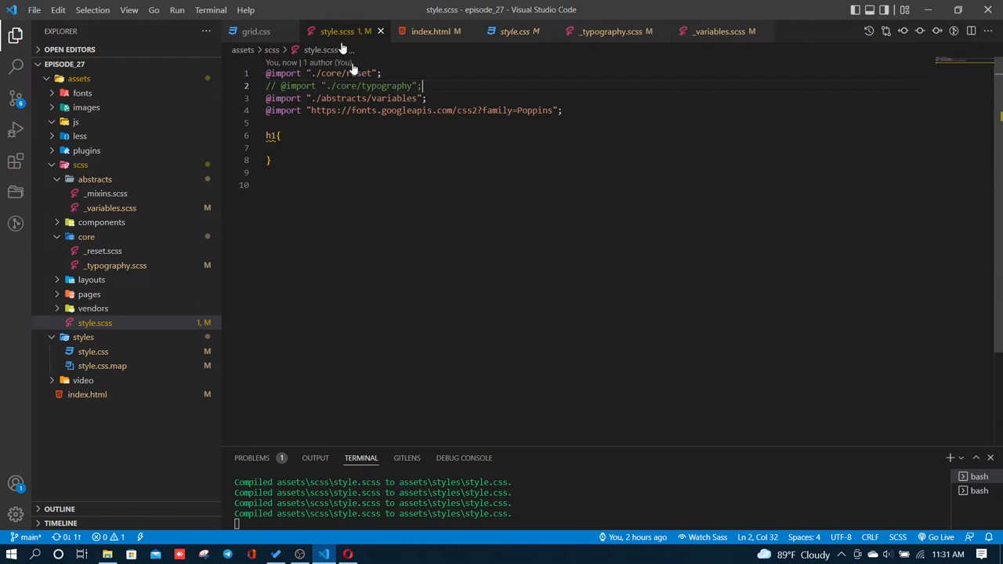
pyautogui.write('fof')
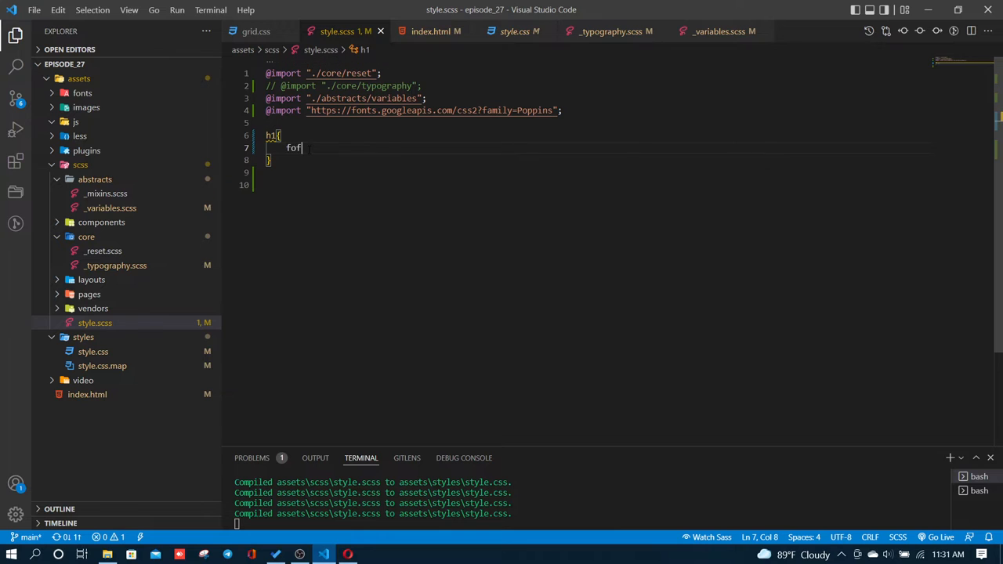
pyautogui.write("font-family: '';")
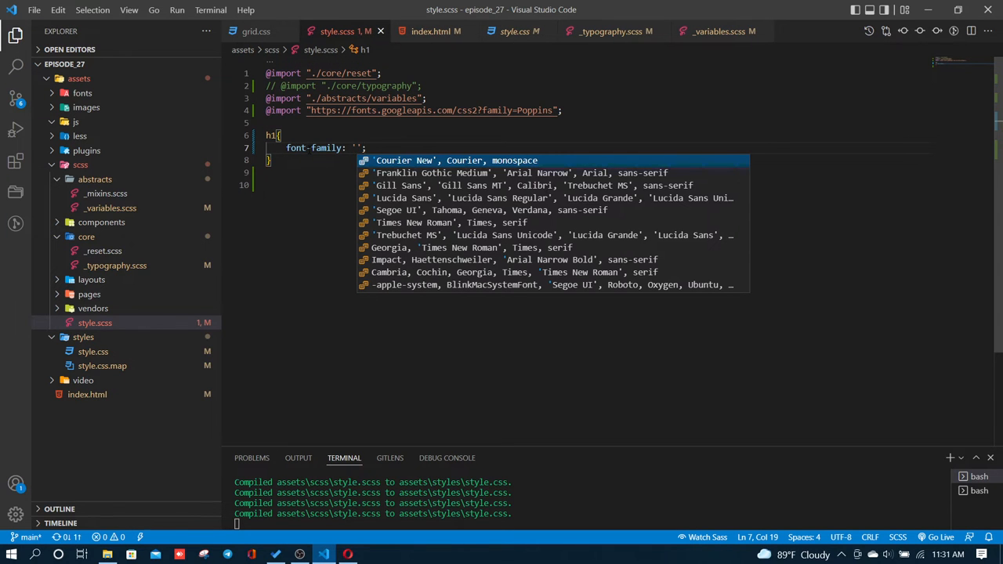
pyautogui.write('Pp')
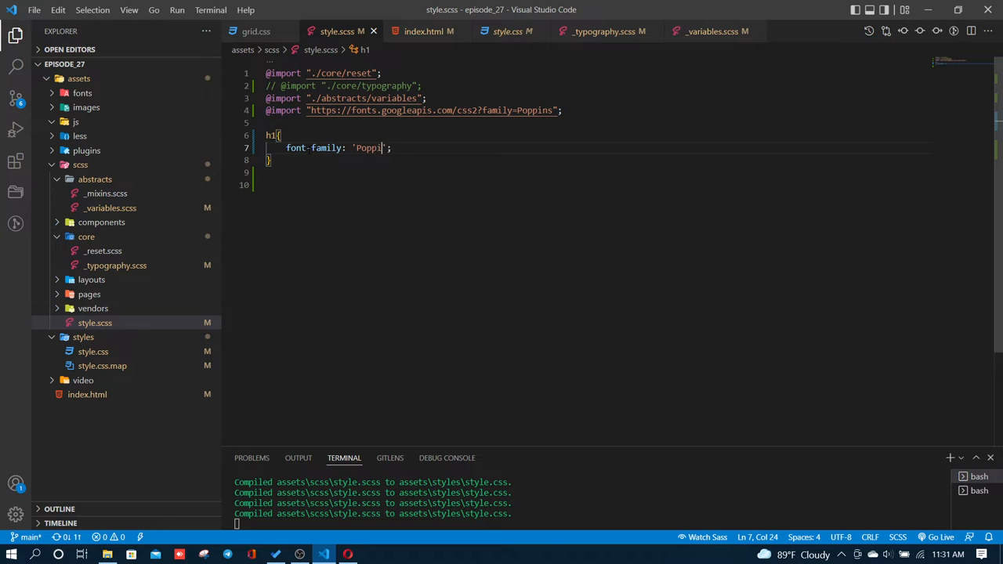
pyautogui.write('ns')
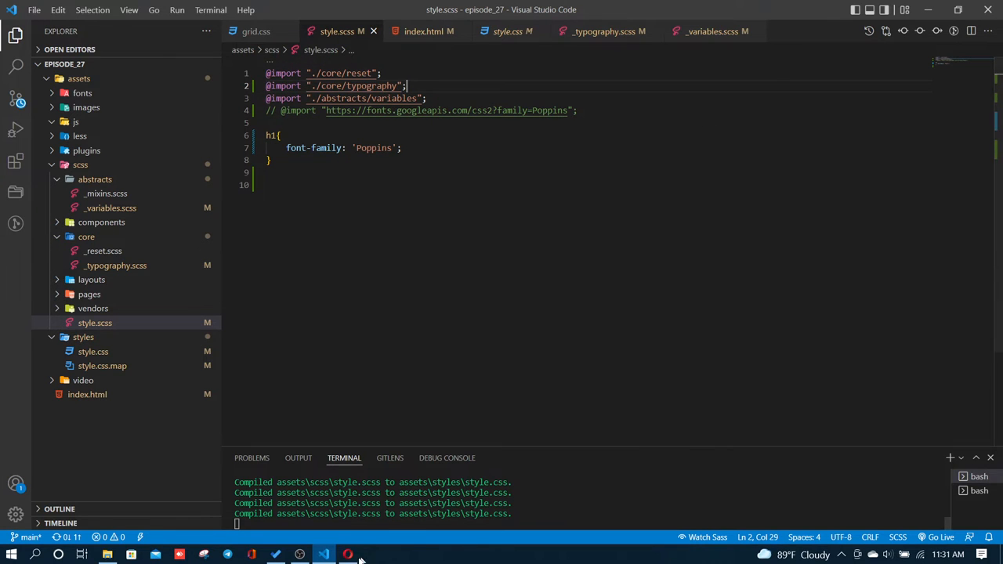
# - After the ERR_FILE_NOT_FOUND error, change the Poppins src to '../fonts/Poppins/Poppins-Regular.ttf' and reload
pyautogui.click(348, 554)
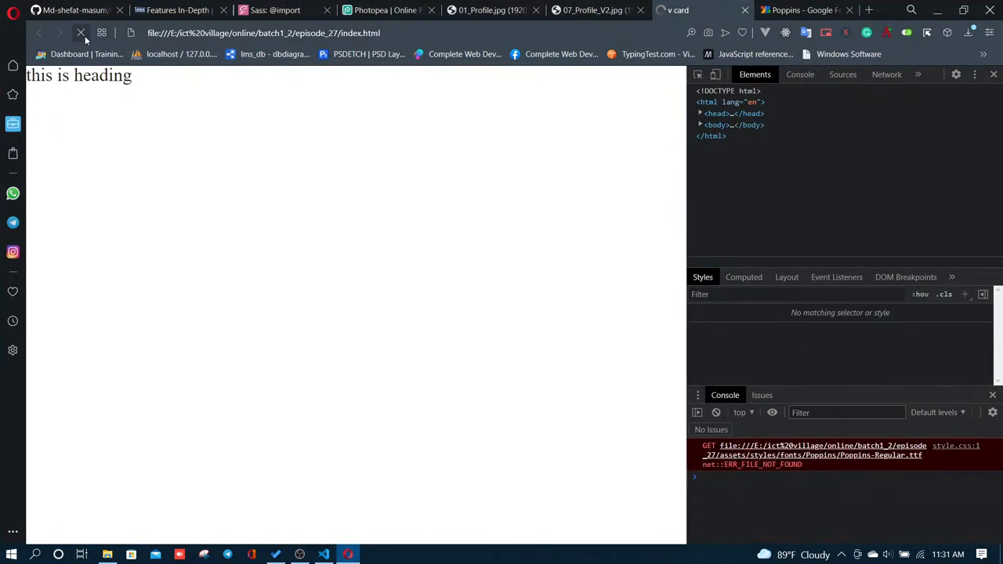
pyautogui.click(81, 33)
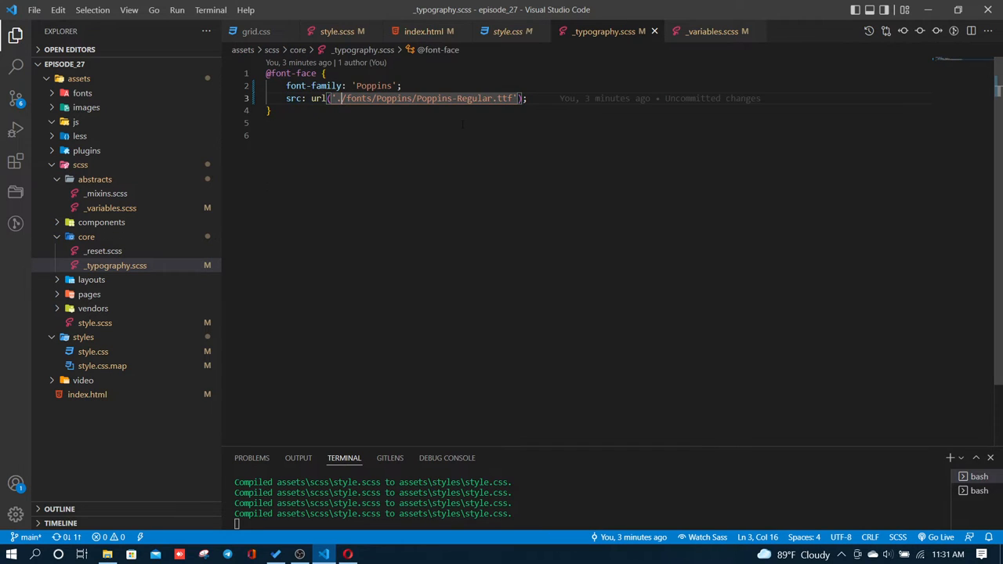
pyautogui.write('.')
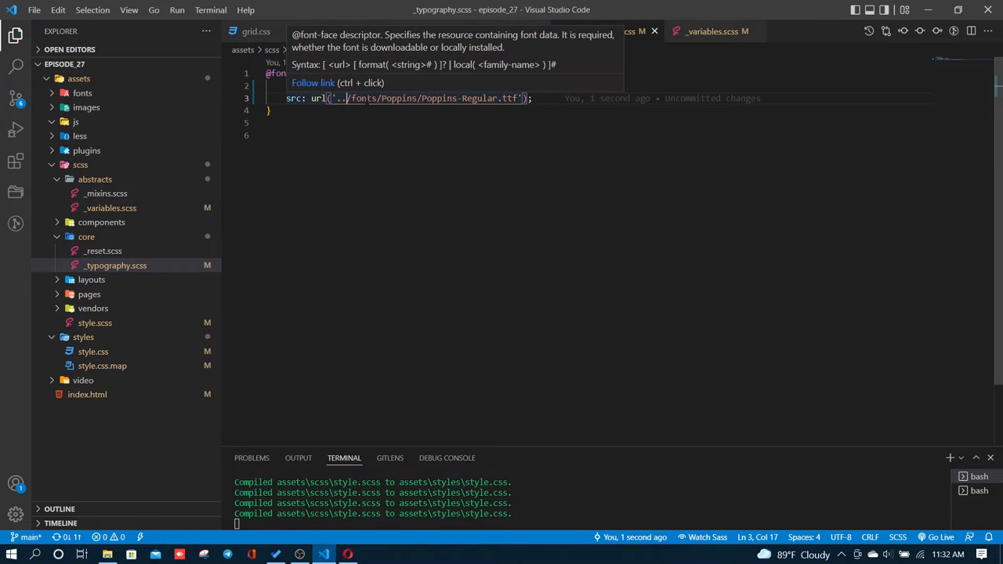
pyautogui.moveTo(379, 171)
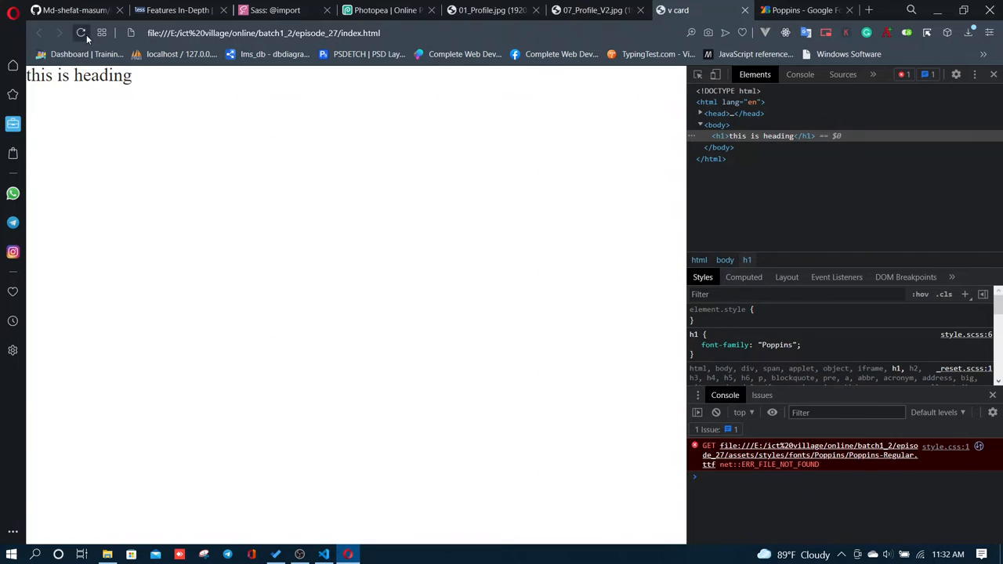
pyautogui.click(82, 32)
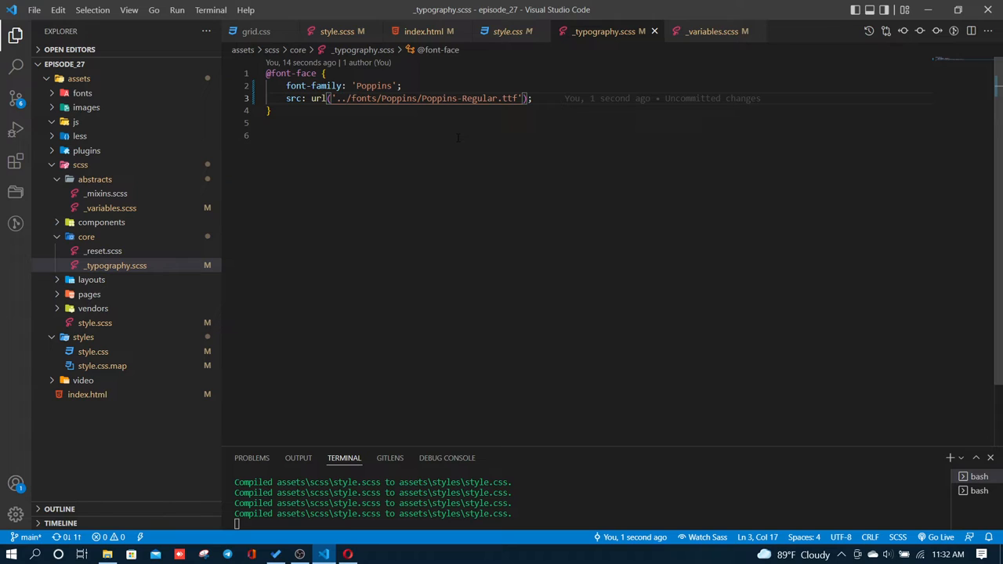
pyautogui.moveTo(370, 146)
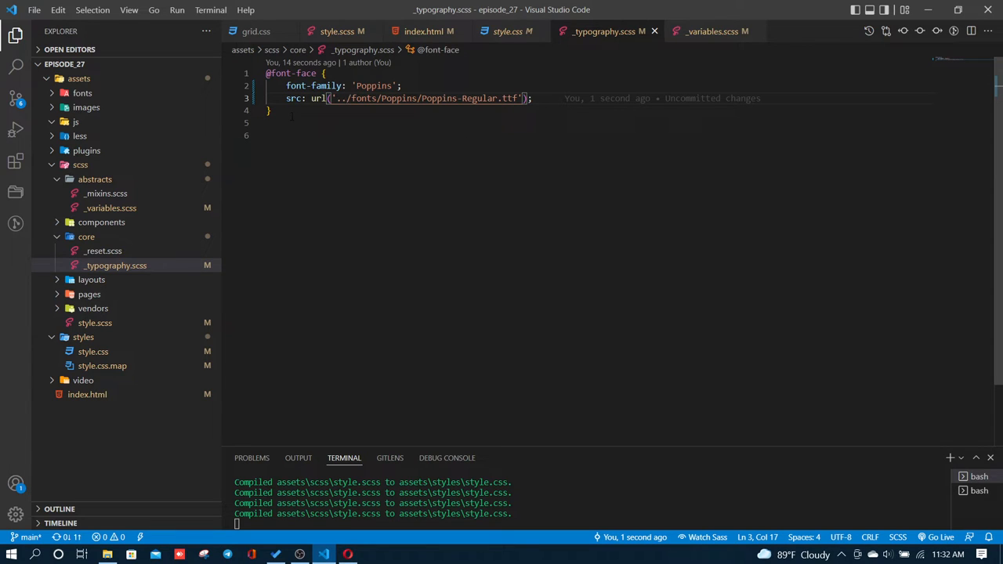
pyautogui.click(105, 192)
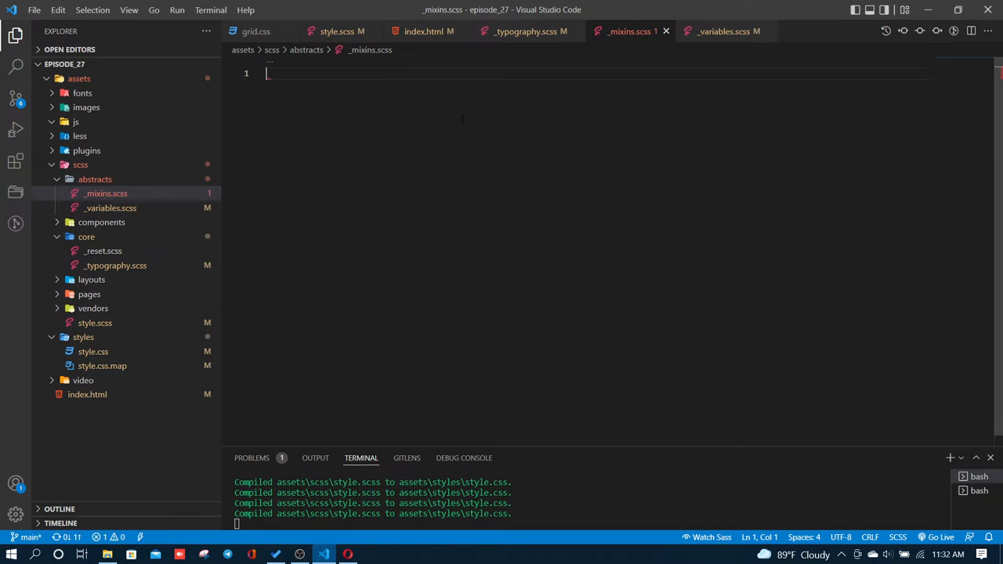
pyautogui.write('@min')
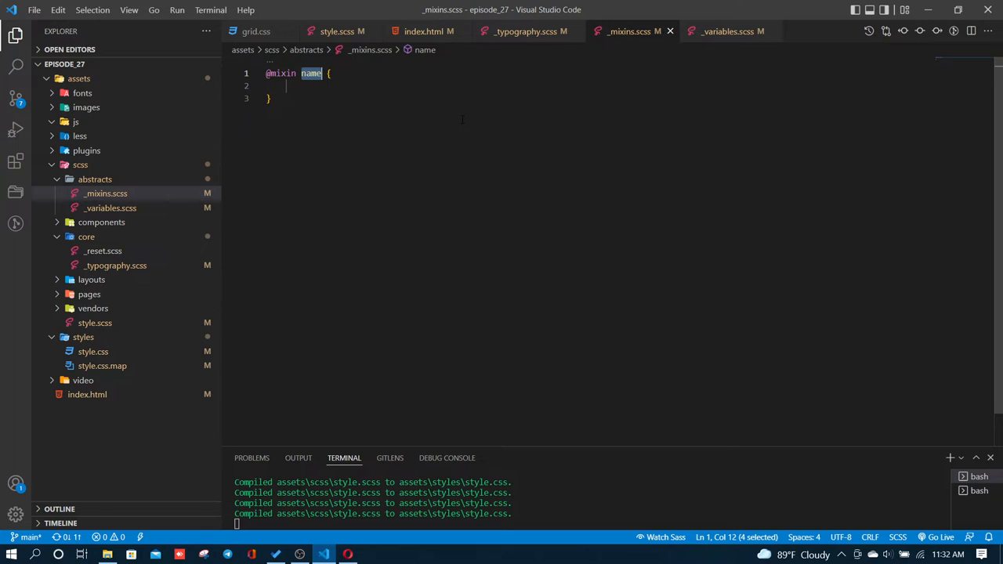
pyautogui.write('googe_fo')
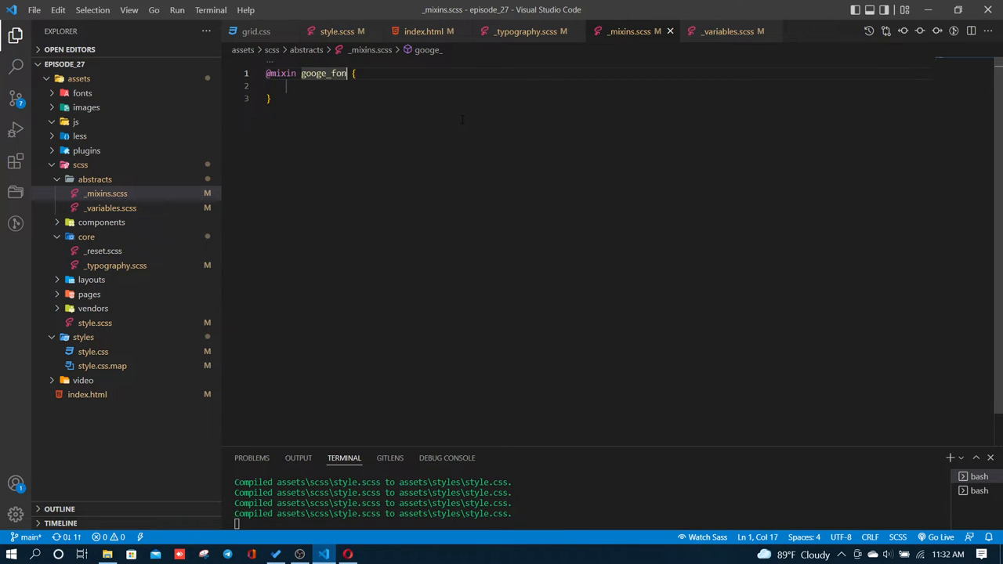
pyautogui.write('t()')
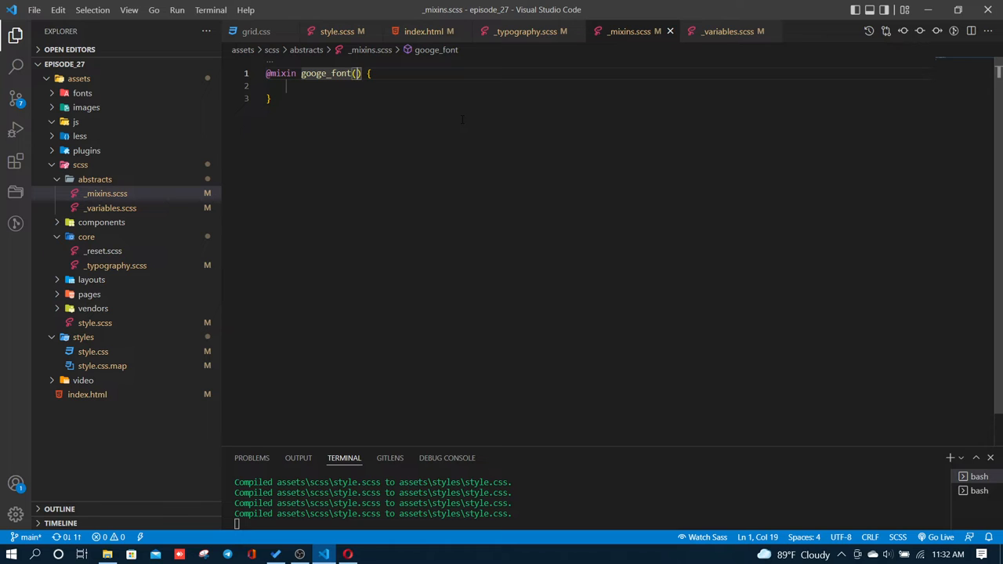
pyautogui.write('$name')
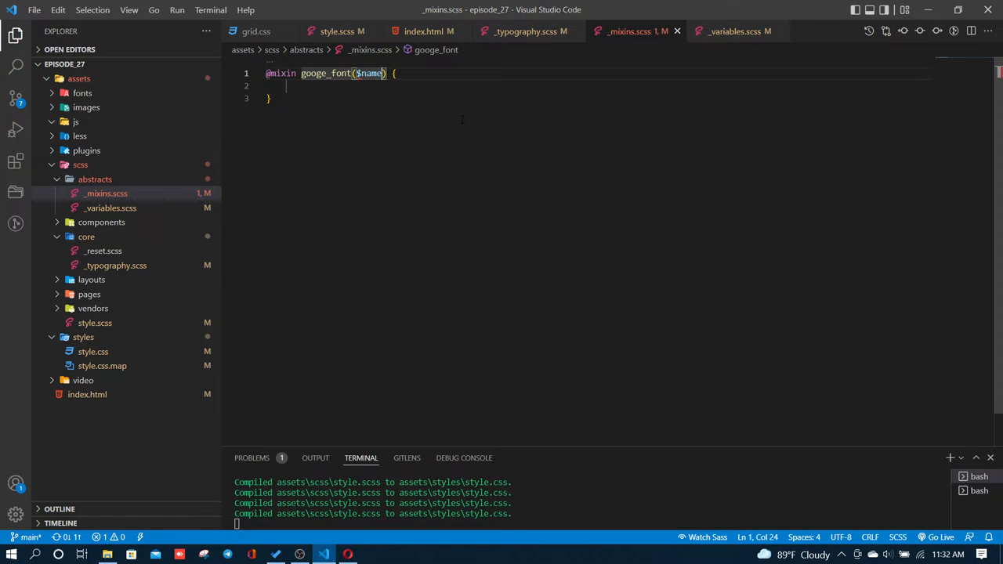
pyautogui.write('s')
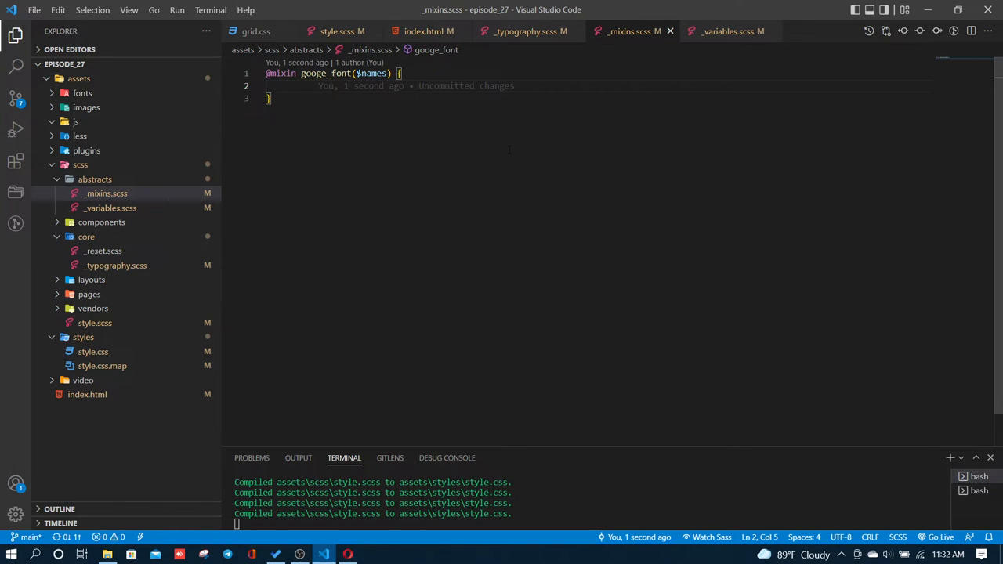
pyautogui.moveTo(525, 32)
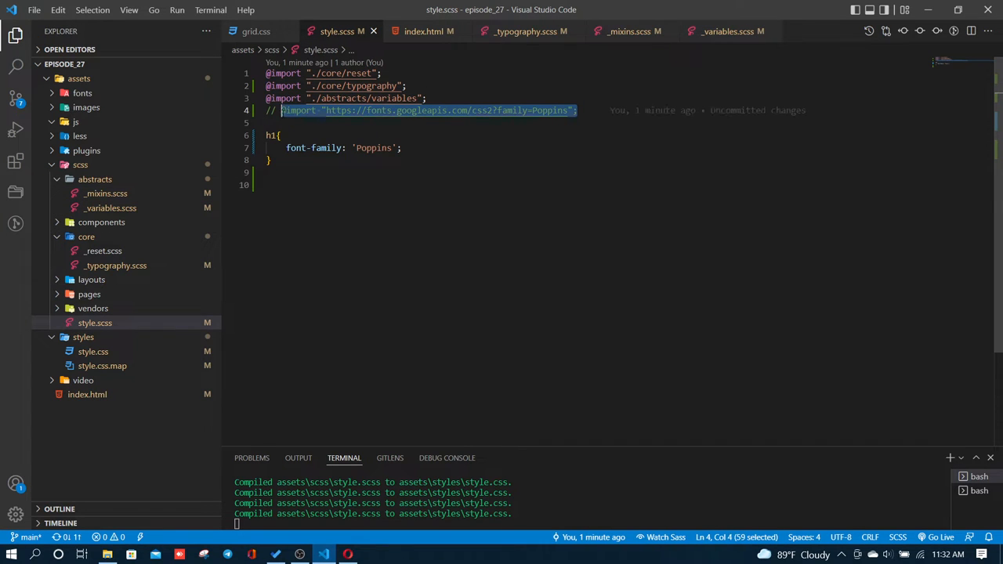
# - Check the typography partial, then bring up the Poppins page on Google Fonts in Opera
pyautogui.click(525, 31)
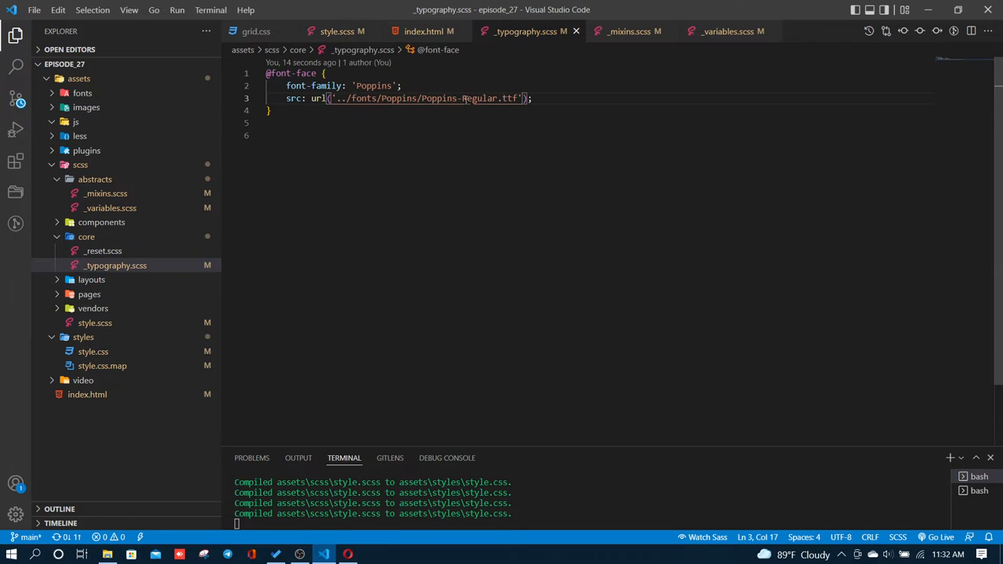
pyautogui.click(627, 32)
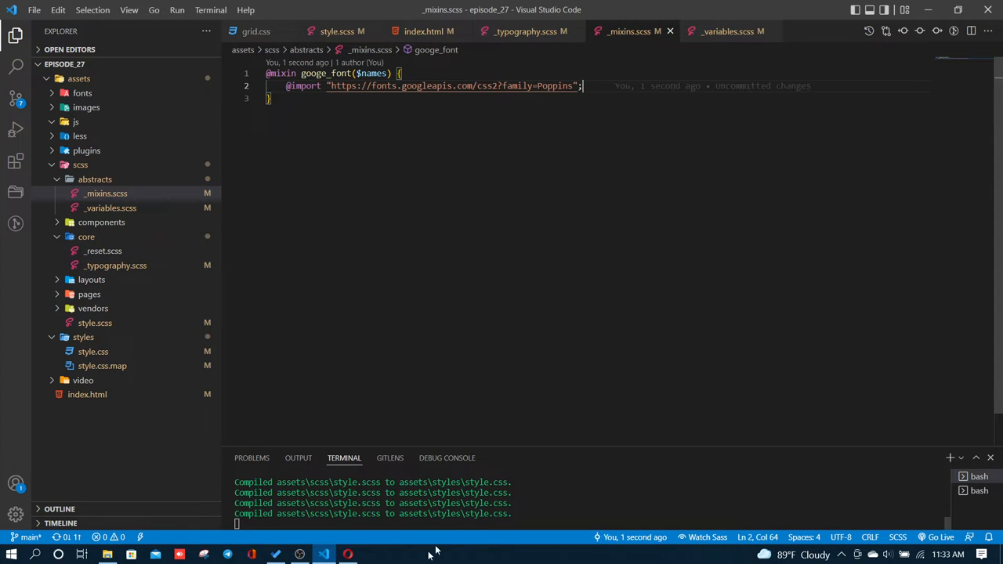
pyautogui.click(348, 555)
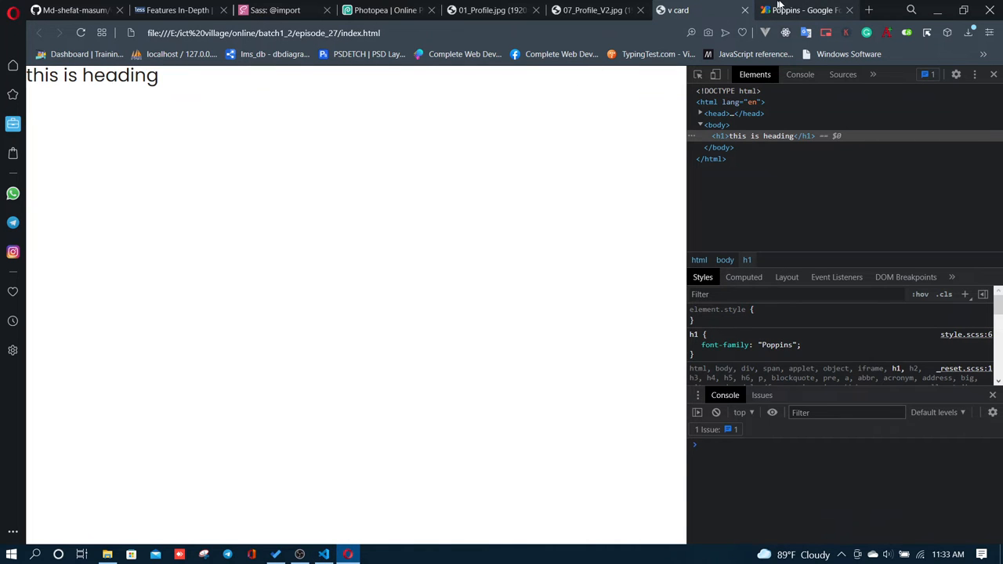
pyautogui.click(803, 9)
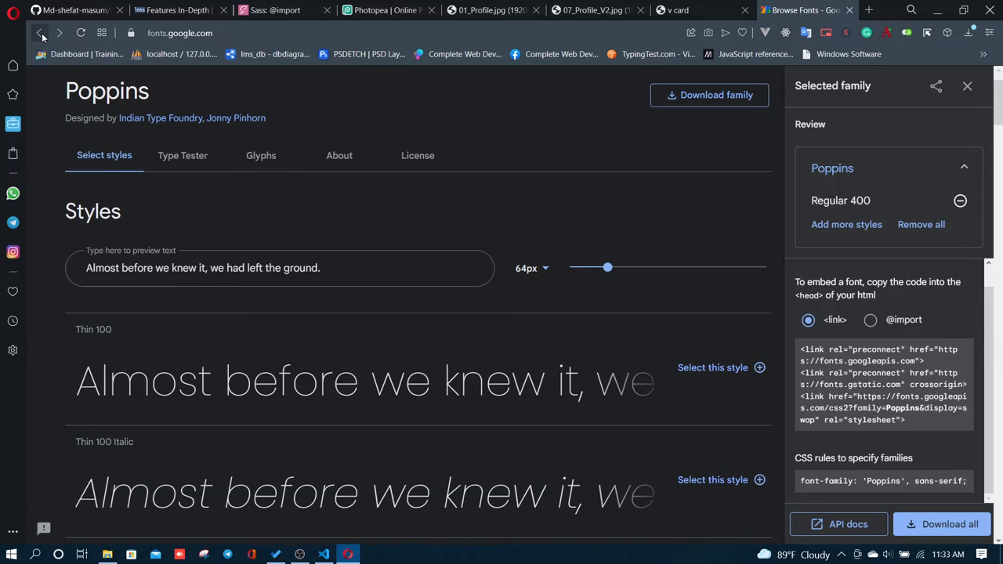
# - Clear the Google Fonts search and add Roboto Thin 100 to the selected families
pyautogui.click(41, 33)
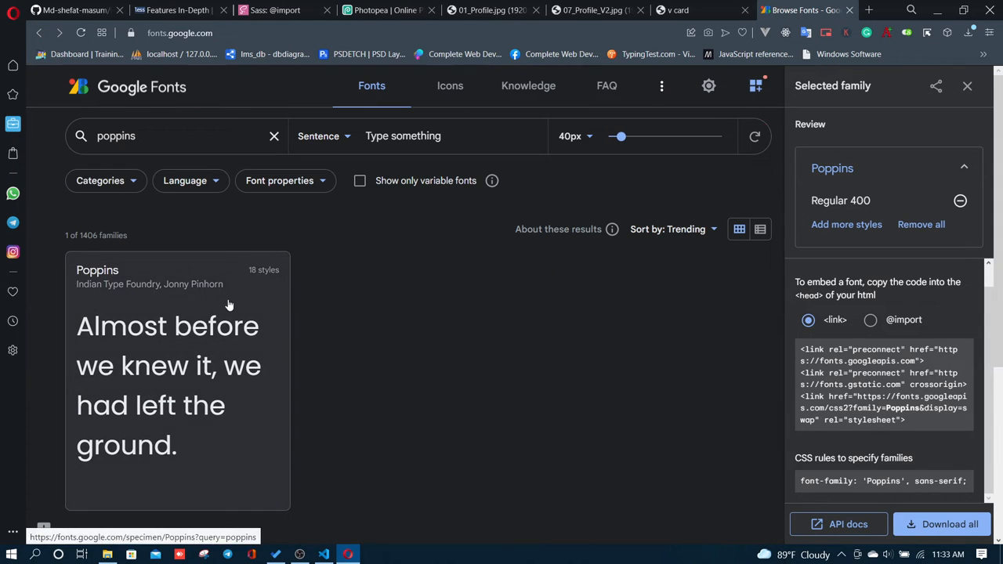
pyautogui.doubleClick(116, 135)
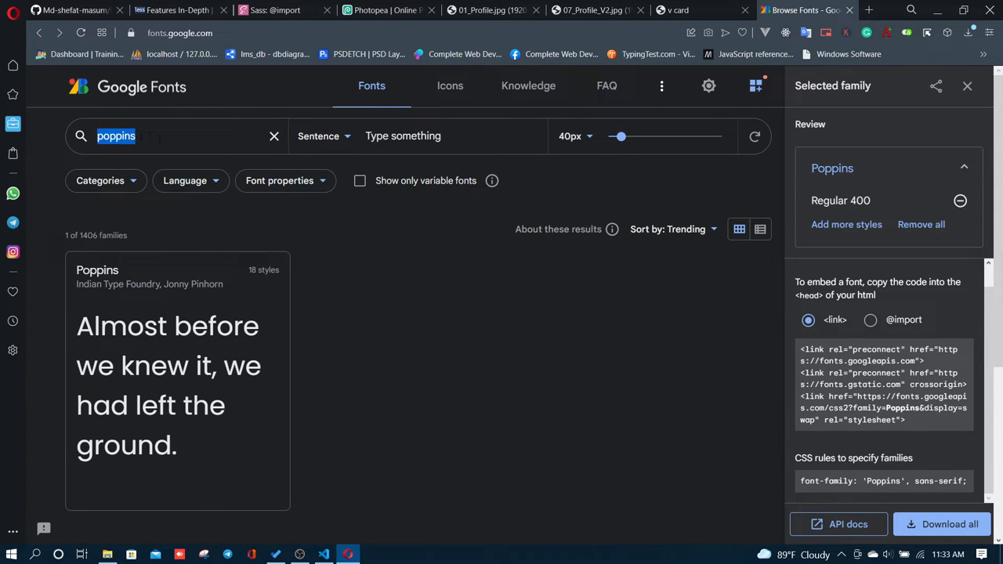
pyautogui.click(273, 135)
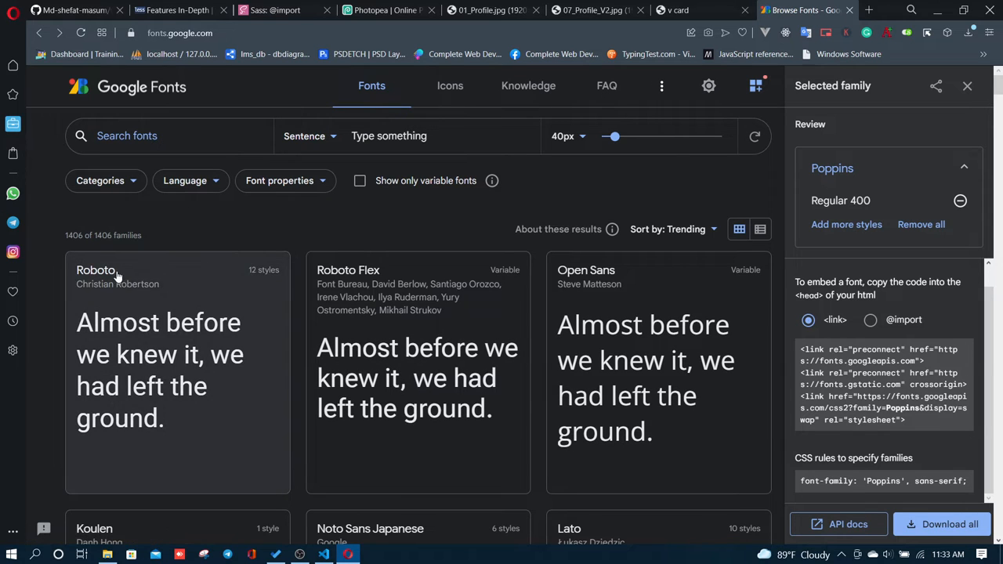
pyautogui.click(94, 269)
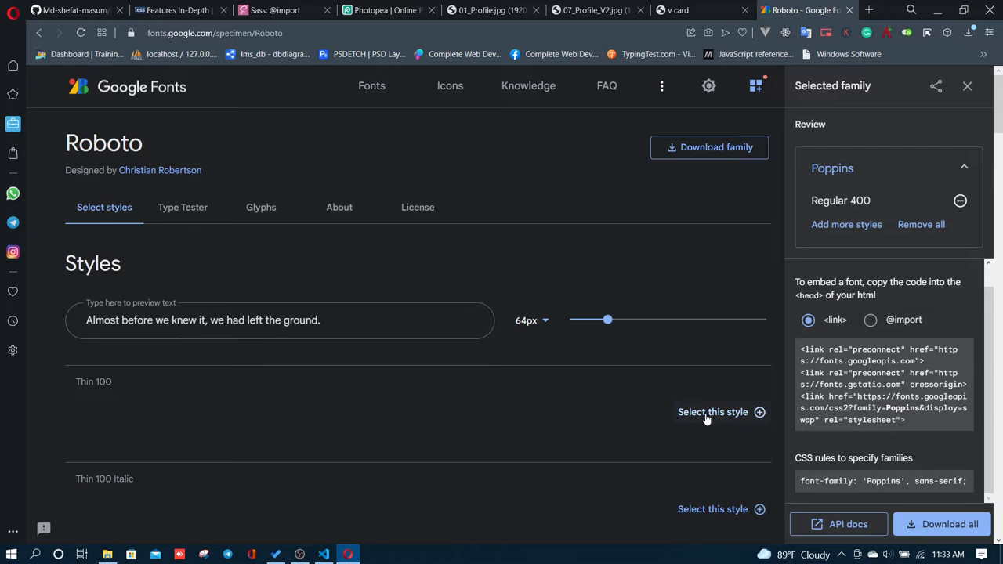
pyautogui.click(712, 410)
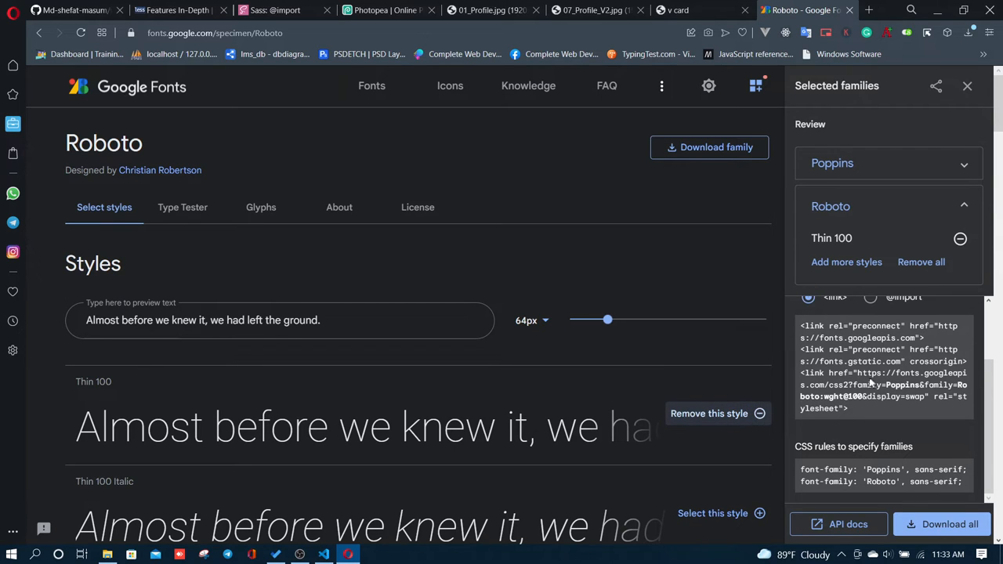
pyautogui.moveTo(897, 399)
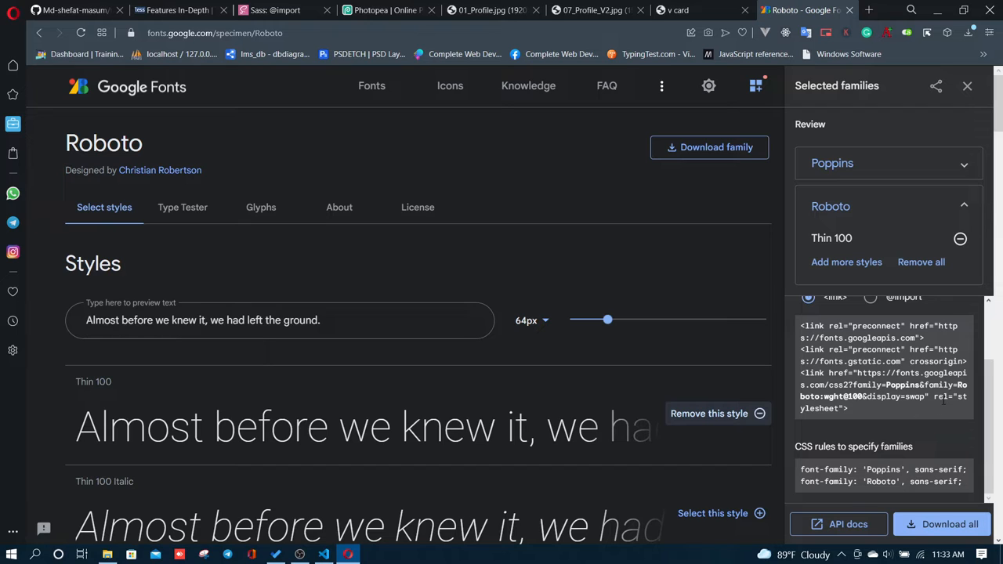
# - Review the combined Poppins and Roboto embed code, then go back to the font listing
pyautogui.scroll(-3)
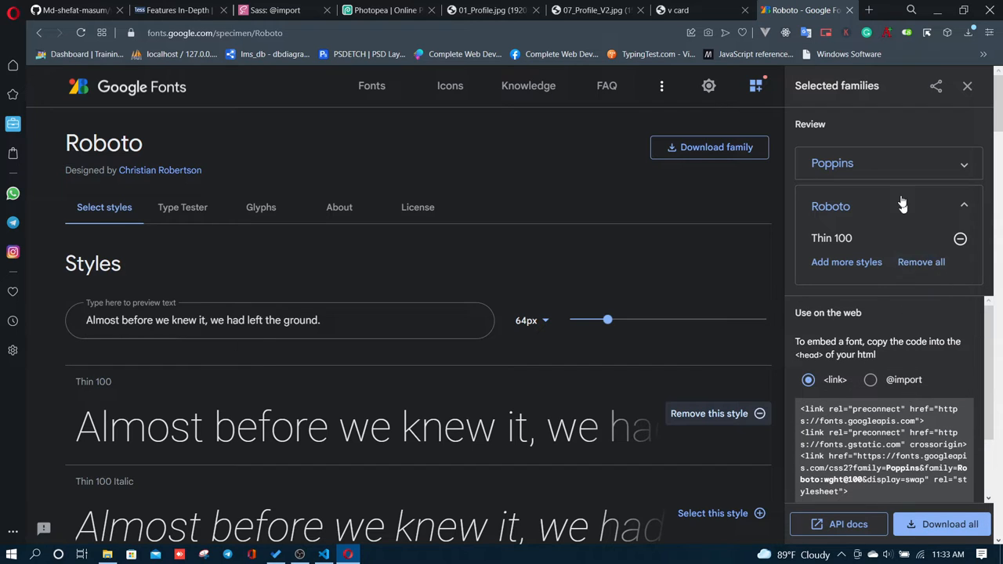
pyautogui.scroll(-3)
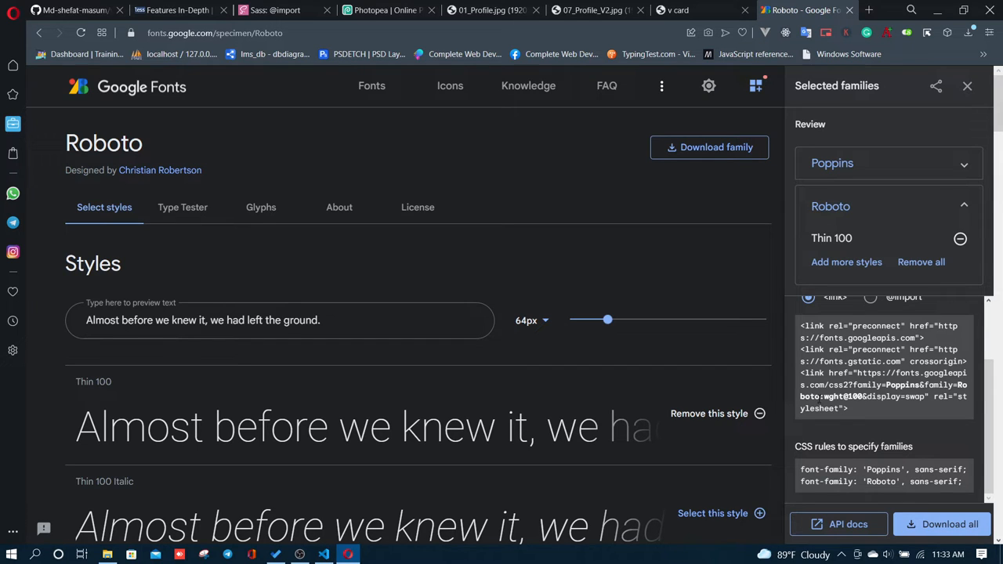
pyautogui.moveTo(163, 107)
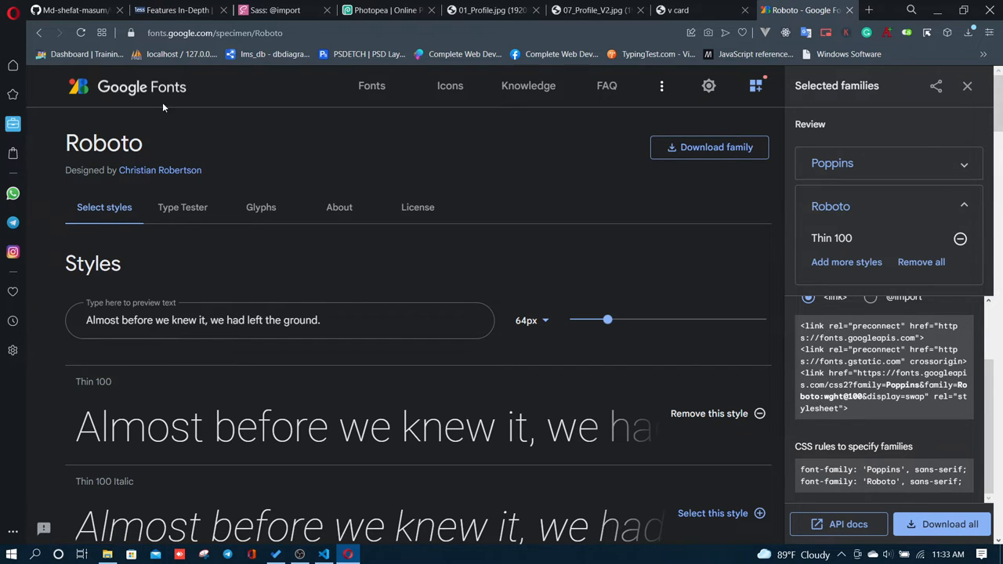
pyautogui.moveTo(371, 90)
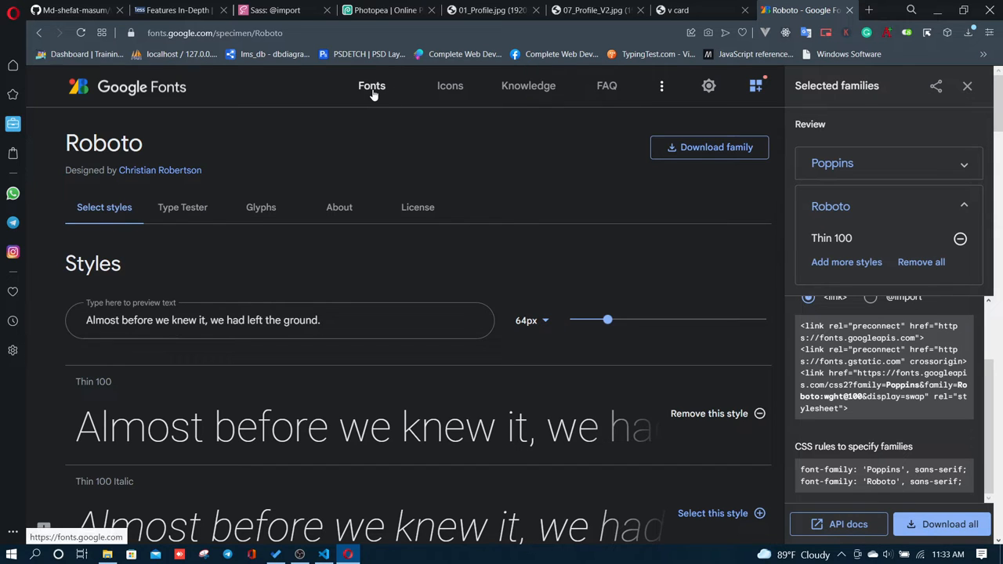
pyautogui.moveTo(40, 38)
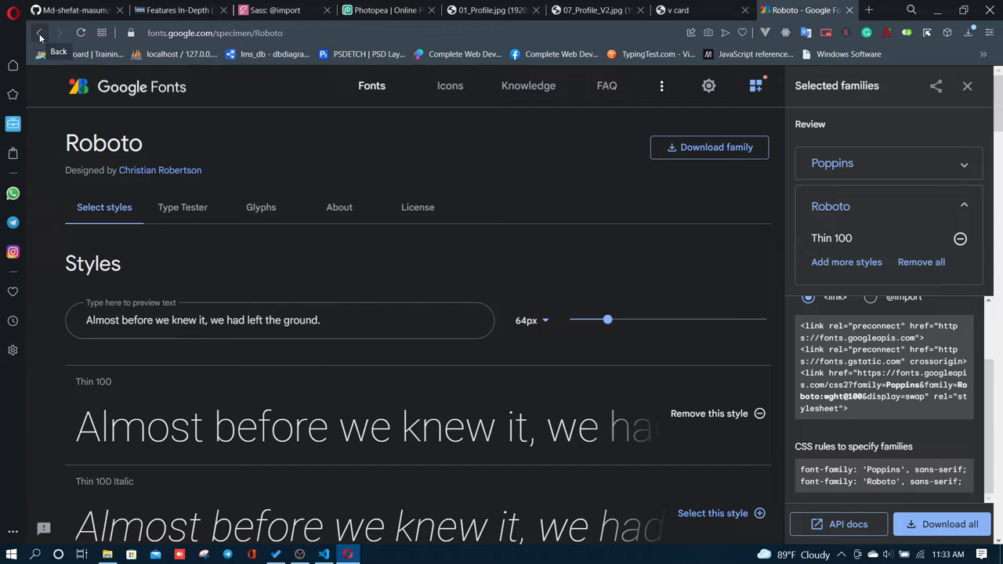
pyautogui.click(40, 33)
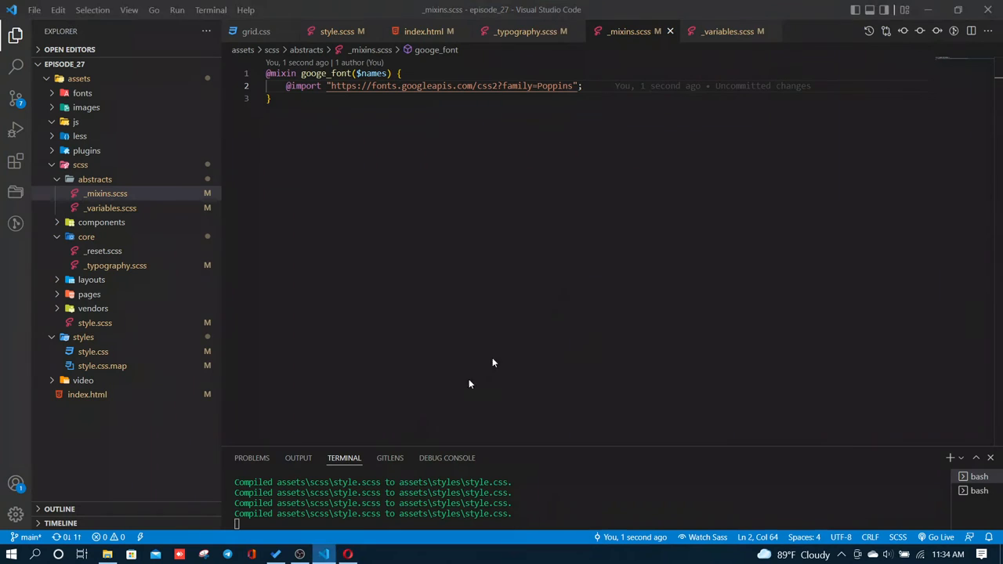
# - Strip the weight/display parameters and family list from the URL, inserting #{$names} after css2?
pyautogui.moveTo(332, 85); pyautogui.dragTo(574, 85)
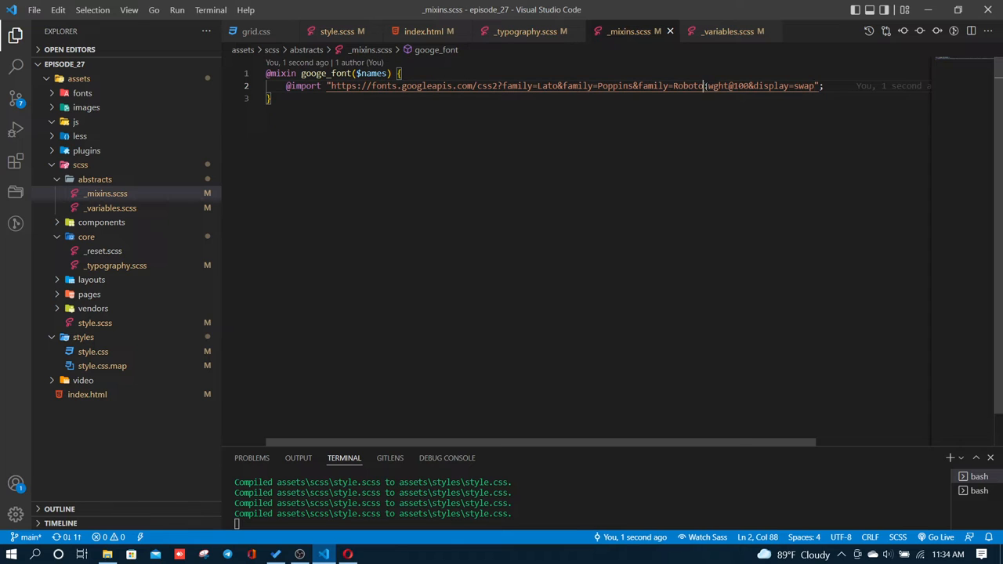
pyautogui.moveTo(705, 84); pyautogui.dragTo(765, 85)
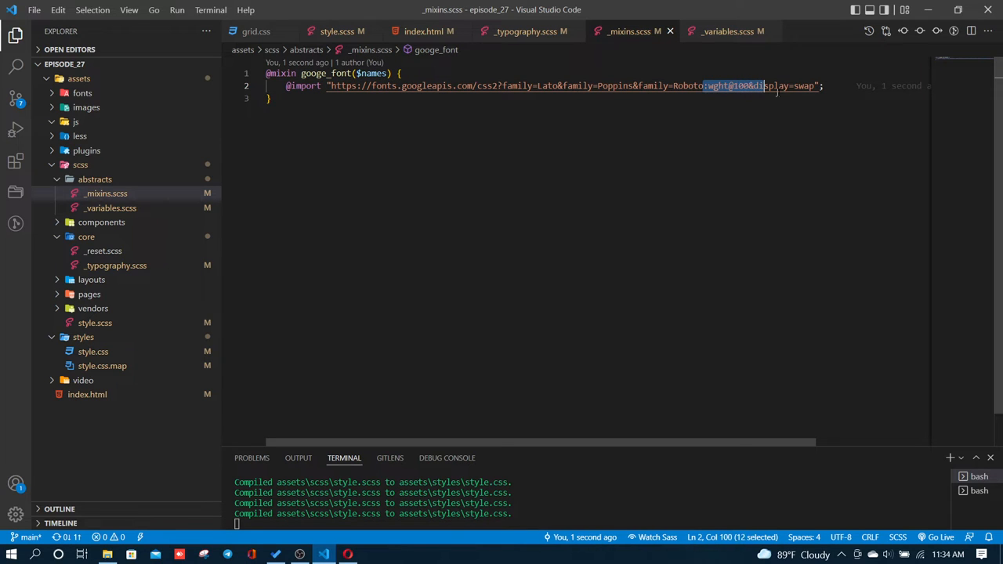
pyautogui.press('Delete')
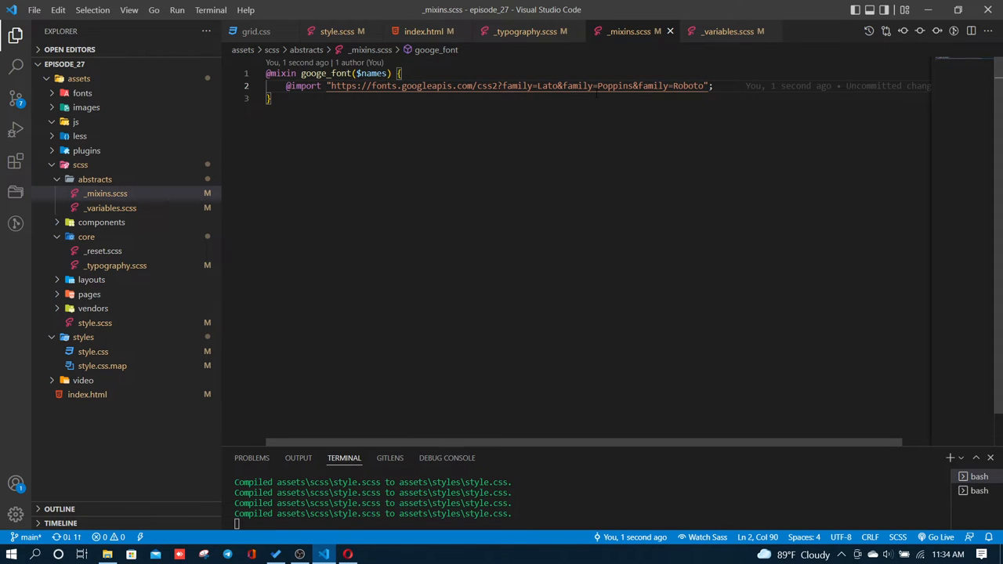
pyautogui.moveTo(517, 85)
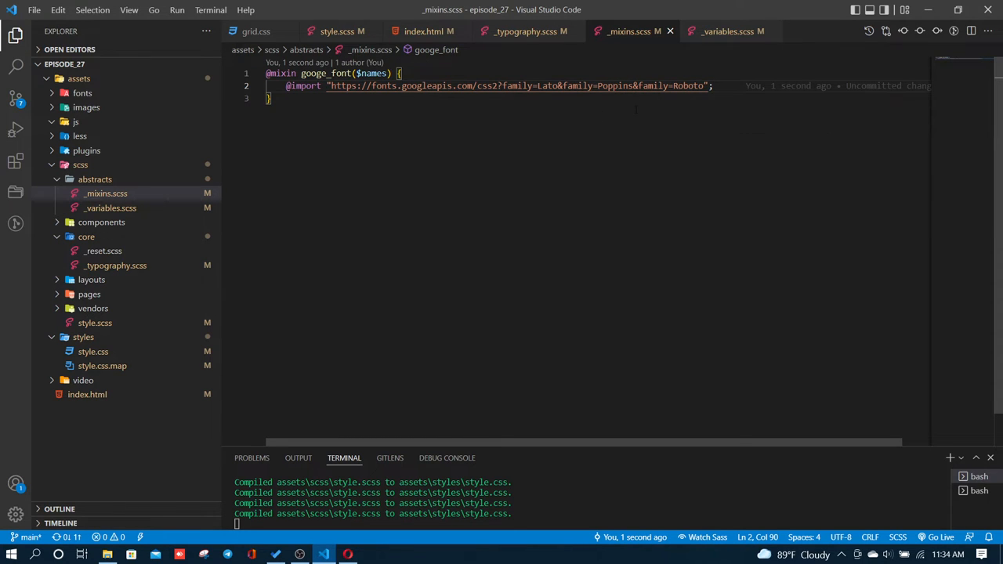
pyautogui.moveTo(559, 157)
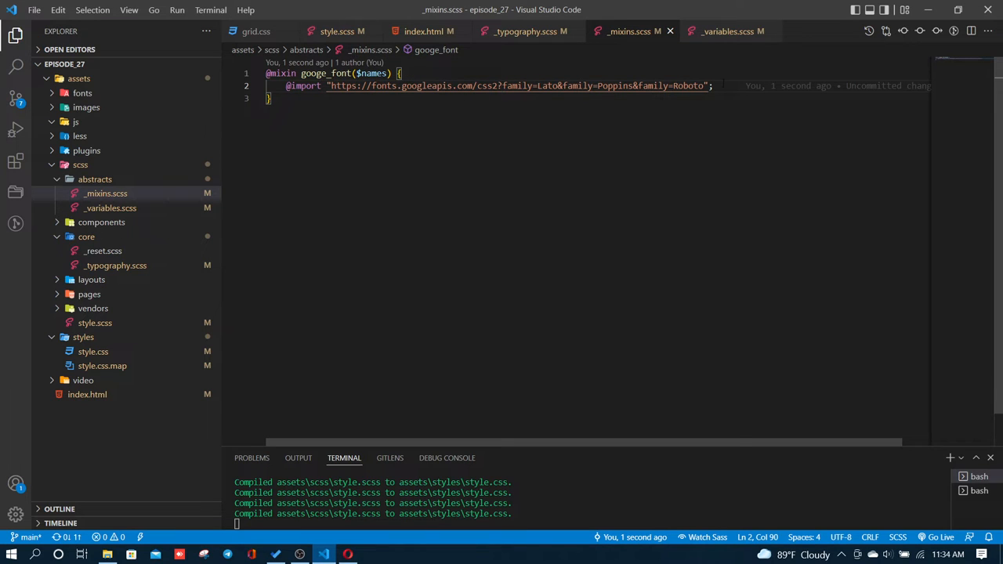
pyautogui.moveTo(508, 85); pyautogui.dragTo(704, 84)
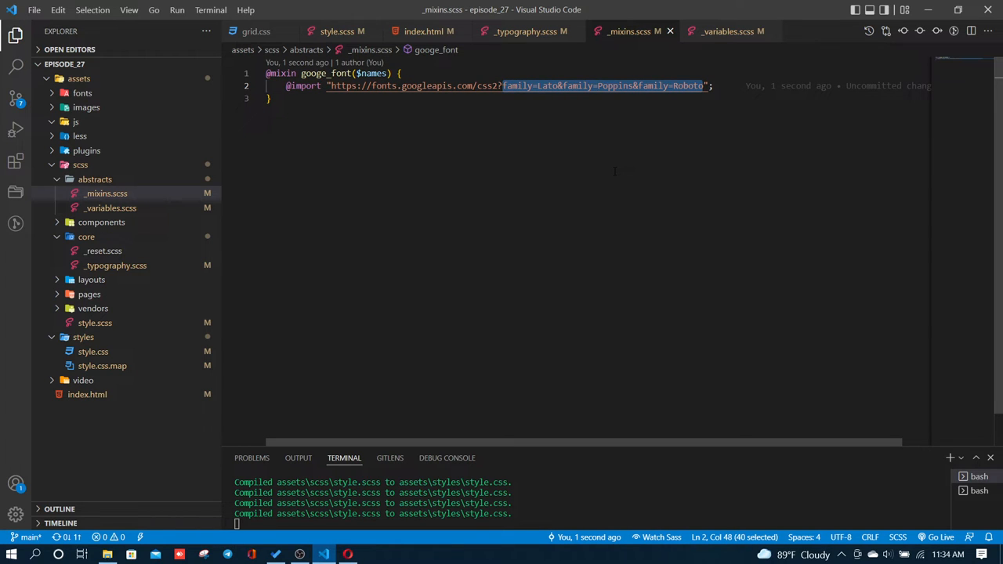
pyautogui.press('Delete')
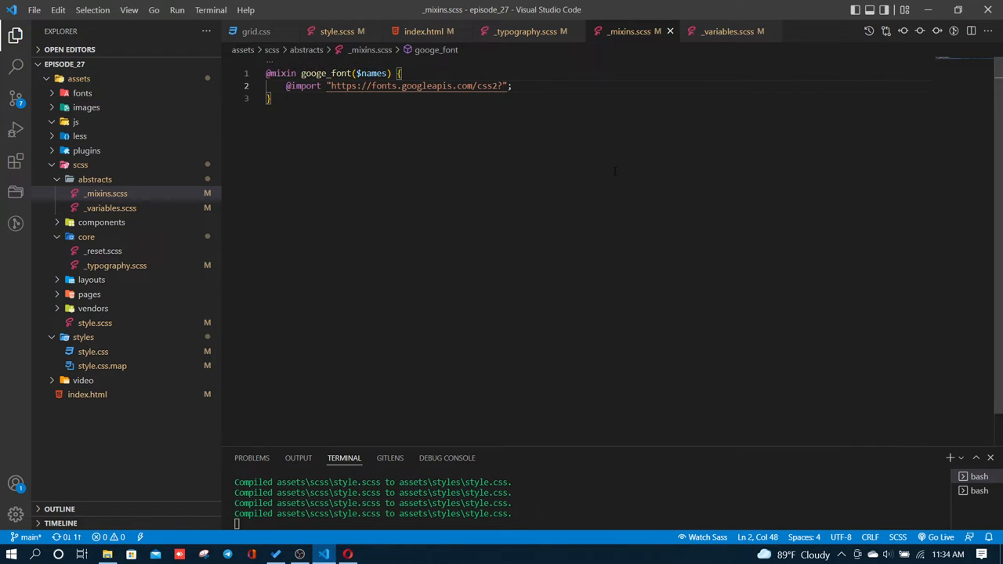
pyautogui.write('#{}')
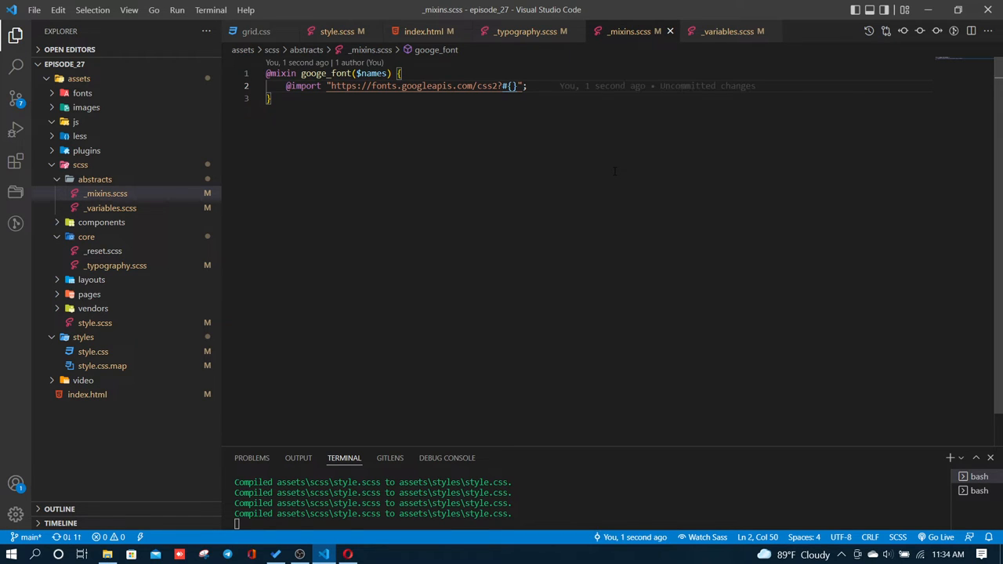
pyautogui.write('$names')
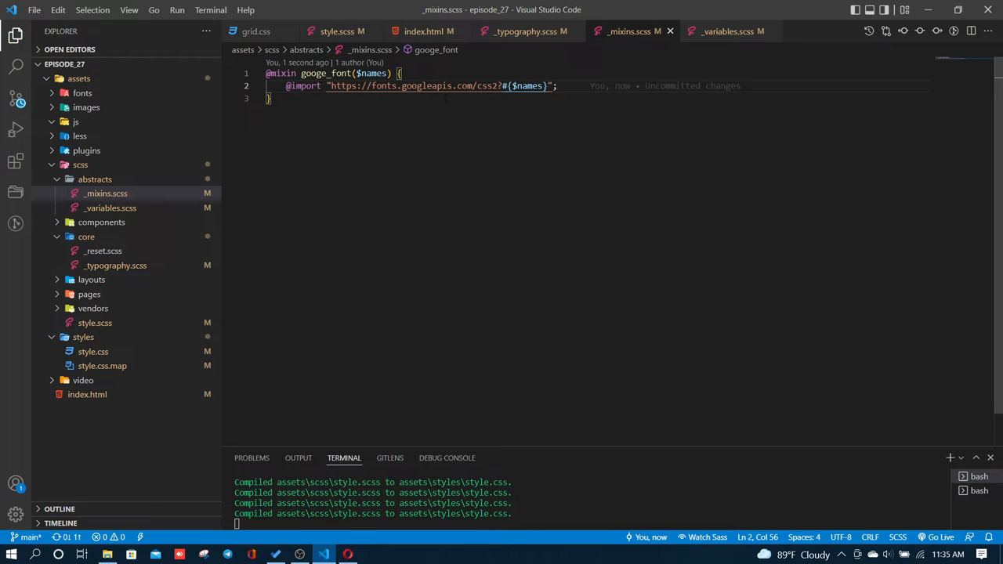
pyautogui.click(530, 31)
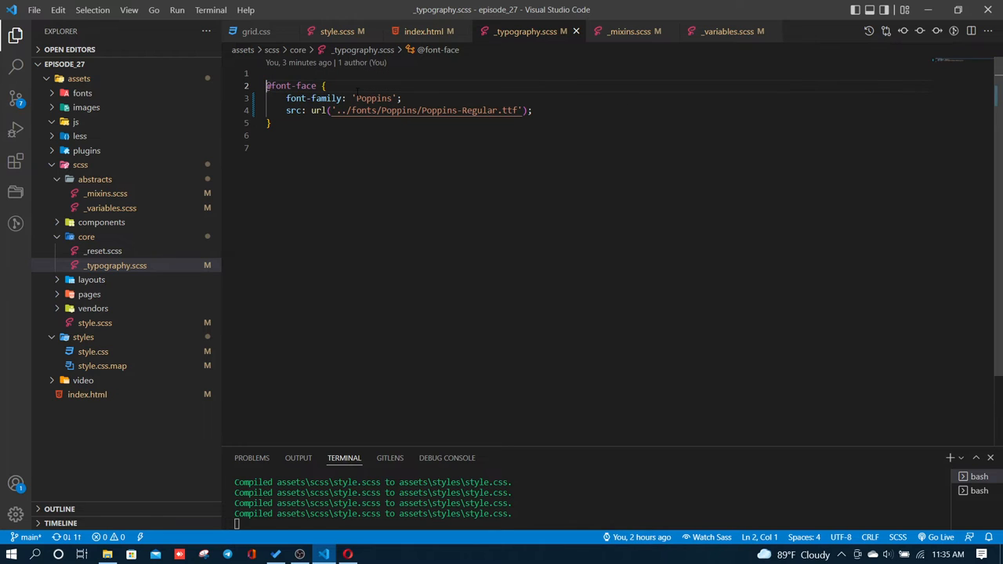
pyautogui.write('@impu')
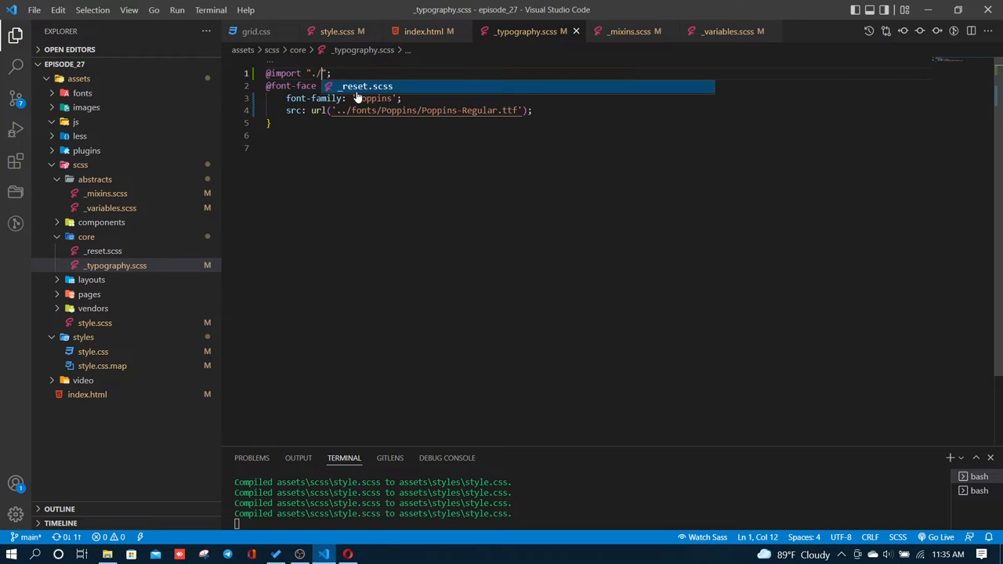
pyautogui.write('../abstracts/')
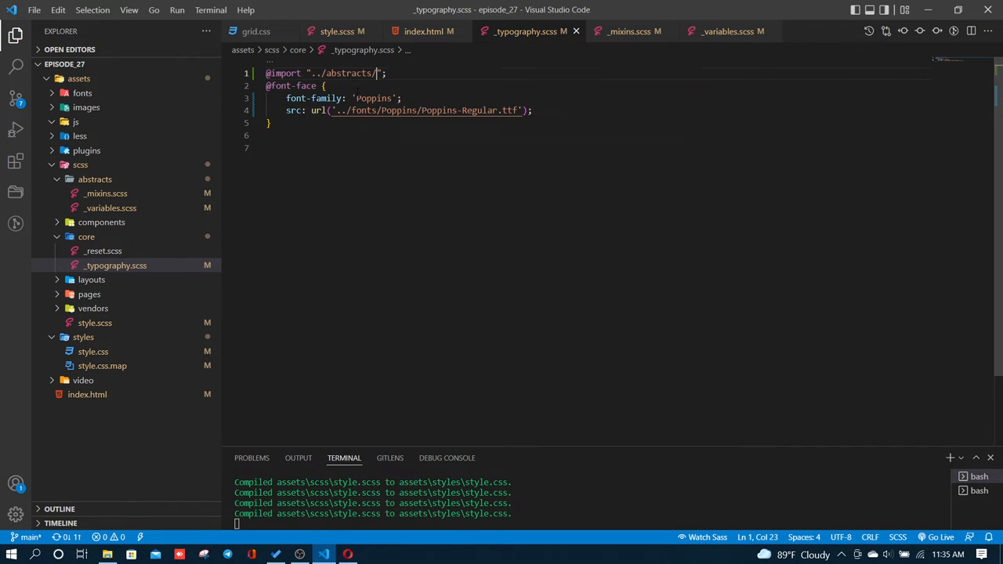
pyautogui.write('mixins')
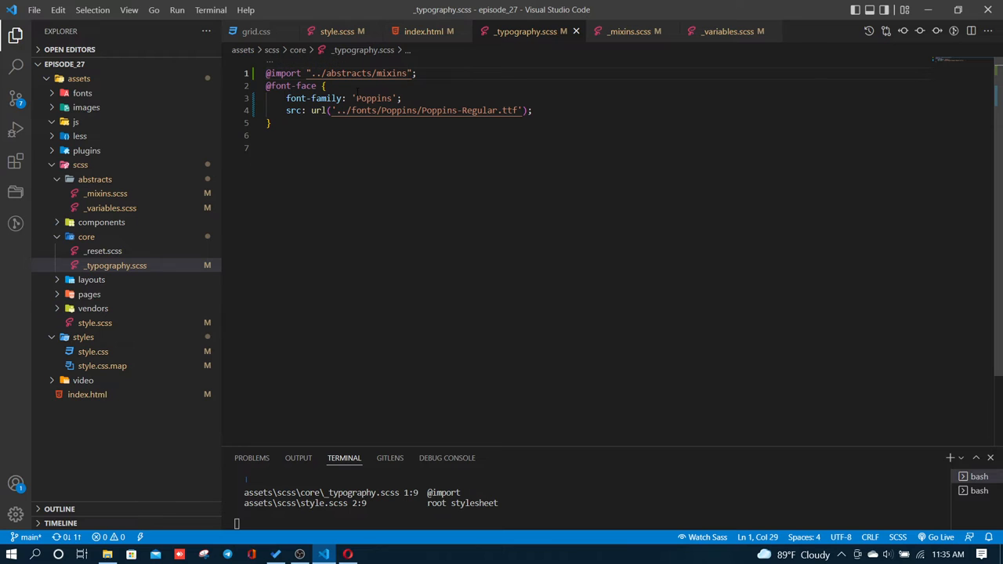
pyautogui.write('/')
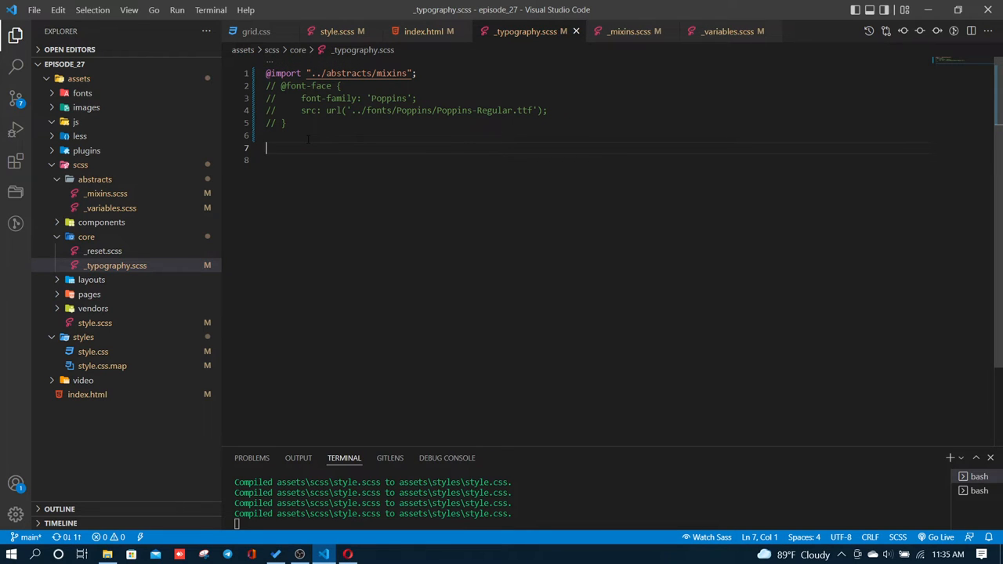
pyautogui.write('$i')
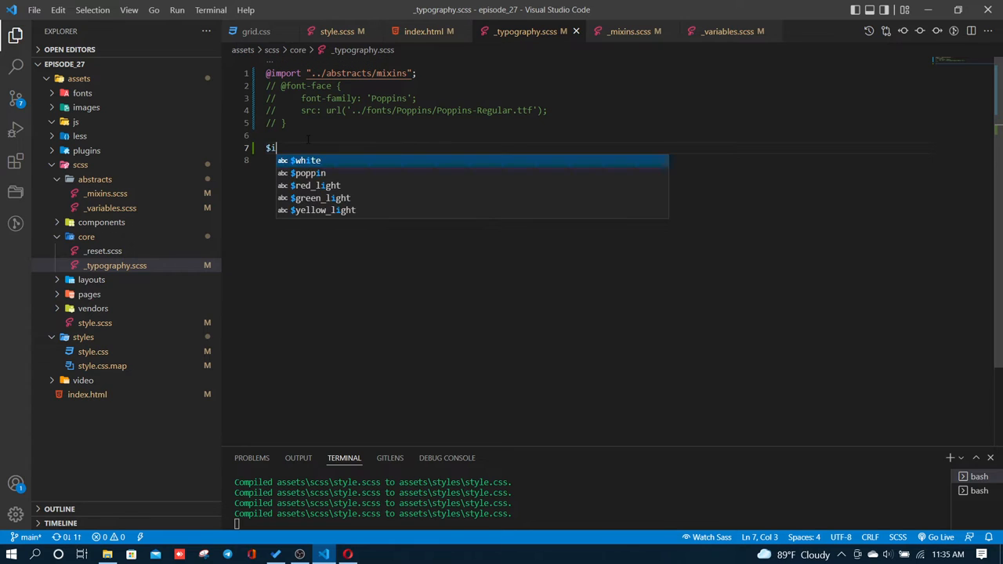
pyautogui.write('@include')
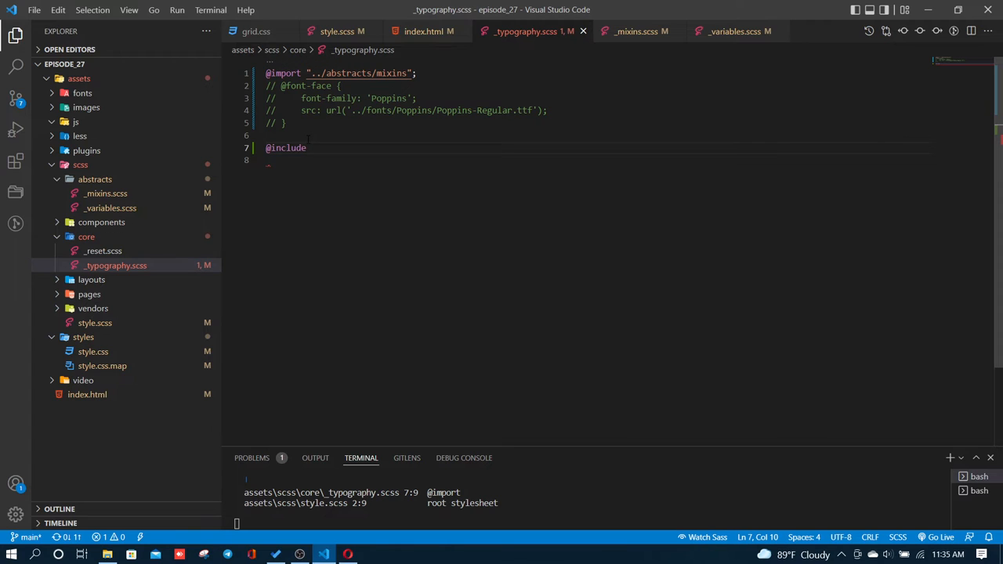
pyautogui.write('family=Lato&family=Poppins&family=Roboto')
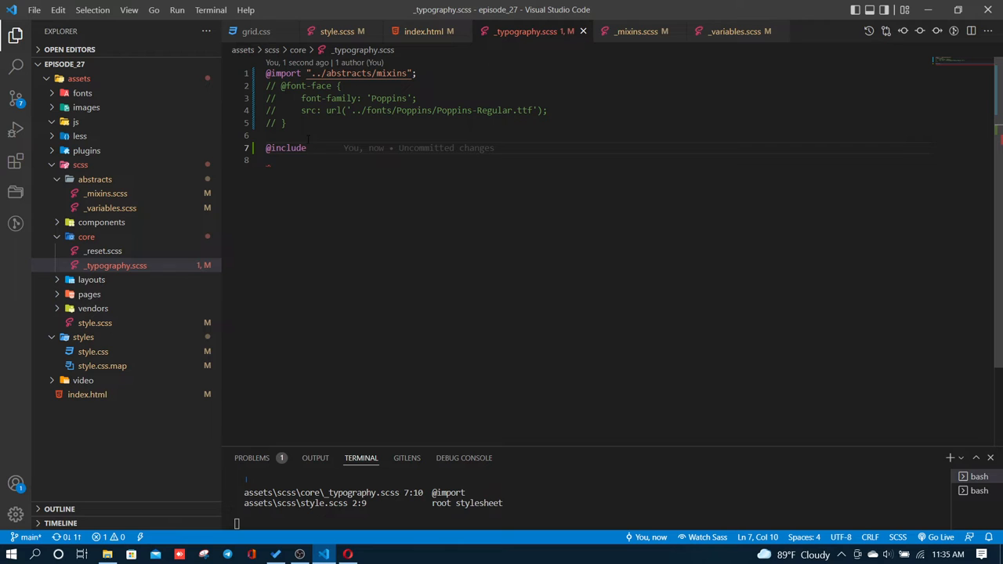
pyautogui.click(634, 31)
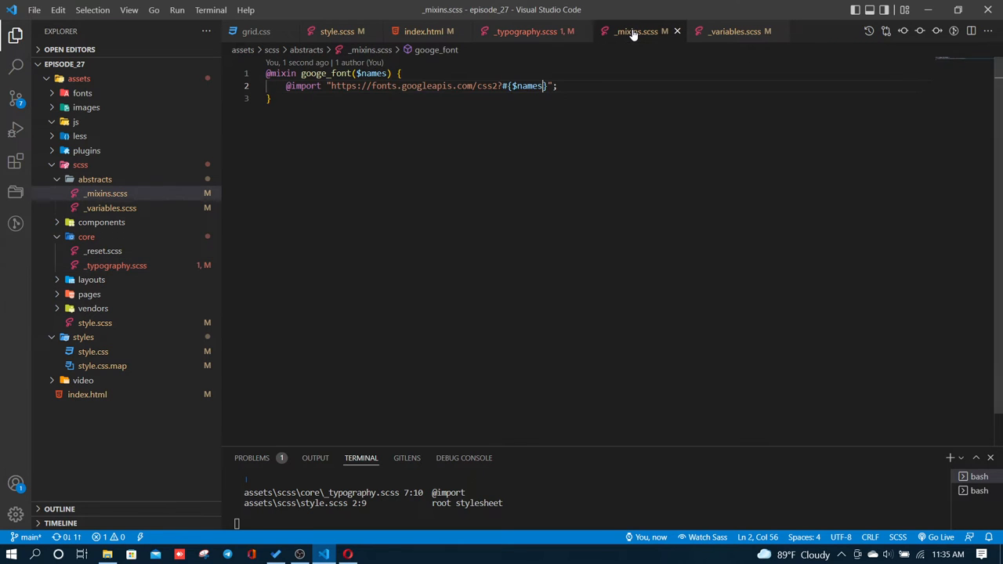
pyautogui.doubleClick(324, 74)
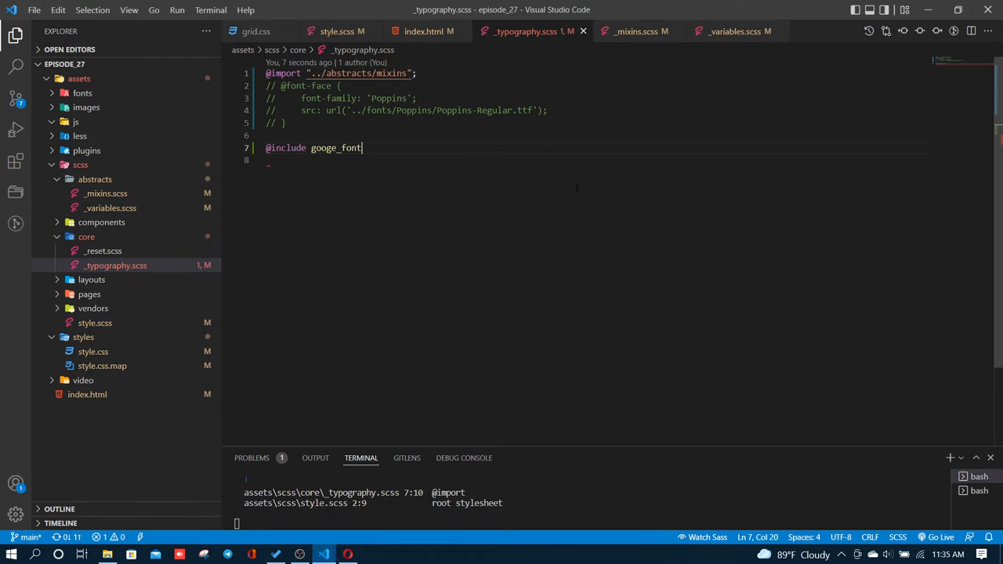
pyautogui.write('()')
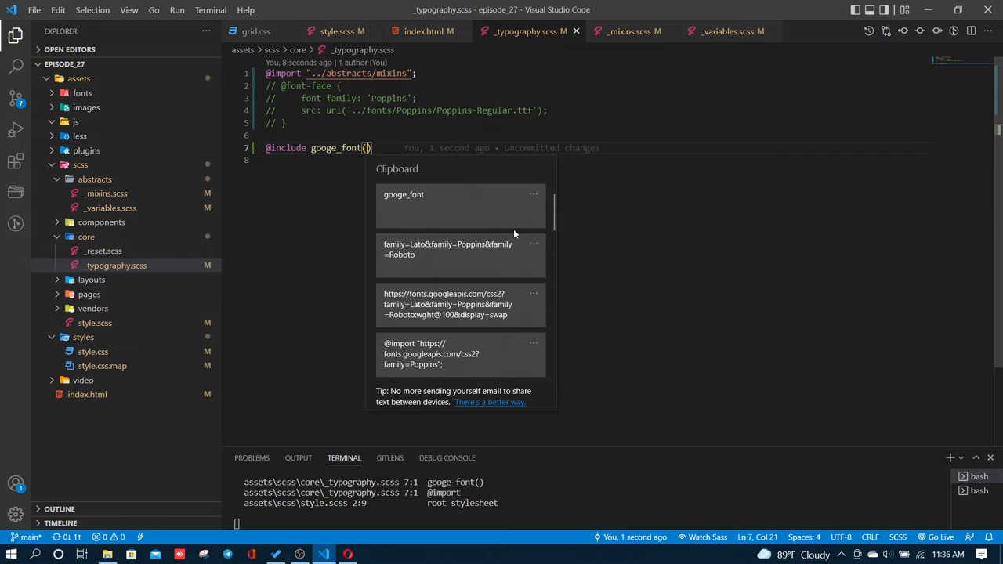
pyautogui.click(461, 249)
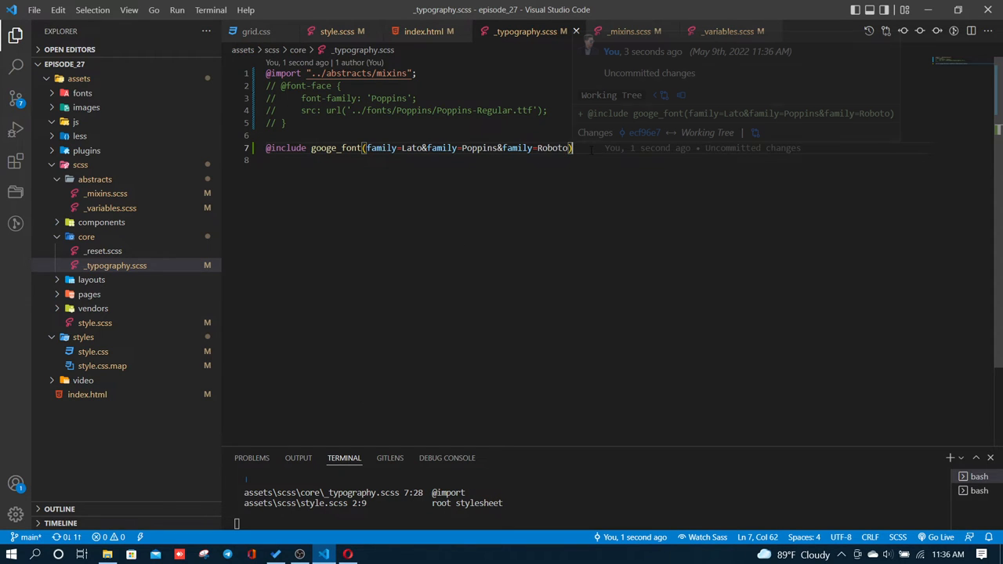
pyautogui.write(';')
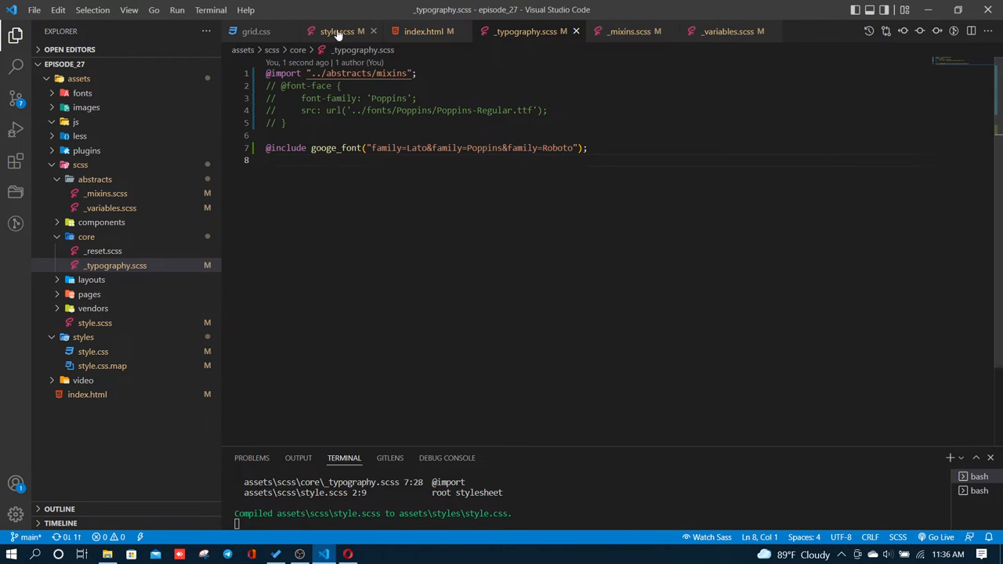
# - View the main style.scss and the compiled styles/style.css output
pyautogui.click(337, 31)
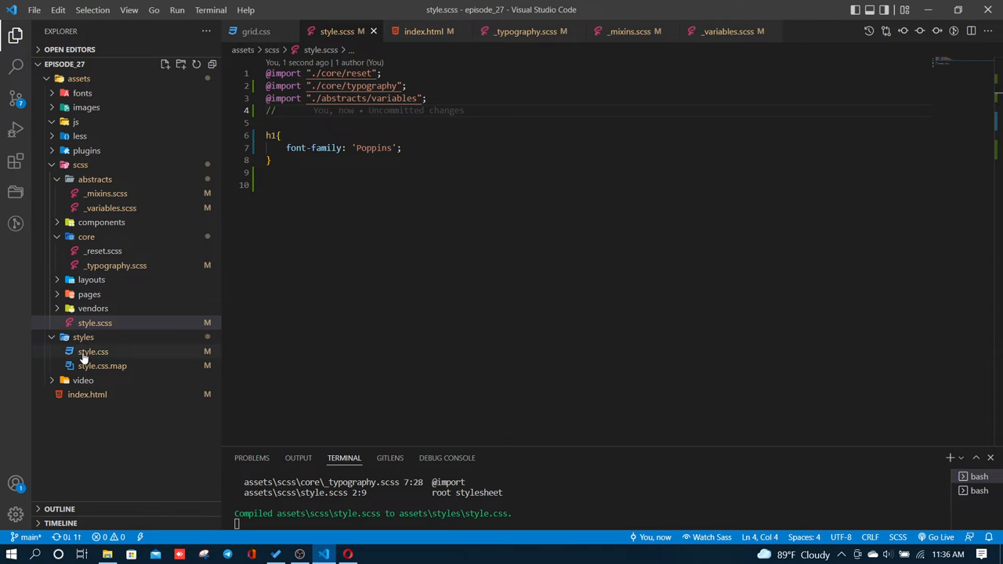
pyautogui.click(92, 352)
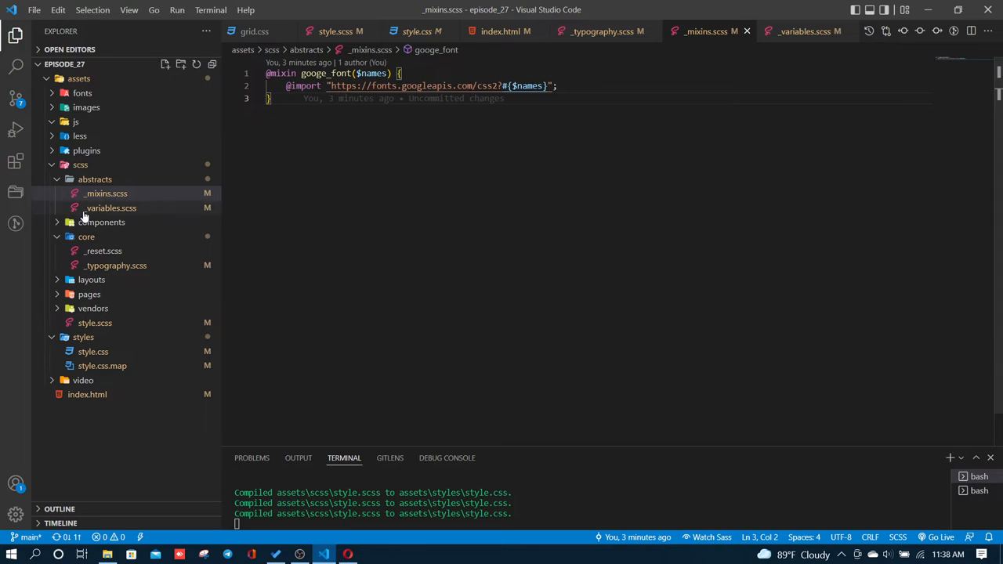
pyautogui.moveTo(94, 179)
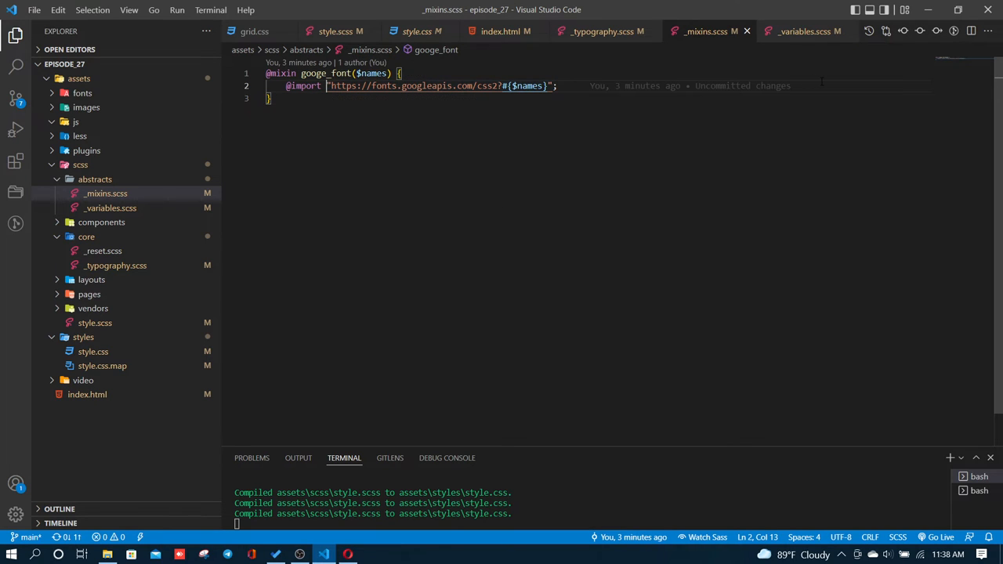
pyautogui.write('urs')
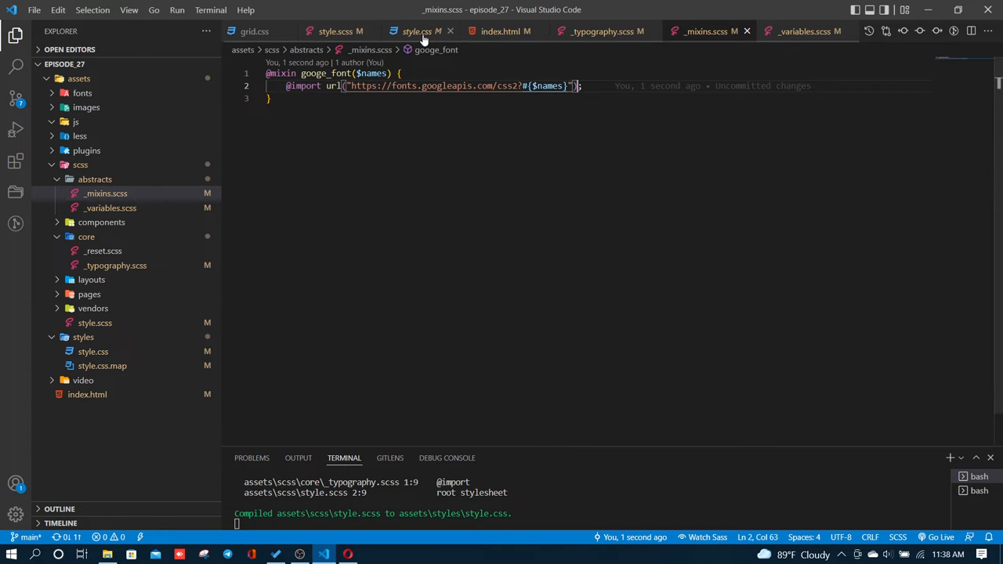
pyautogui.click(417, 31)
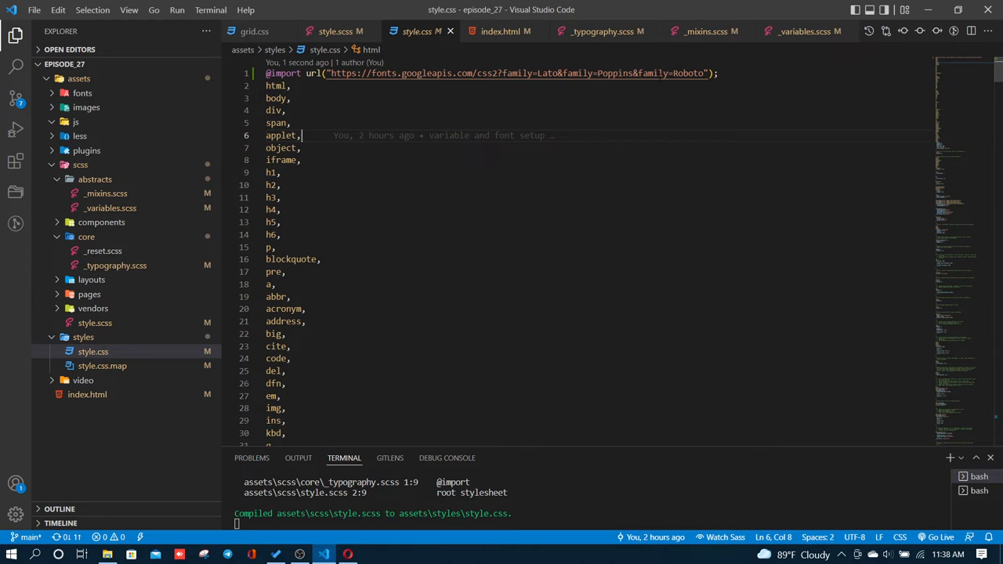
pyautogui.moveTo(657, 73)
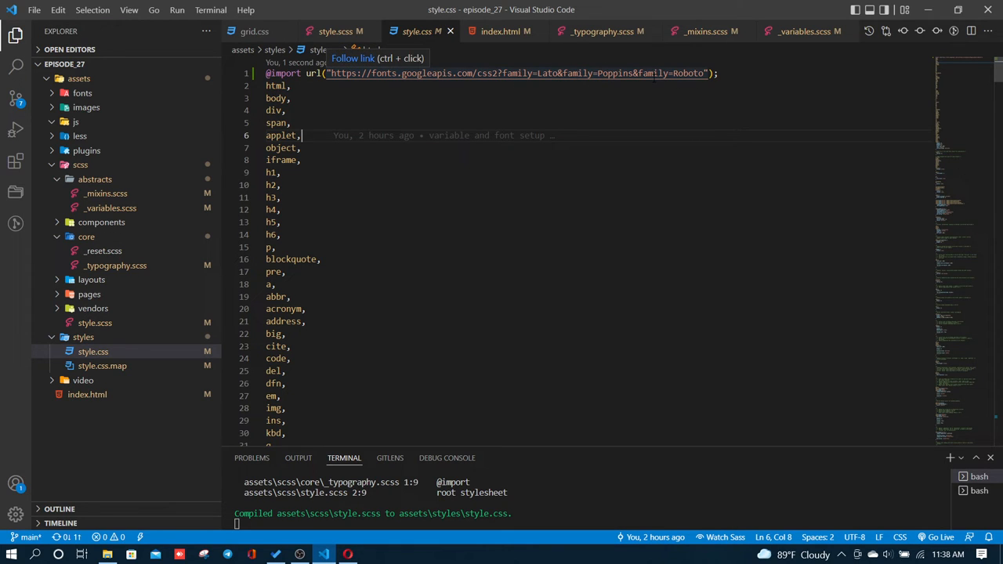
# - Review _mixins.scss and style.css, then return to _typography.scss
pyautogui.click(705, 31)
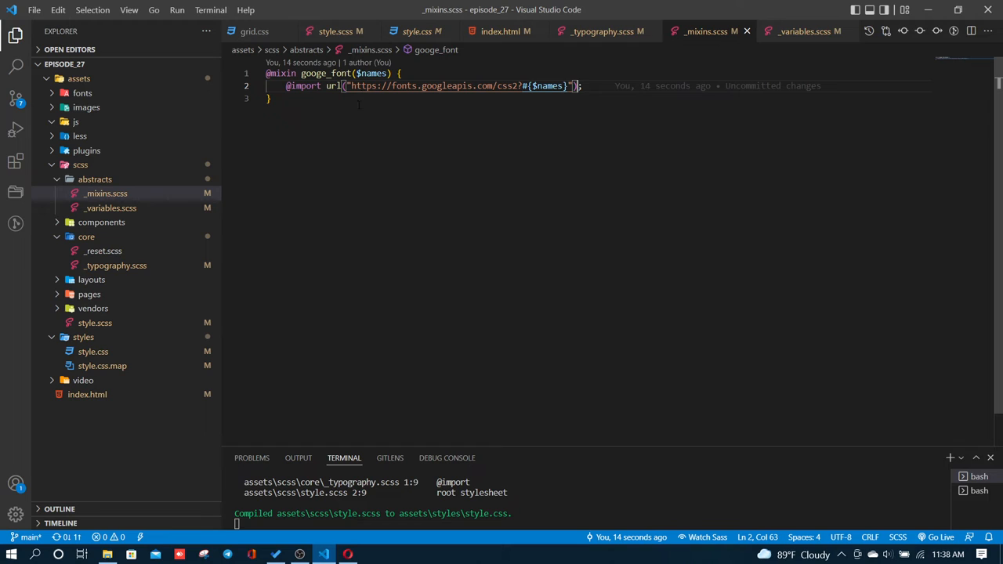
pyautogui.moveTo(431, 85)
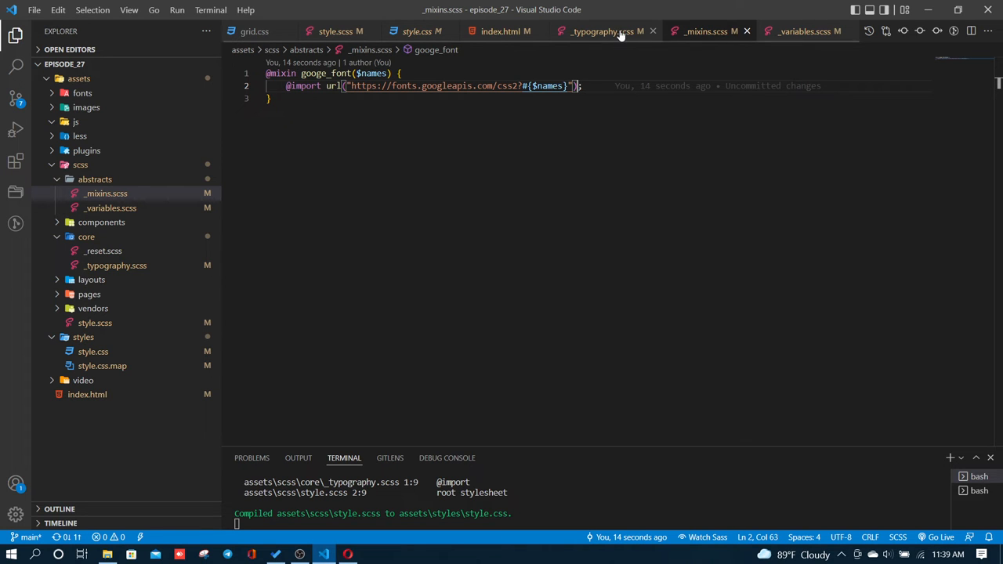
pyautogui.click(417, 32)
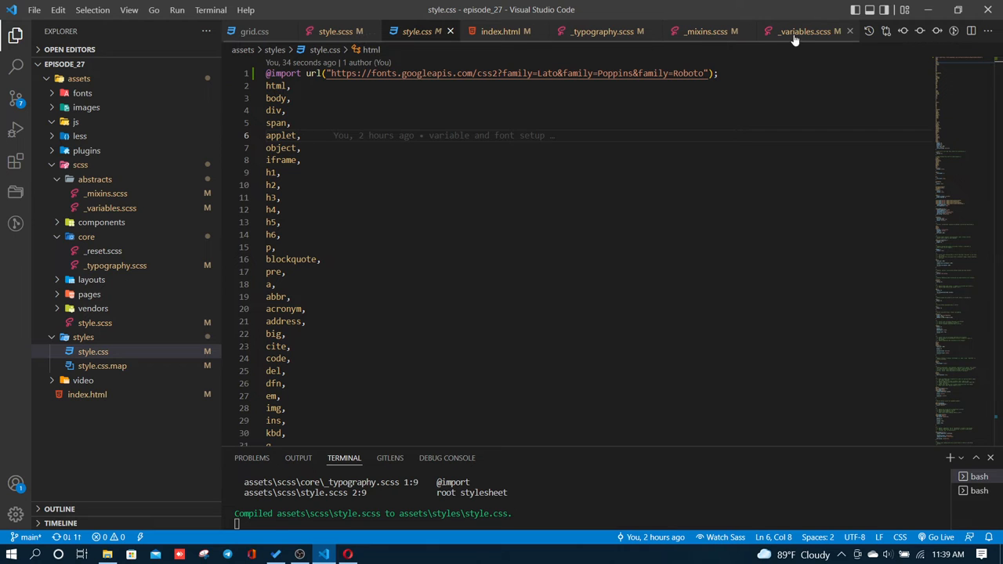
pyautogui.click(608, 32)
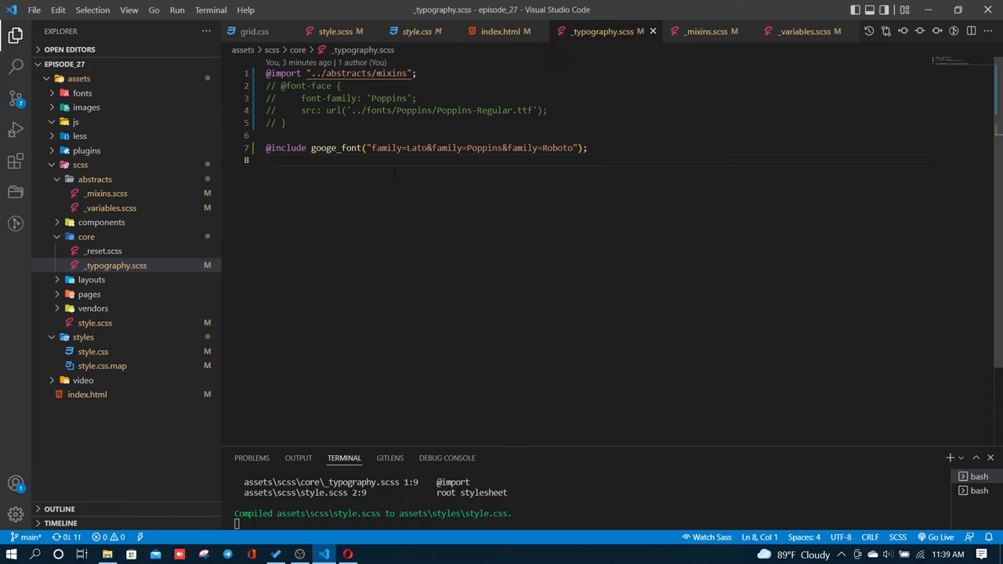
pyautogui.moveTo(736, 370)
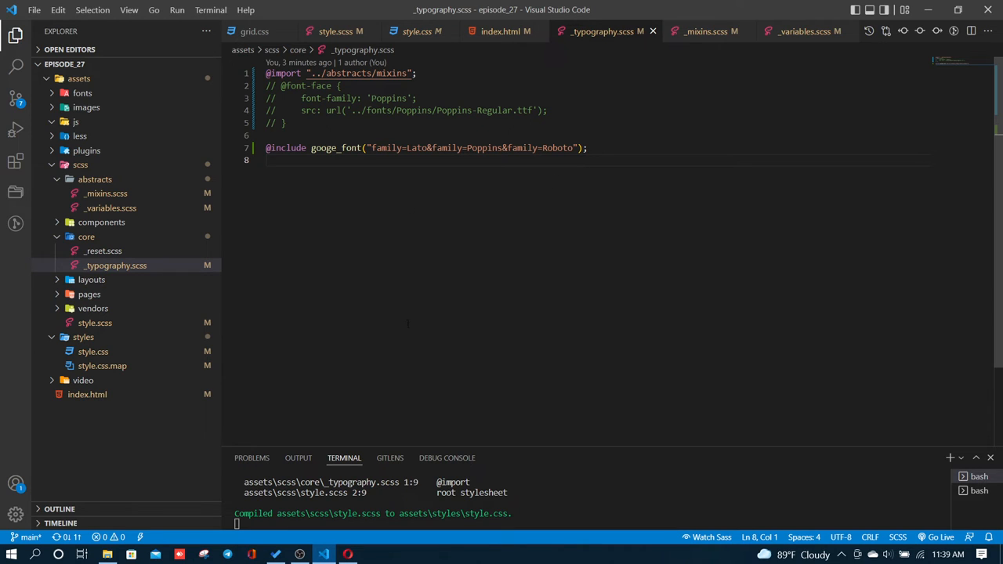
pyautogui.moveTo(413, 326)
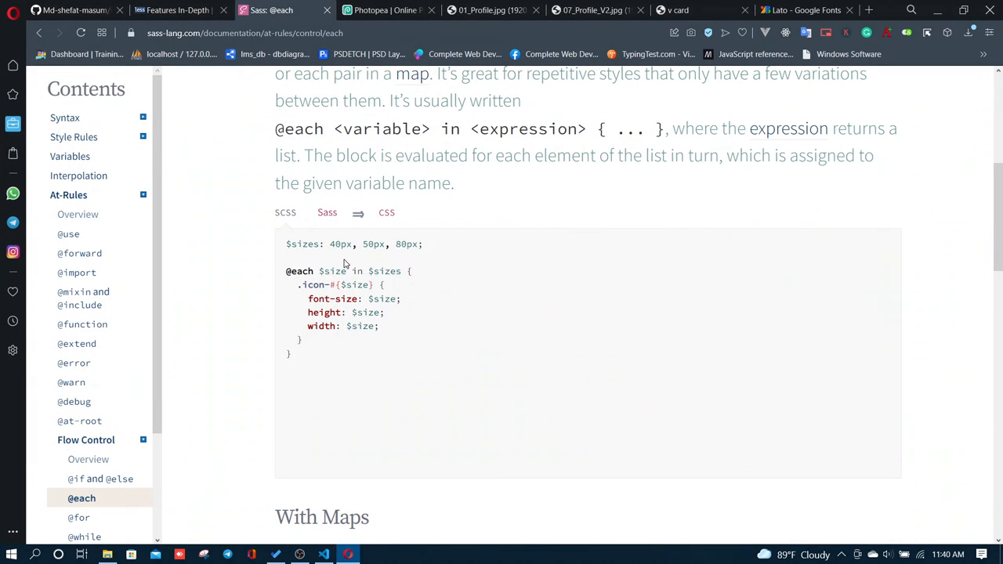
pyautogui.moveTo(285, 250)
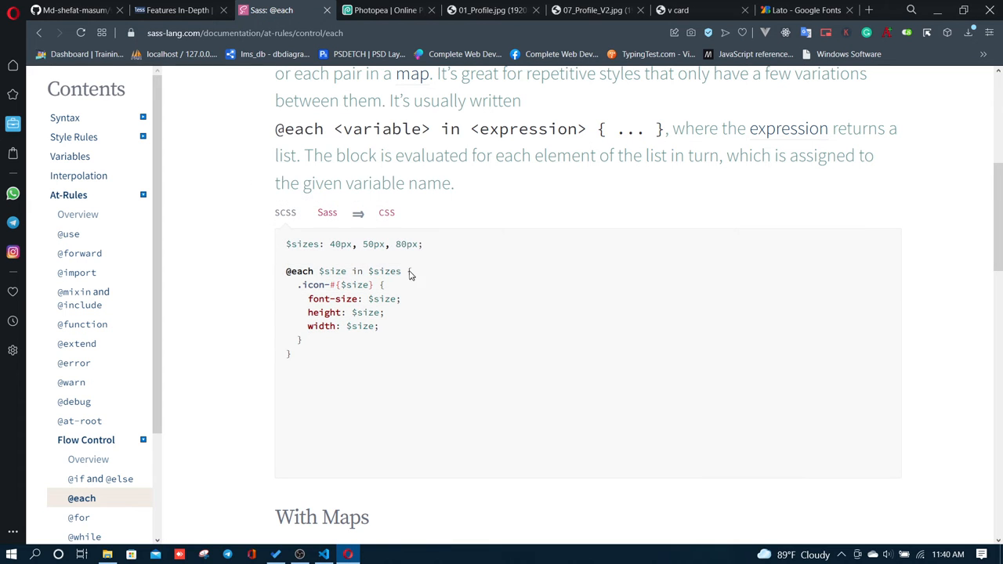
pyautogui.moveTo(428, 257)
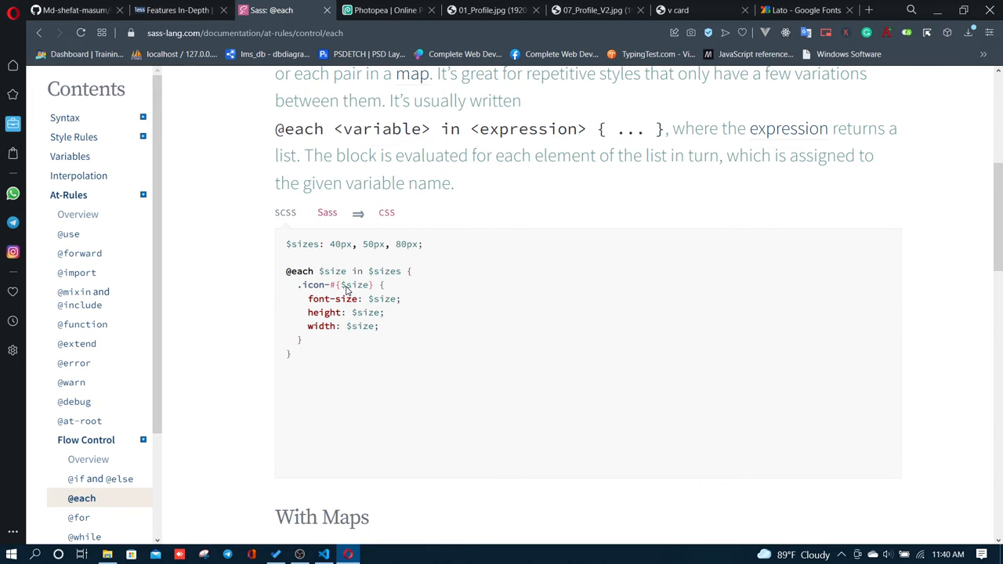
pyautogui.moveTo(301, 251)
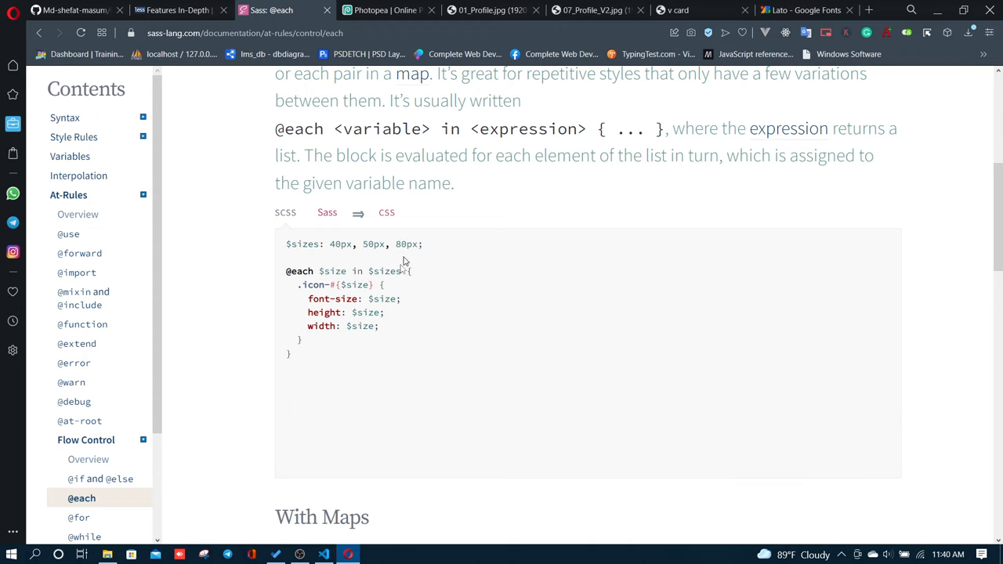
pyautogui.moveTo(281, 357)
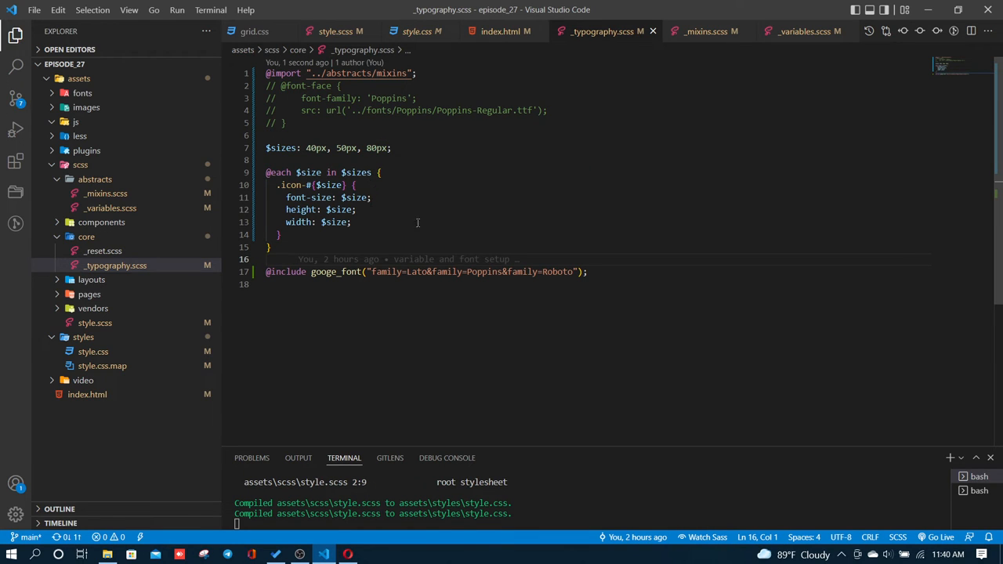
# - Rename $sizes to $font_families with Lato as its first value
pyautogui.doubleClick(317, 147)
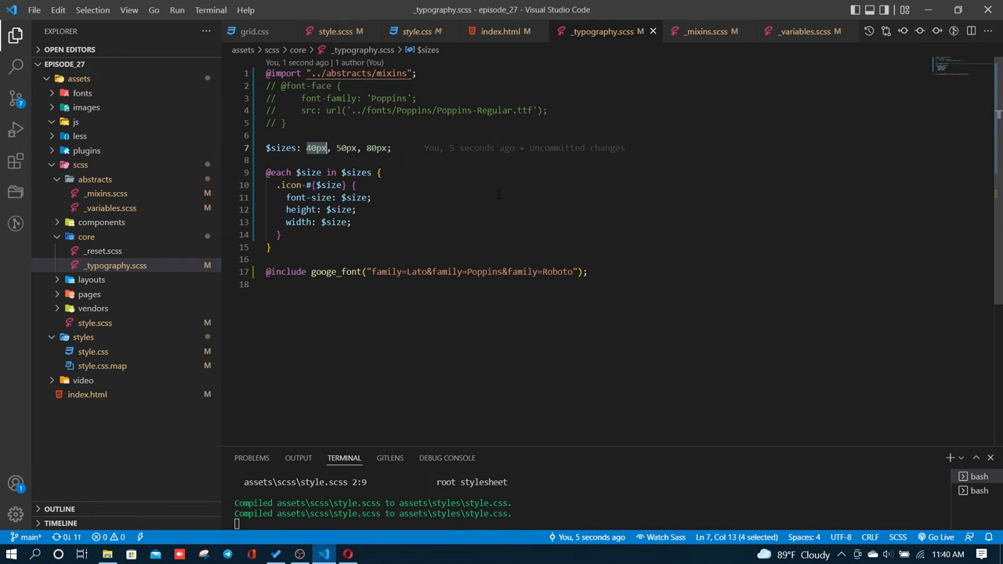
pyautogui.write('Lato')
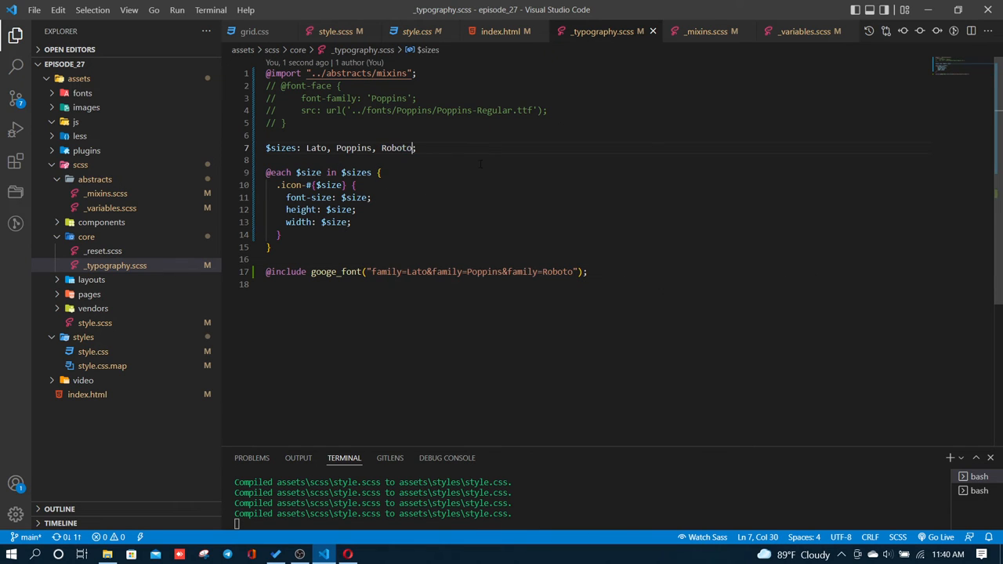
pyautogui.doubleClick(279, 147)
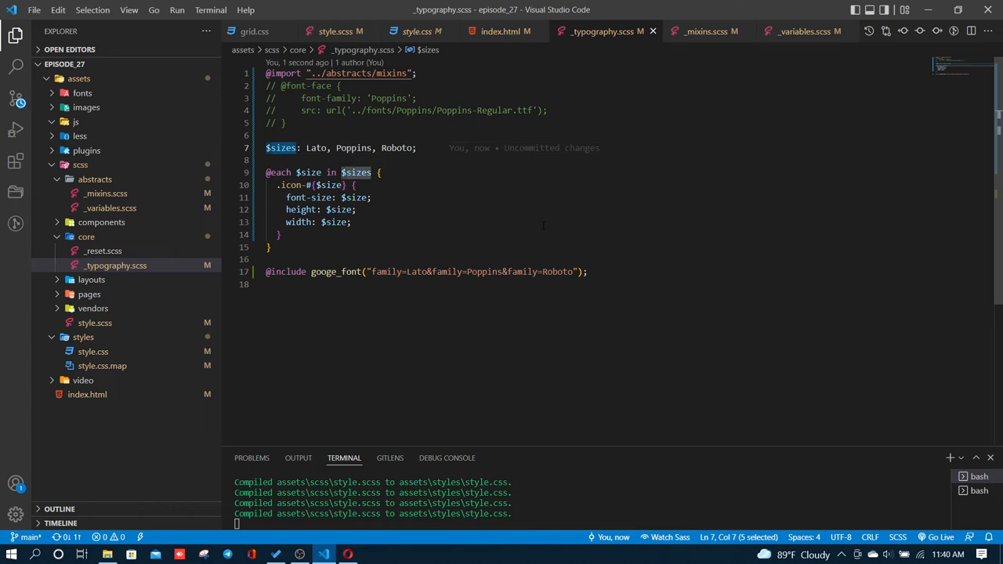
pyautogui.write('$font')
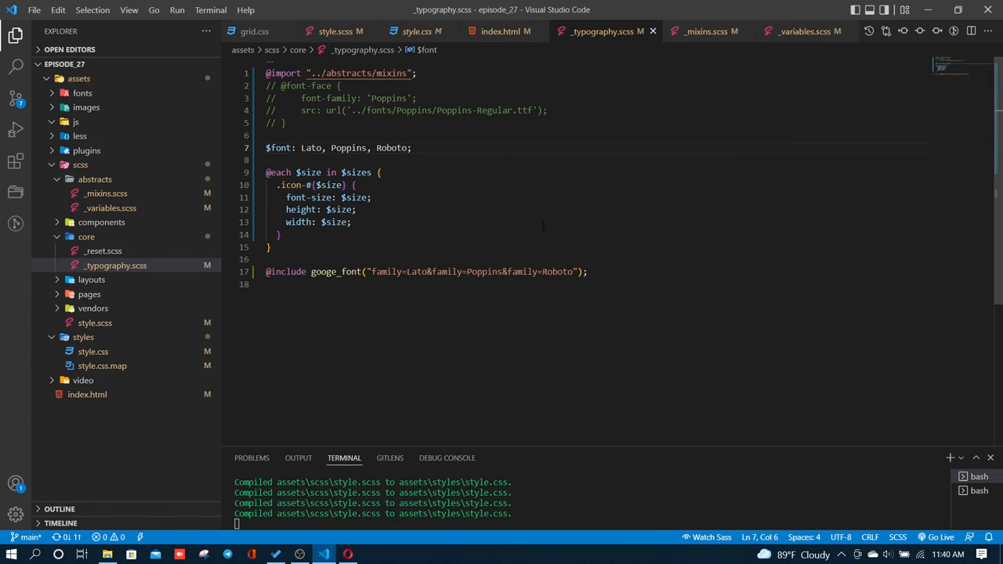
pyautogui.write('_family')
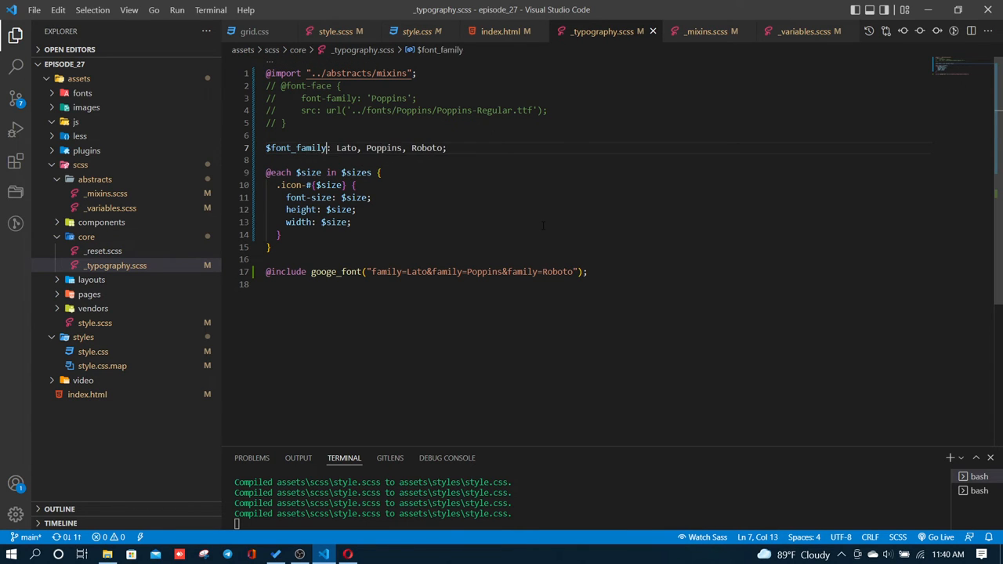
pyautogui.write('ies')
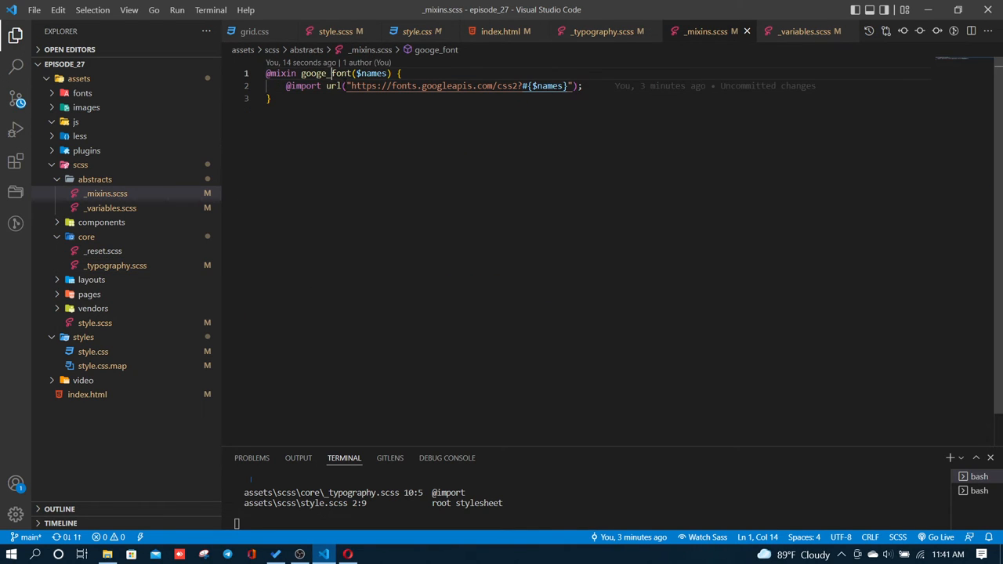
# - Make the loop include googe_font("family=#{$family}"), delete the .icon rules and comment out the old include
pyautogui.click(603, 31)
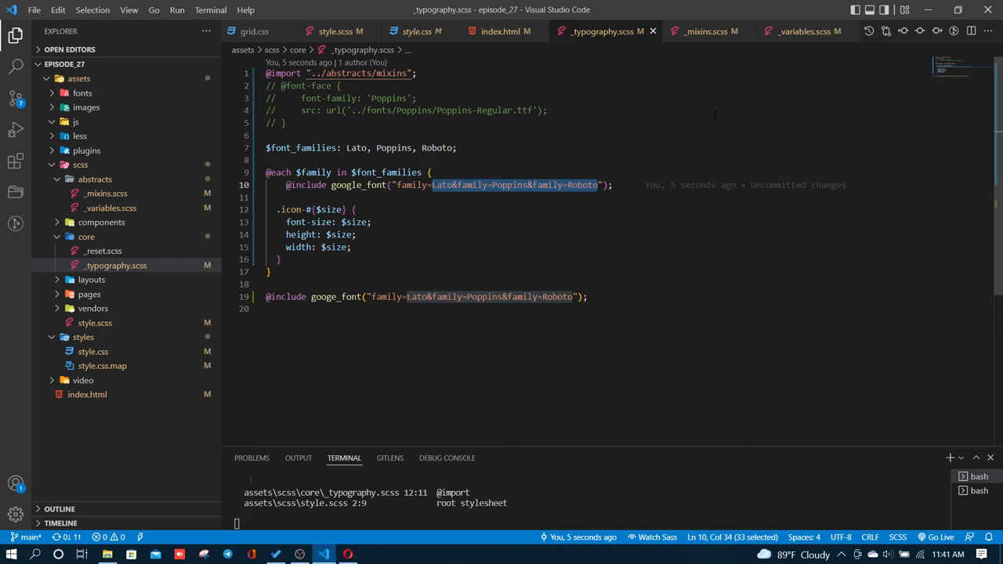
pyautogui.press('Delete')
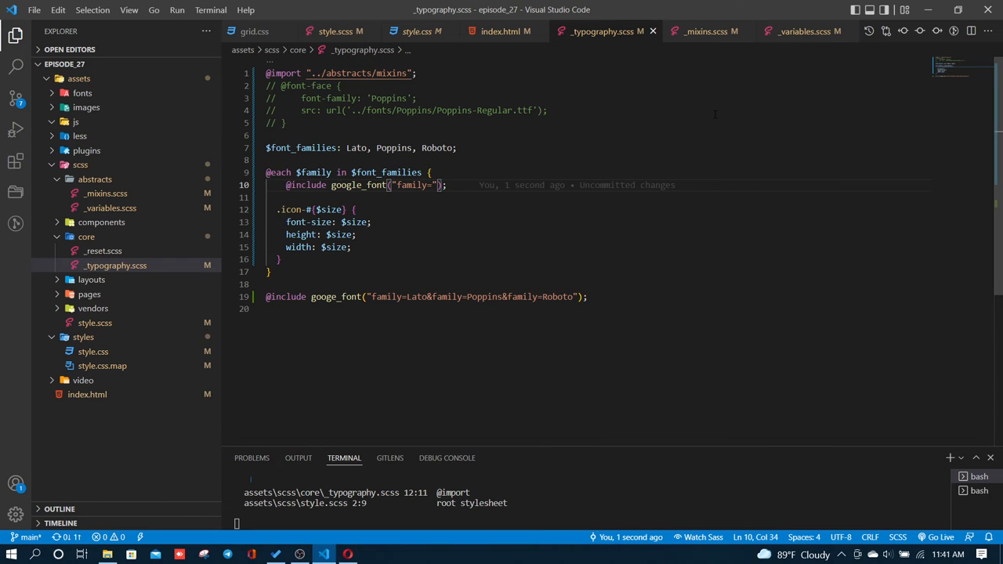
pyautogui.write('${')
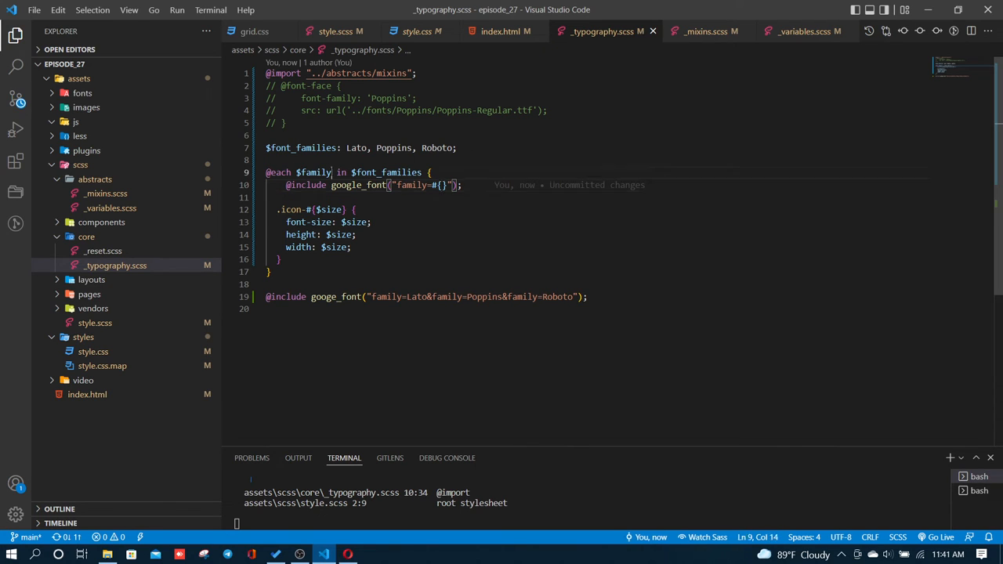
pyautogui.write('$family')
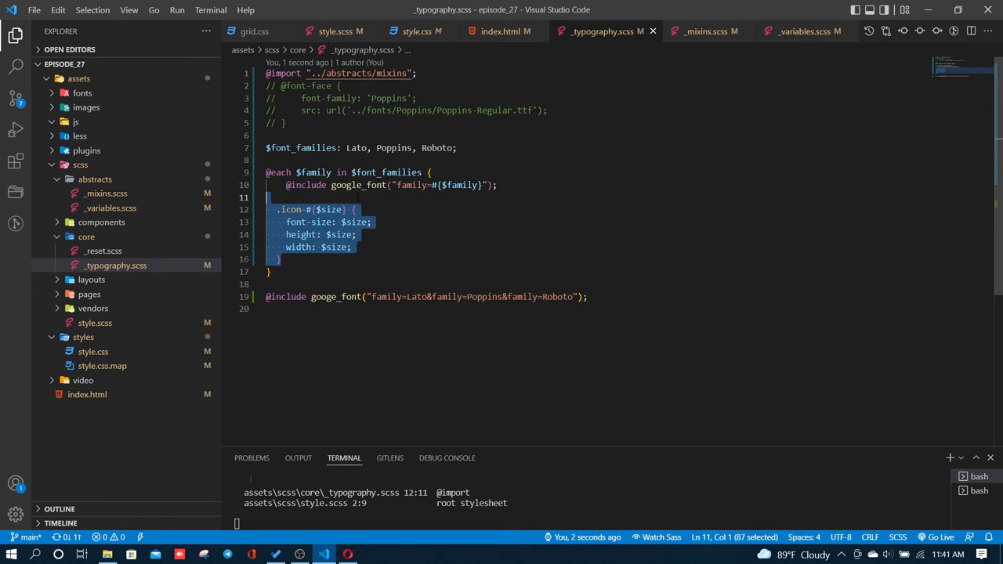
pyautogui.press('Delete')
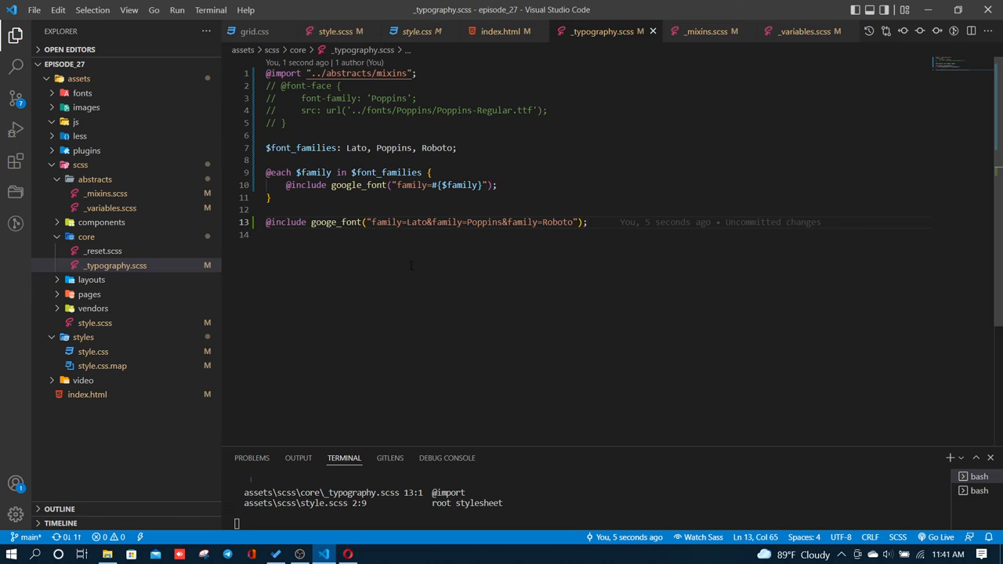
pyautogui.press('ctrl+/')
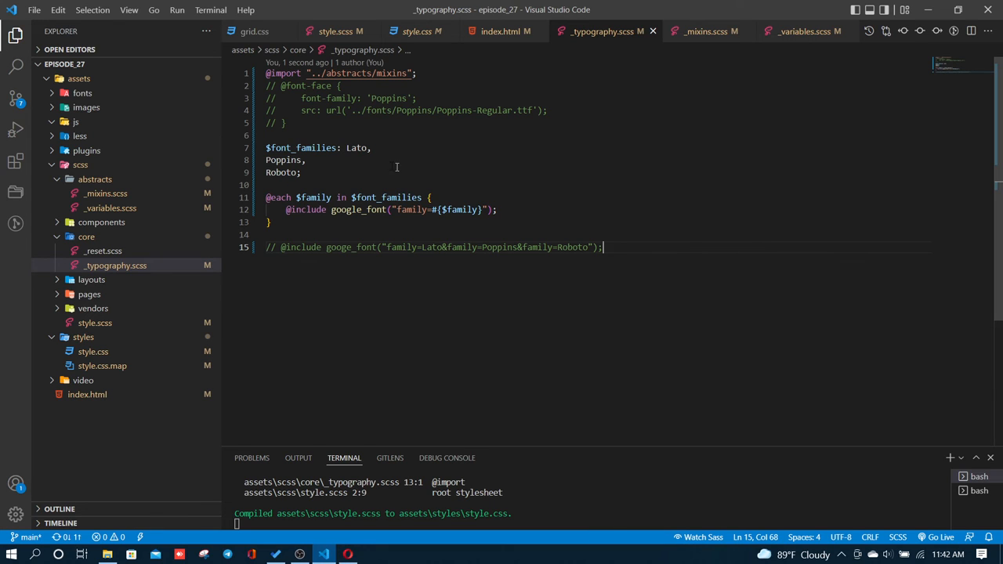
# - Save the partial so Watch Sass recompiles style.css with separate font imports
pyautogui.press('ctrl+s')
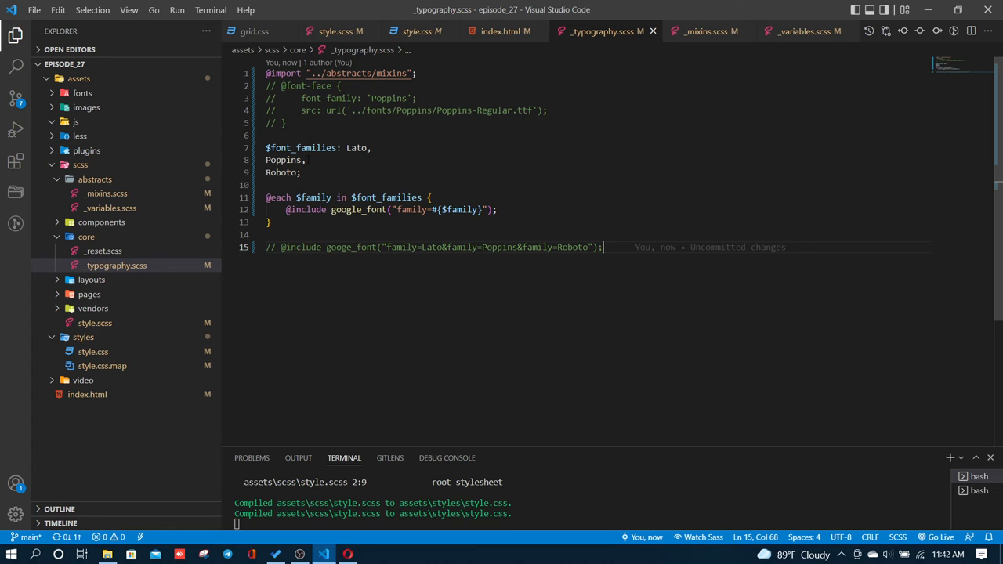
pyautogui.moveTo(357, 63)
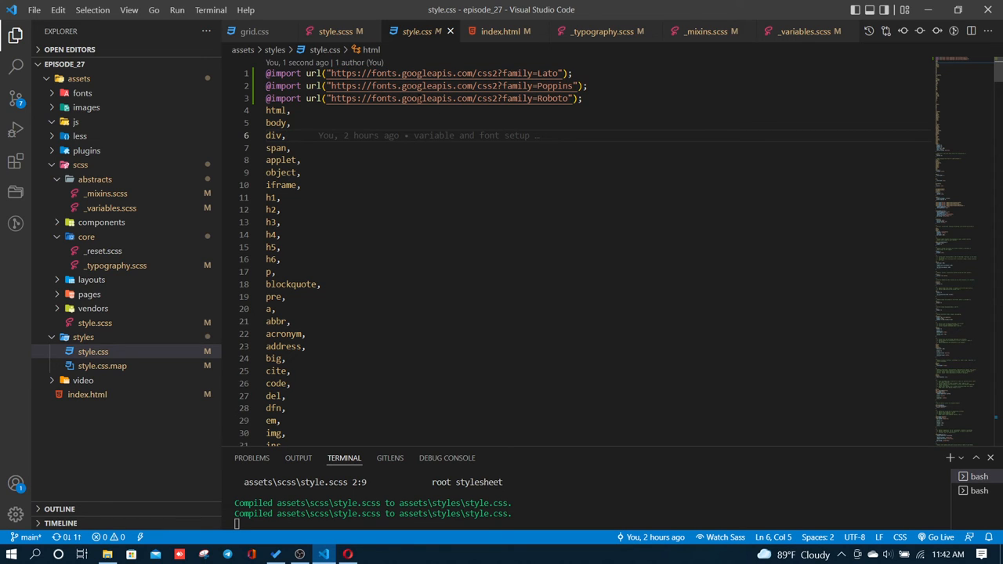
pyautogui.moveTo(442, 84)
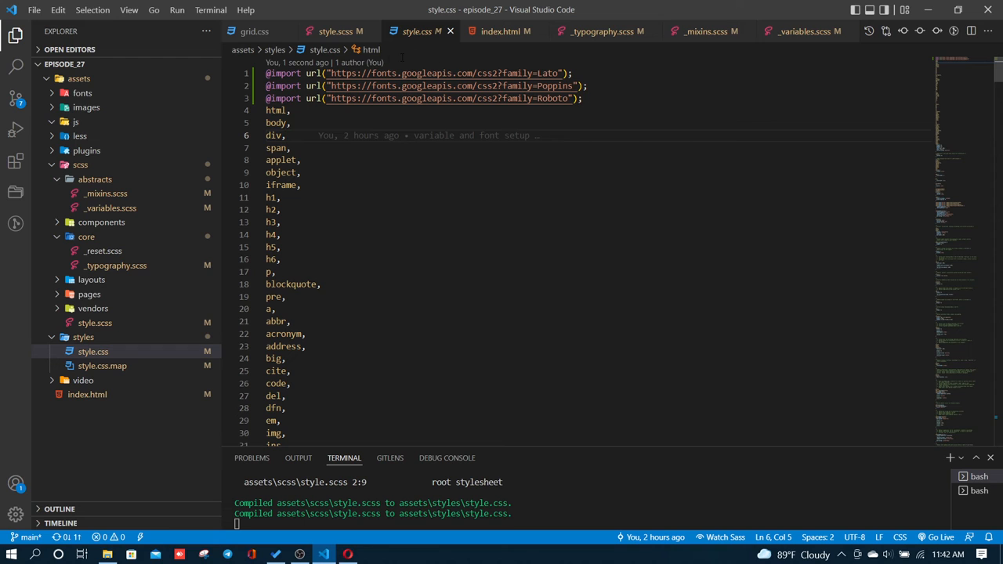
# - Switch to the grid.css tab showing its flex row rules
pyautogui.click(254, 32)
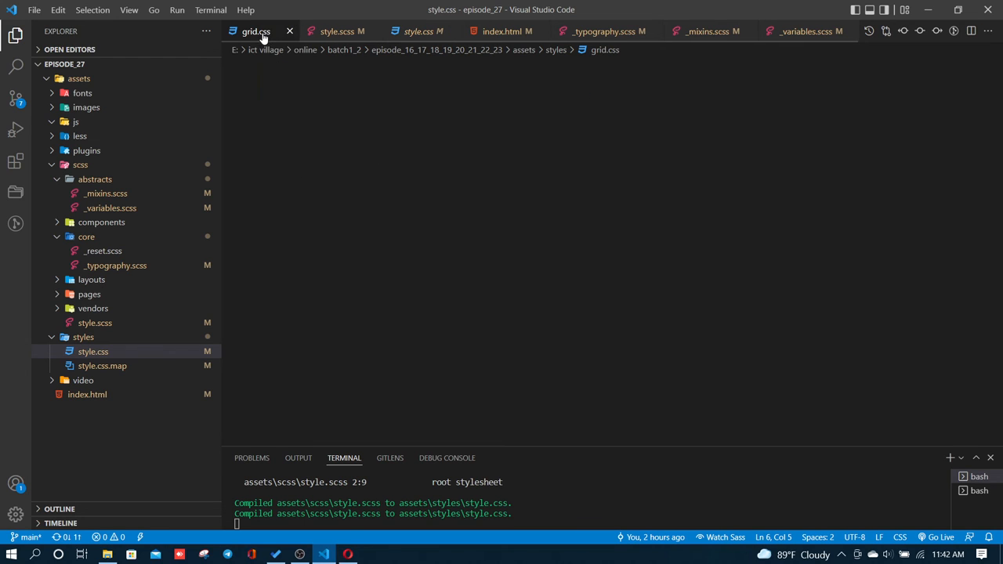
pyautogui.click(254, 31)
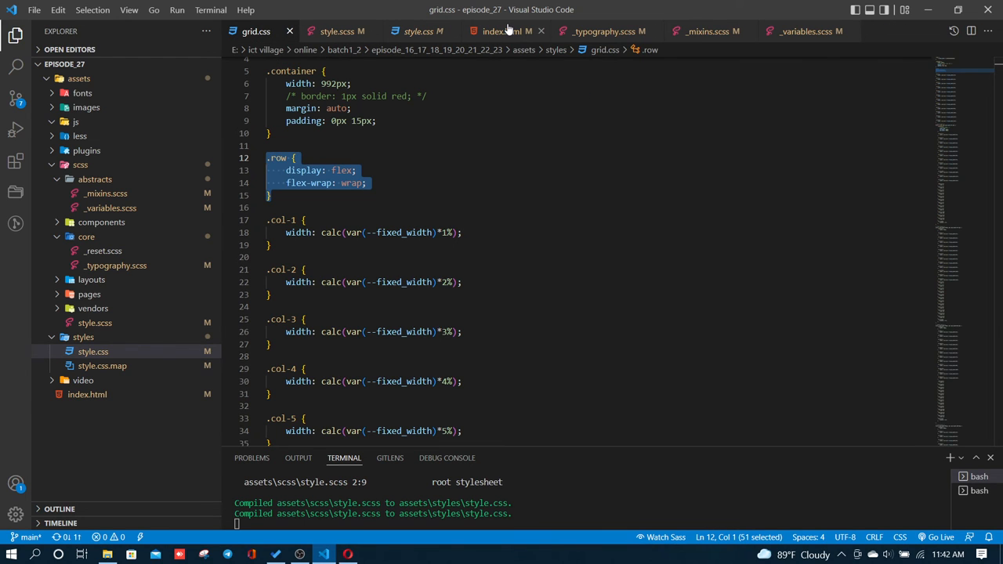
# - Add <h2> lines 'this is heading 2' and 'this is heading 3' after the h1 in index.html
pyautogui.click(505, 31)
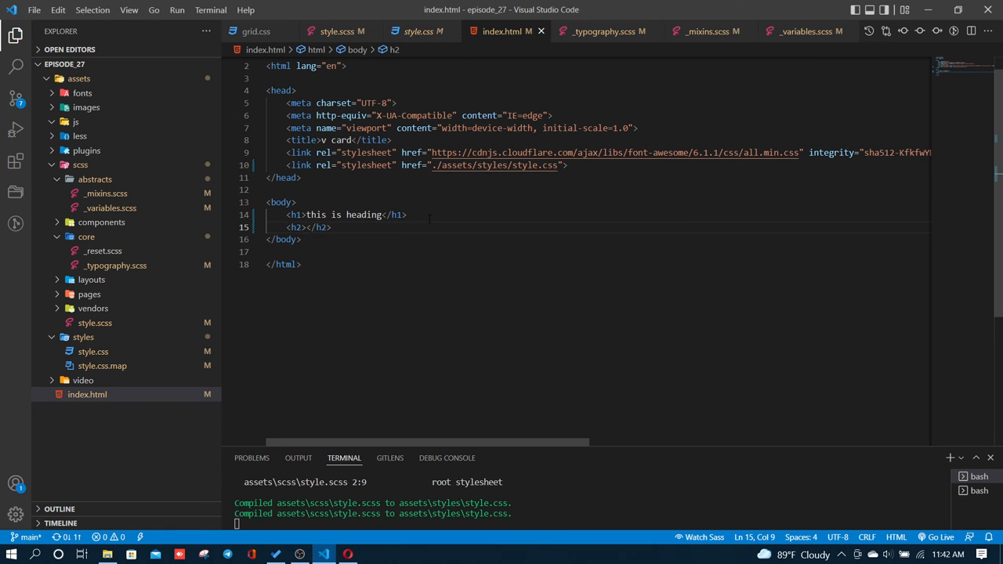
pyautogui.write('this is heading 2')
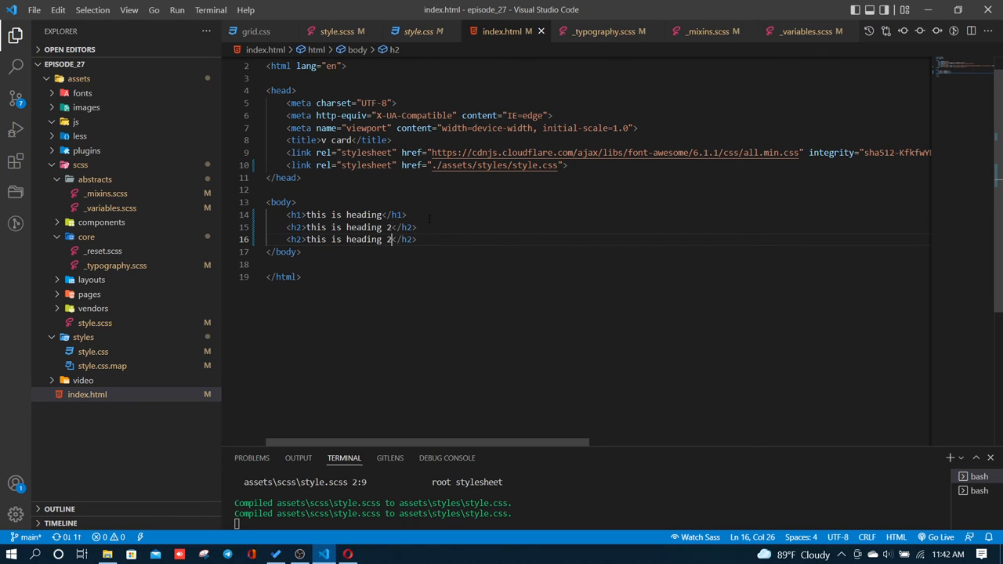
pyautogui.write('3')
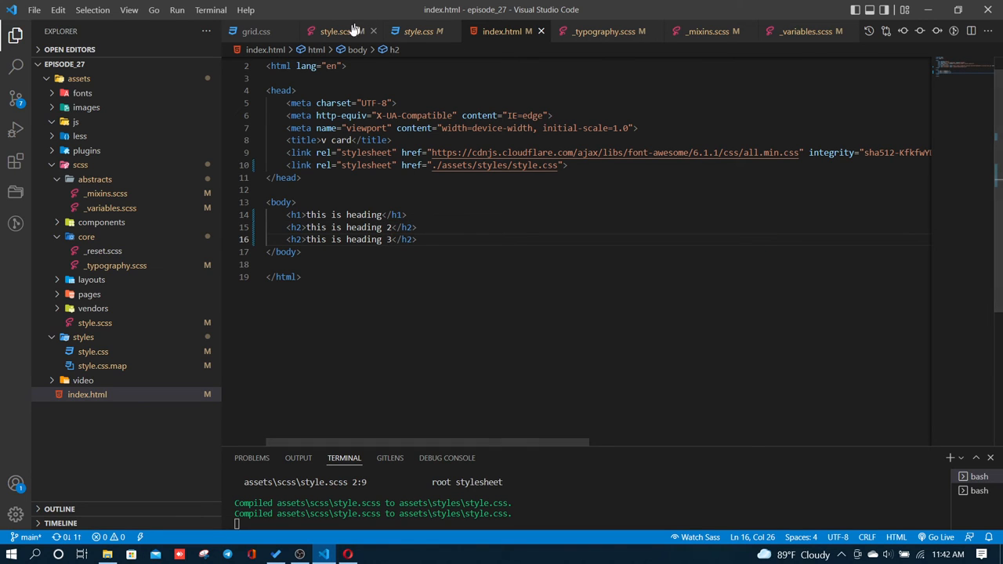
pyautogui.moveTo(339, 31)
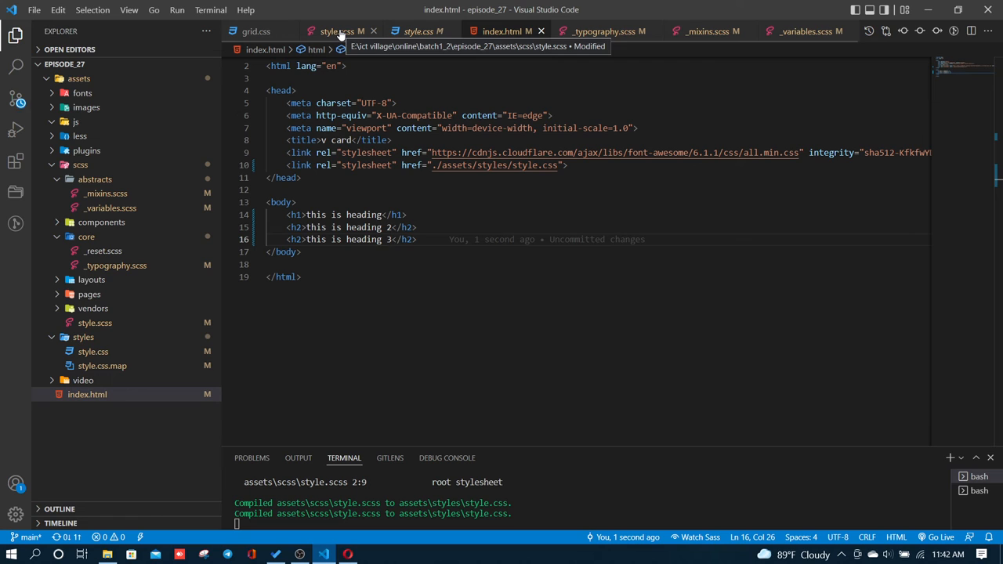
pyautogui.click(338, 32)
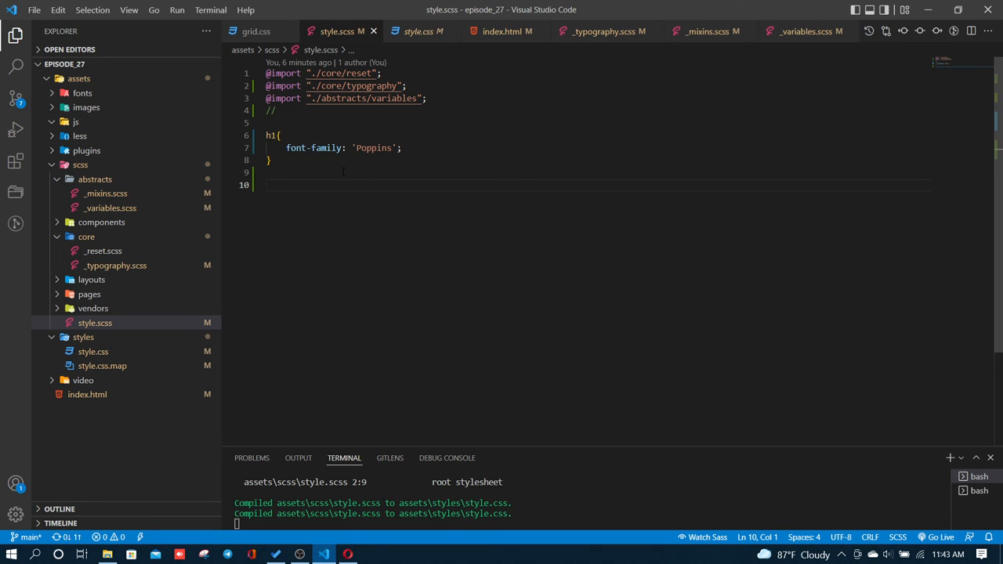
# - Write h2 { font-family: "Lato"; } and h3 { font-family: "Roboto"; } in style.scss
pyautogui.write('h2{')
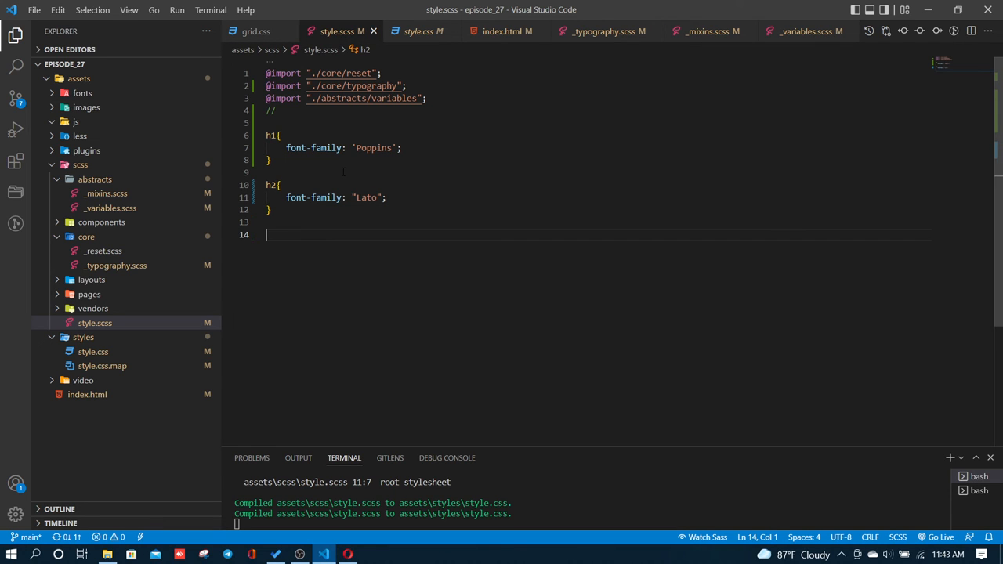
pyautogui.write('h3{')
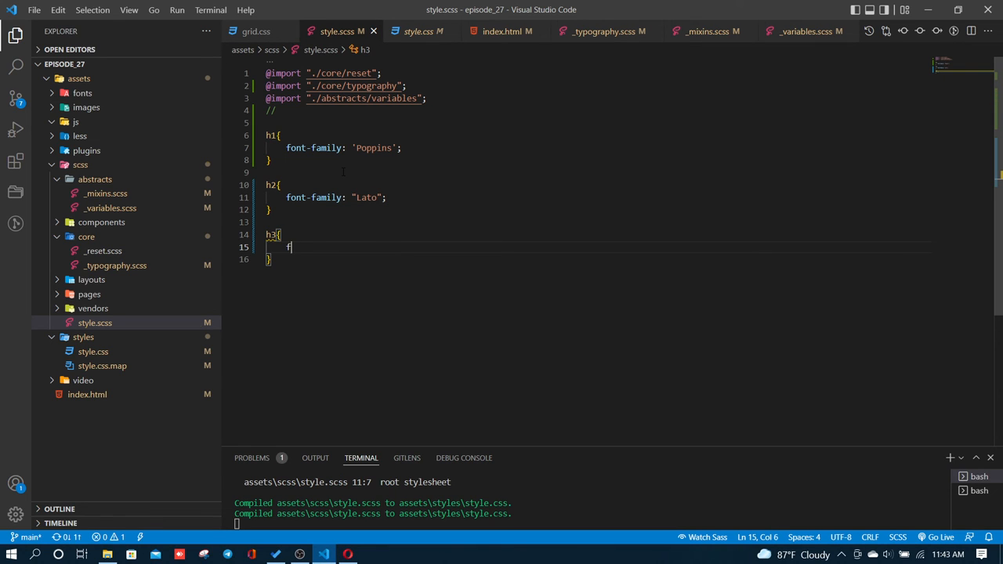
pyautogui.write('ont-family: "Rob";')
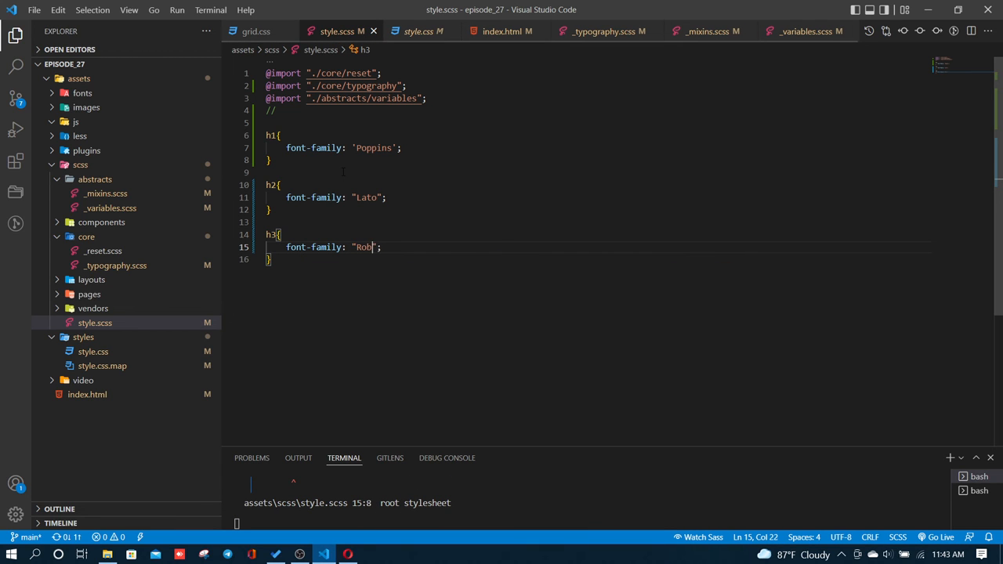
pyautogui.write('oto')
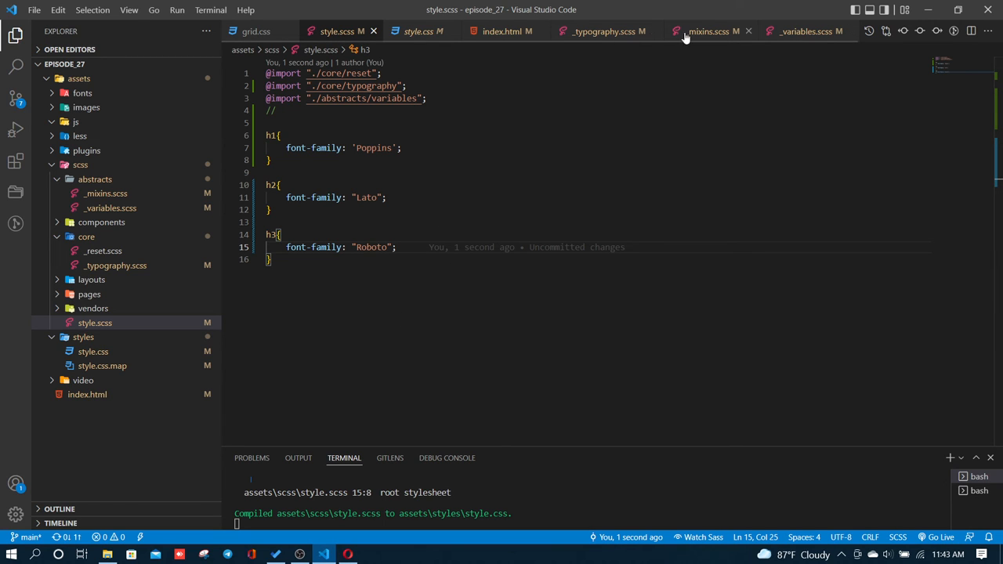
pyautogui.click(608, 31)
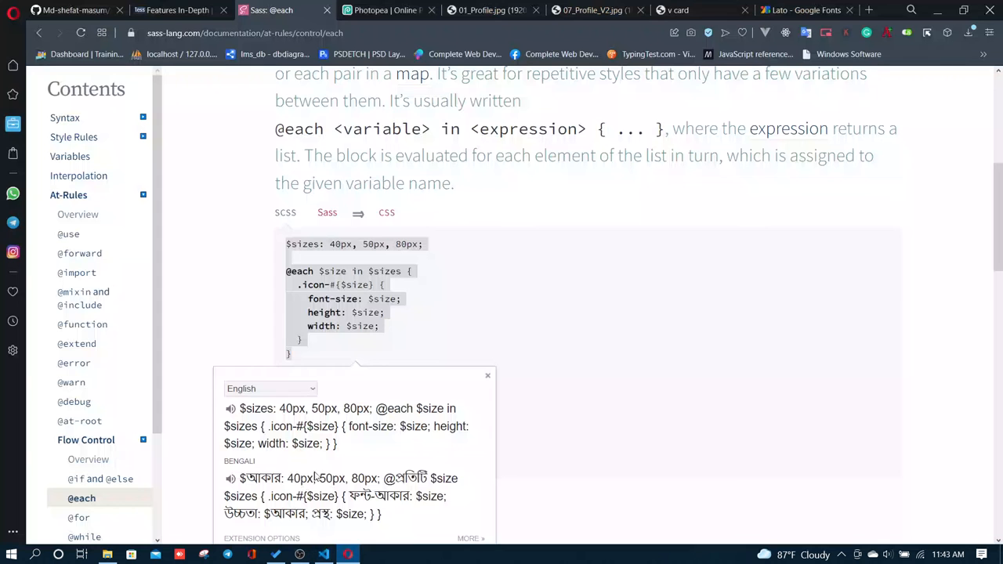
# - Reload the v-card page in Chrome so all three headings render
pyautogui.click(681, 9)
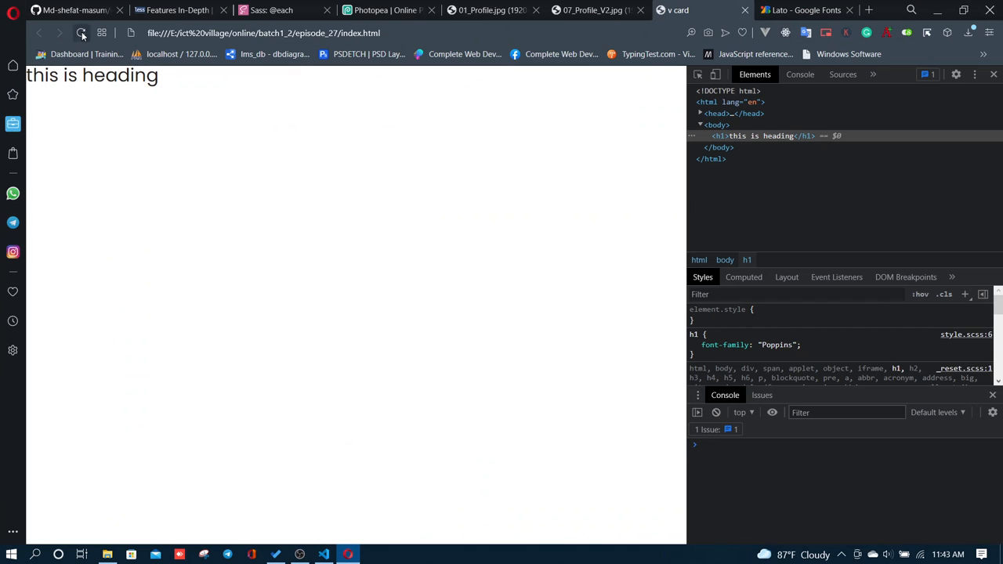
pyautogui.click(82, 32)
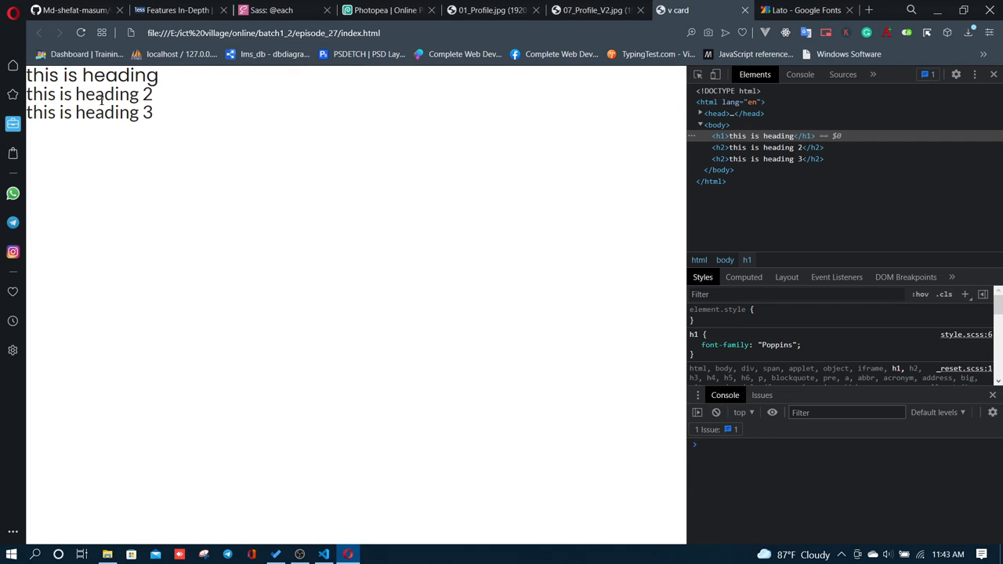
pyautogui.moveTo(661, 94)
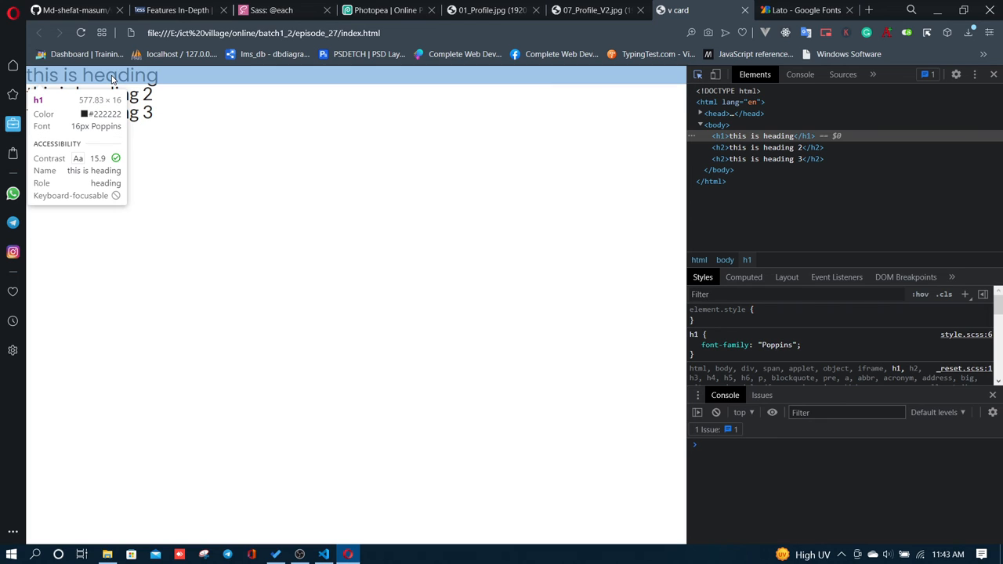
pyautogui.moveTo(90, 94)
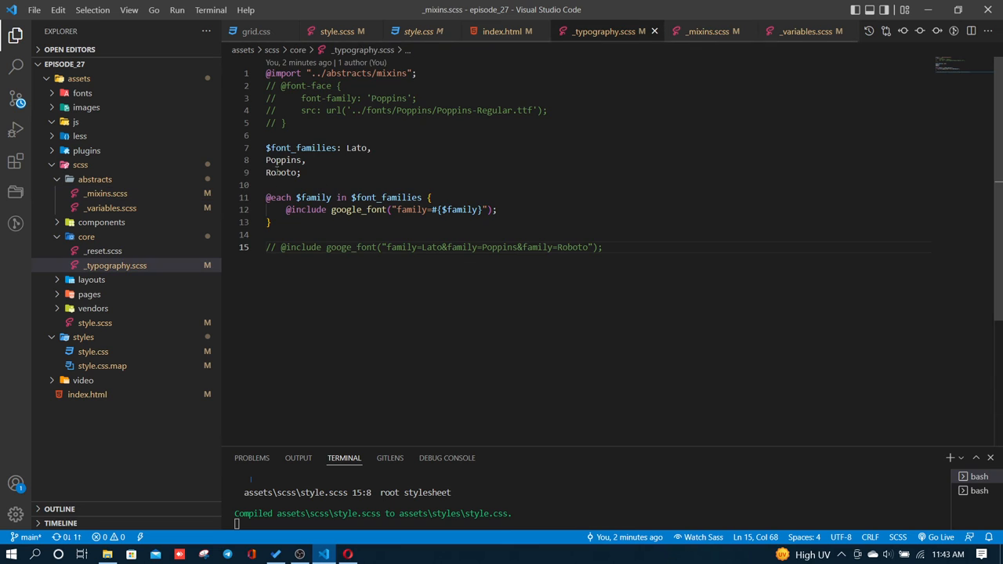
# - Review the h1–h3 Poppins/Lato/Roboto rules in style.scss, then check the headings in the browser
pyautogui.doubleClick(281, 172)
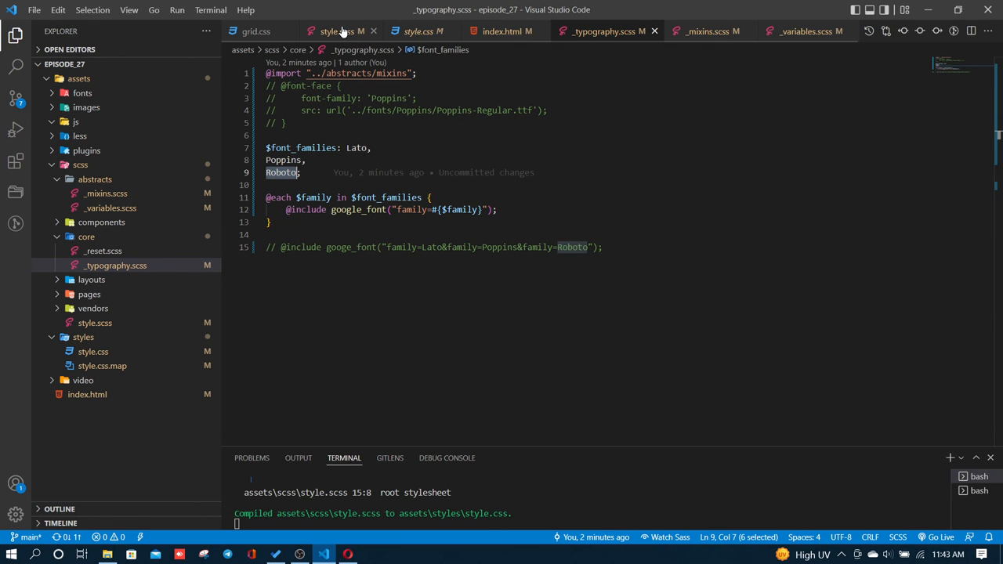
pyautogui.click(337, 32)
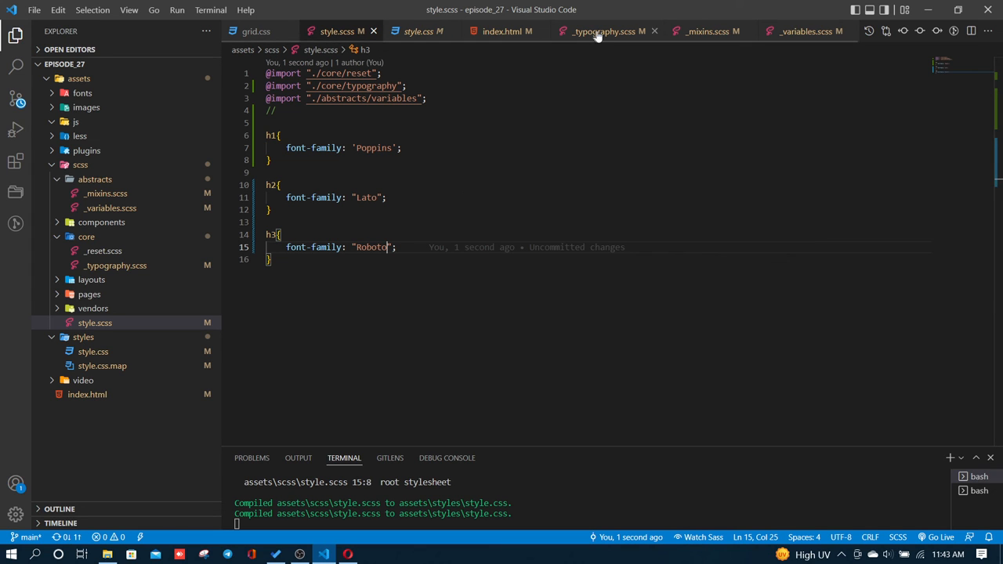
pyautogui.click(504, 31)
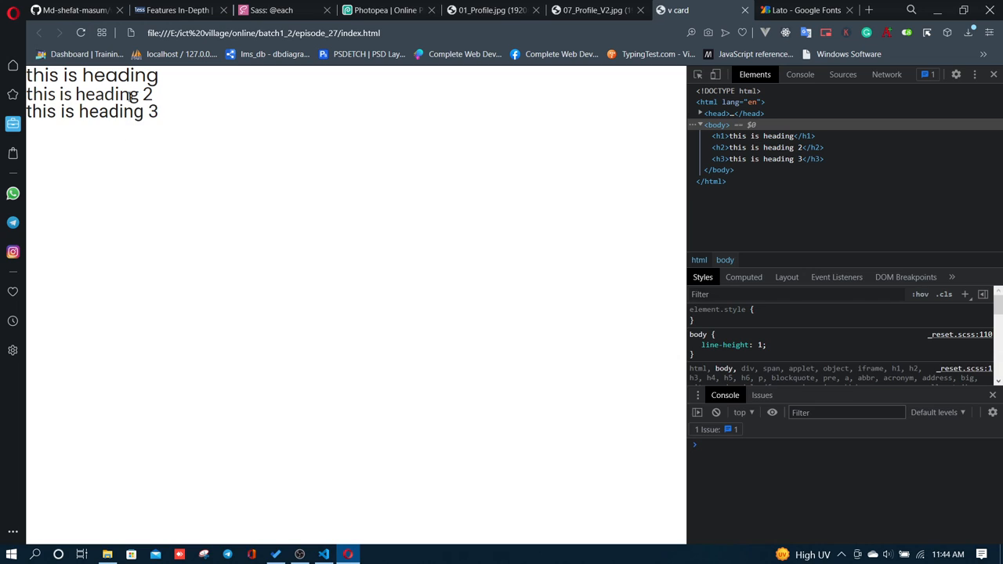
pyautogui.moveTo(169, 93)
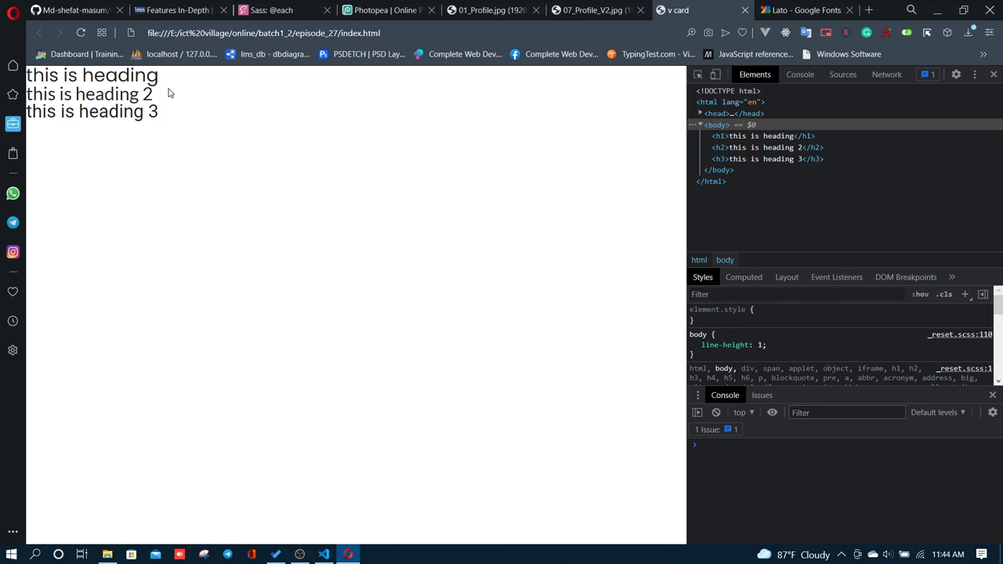
pyautogui.moveTo(266, 252)
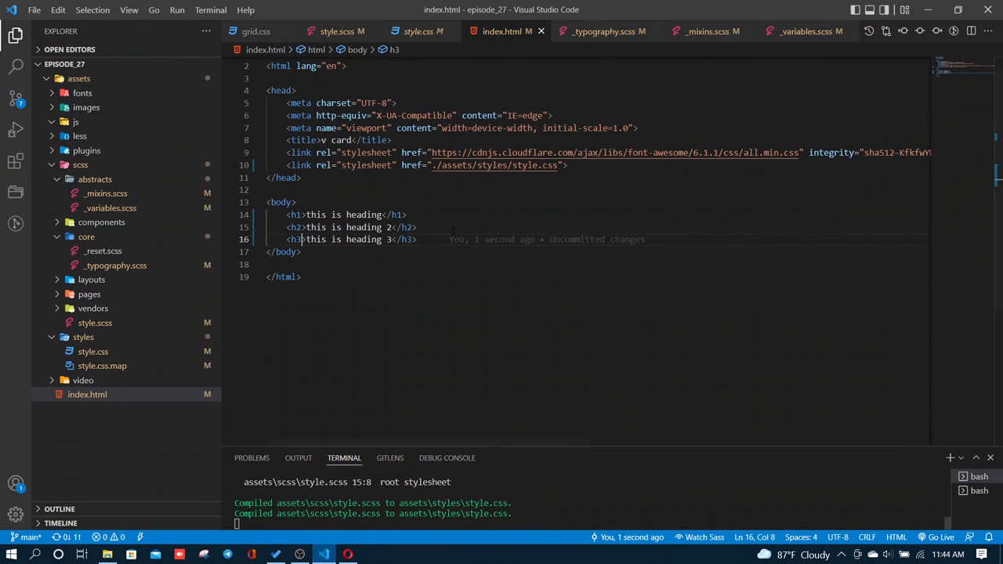
pyautogui.click(605, 32)
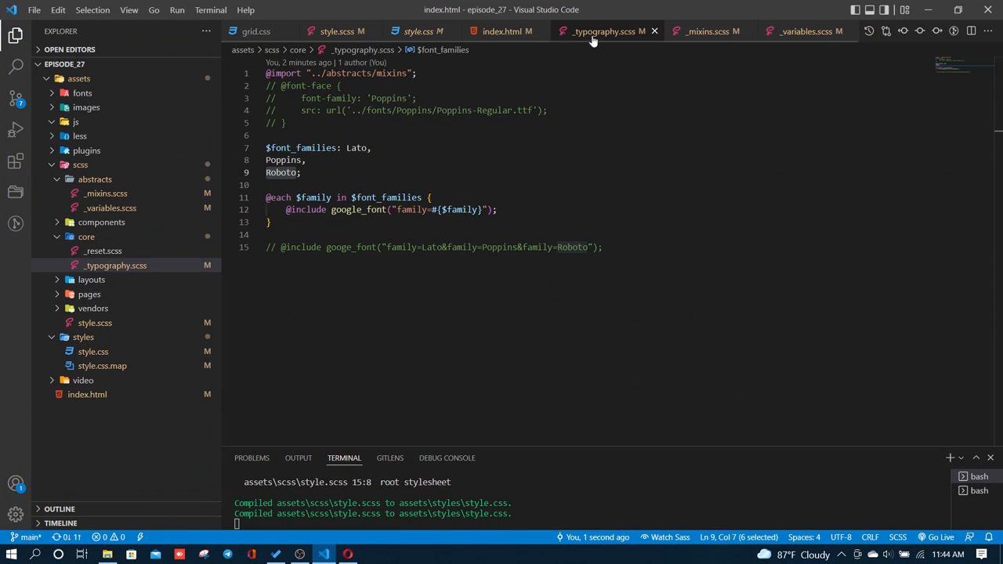
pyautogui.click(418, 74)
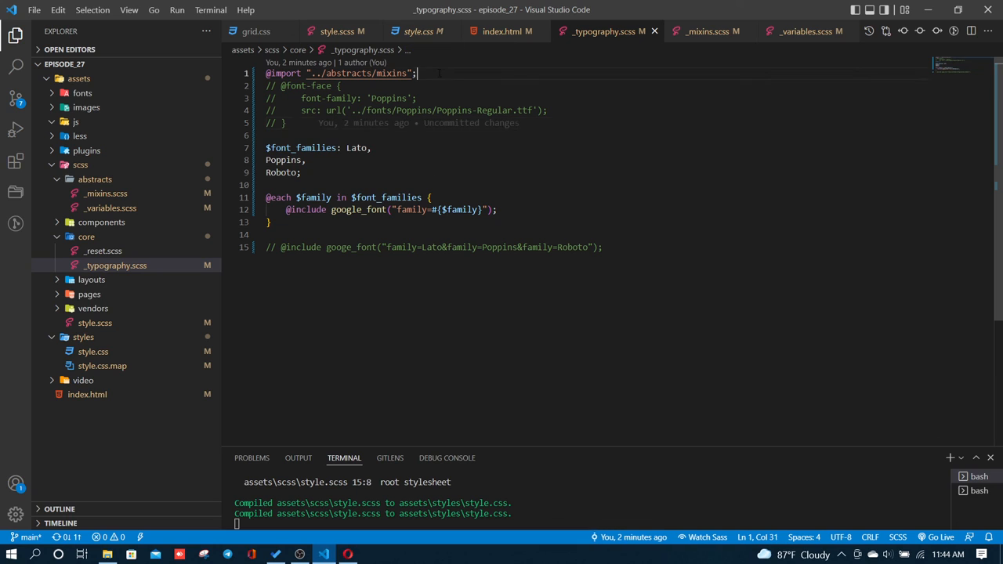
pyautogui.press('Enter')
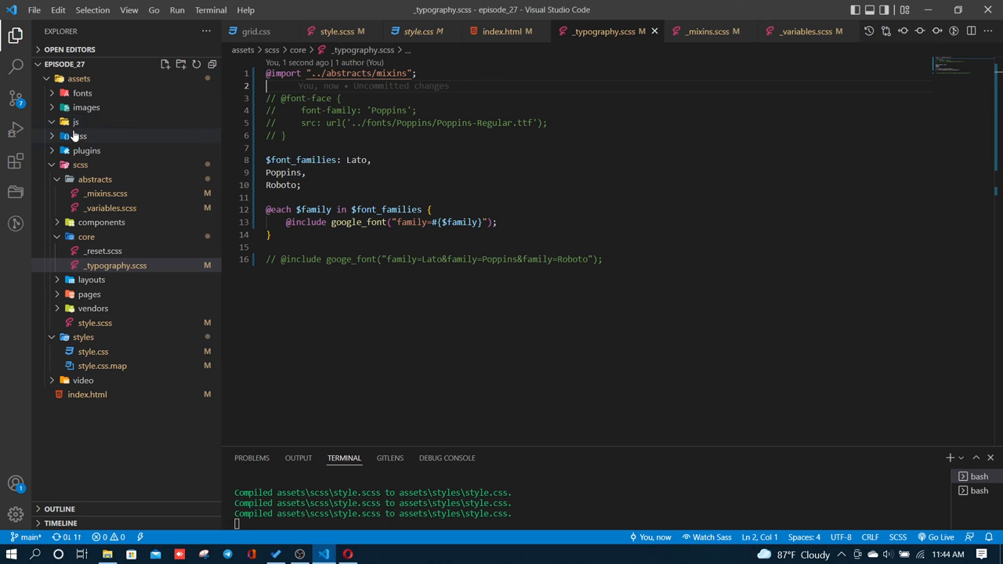
pyautogui.moveTo(82, 92)
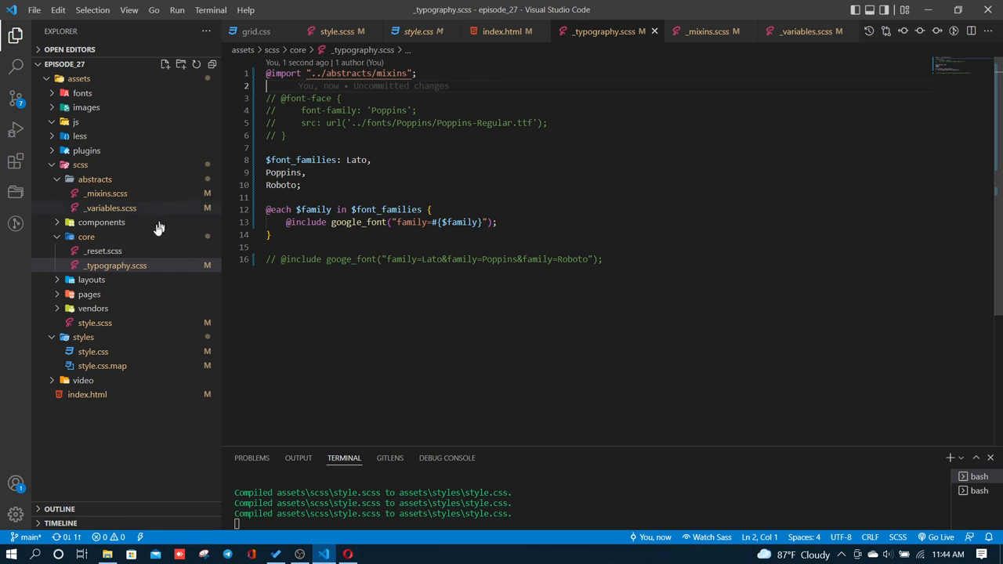
pyautogui.moveTo(116, 207)
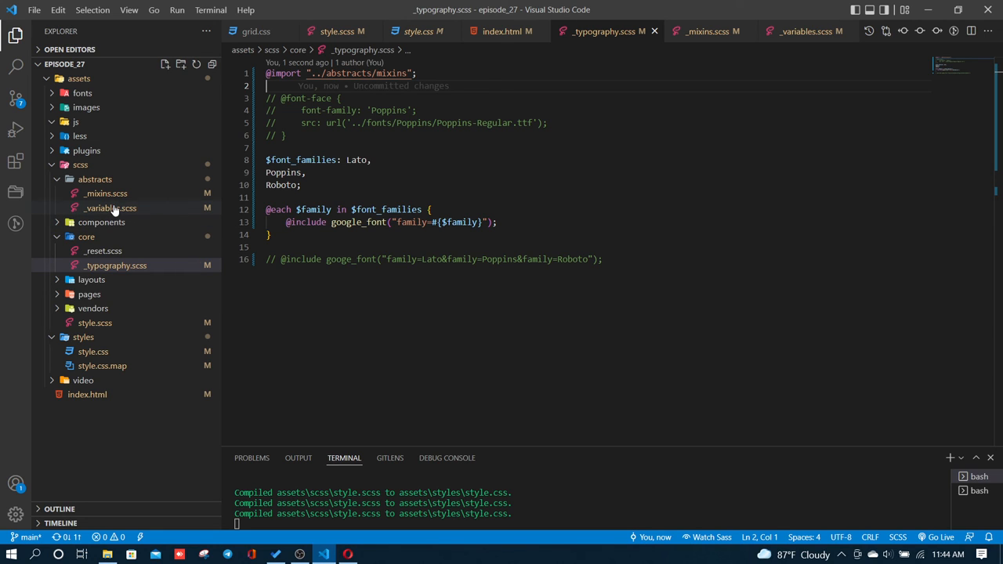
pyautogui.moveTo(44, 116)
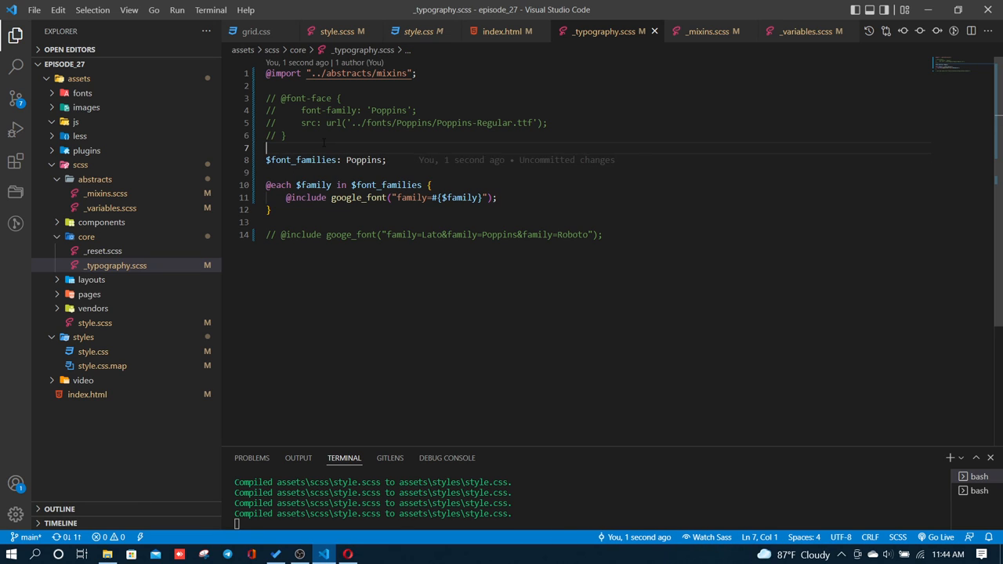
# - Write the comment '// if more family need just add new with a comma eg: Lato, Roboto' above $font_families
pyautogui.press('Enter')
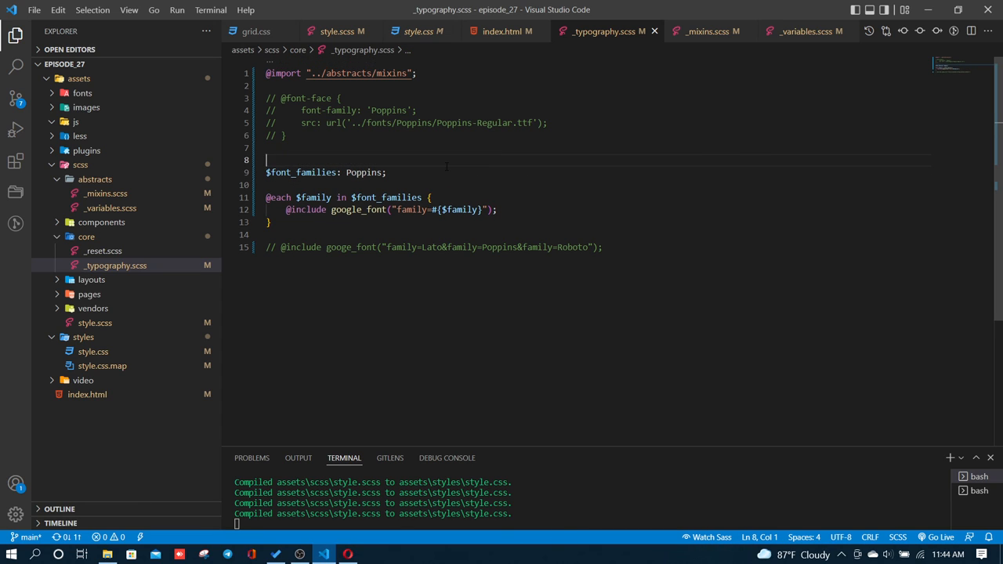
pyautogui.write('if')
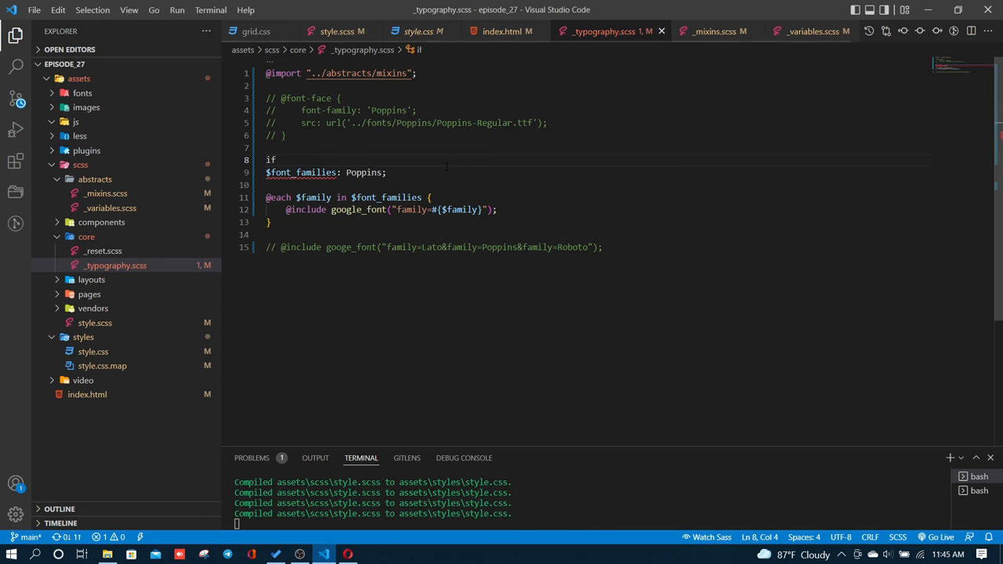
pyautogui.write('more')
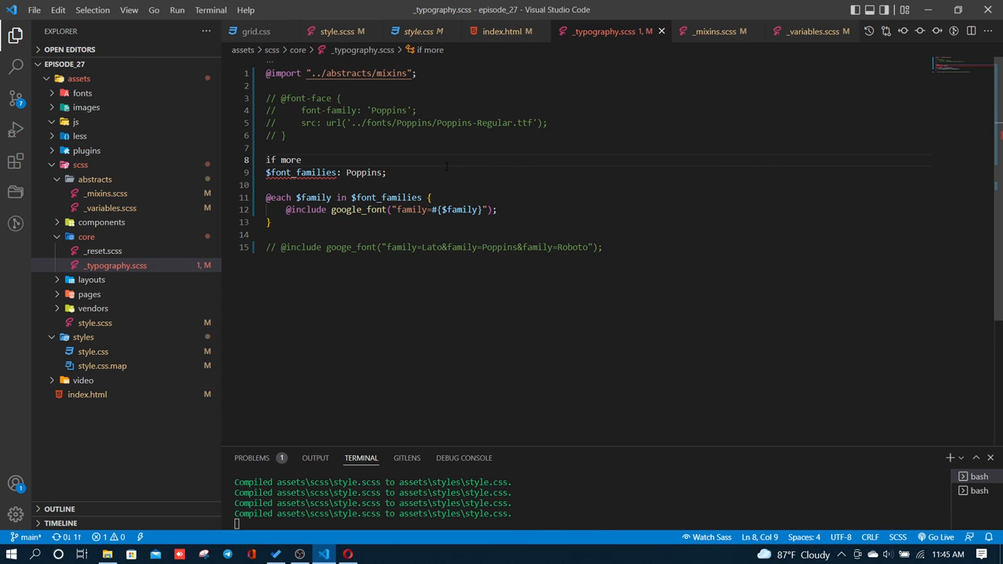
pyautogui.write('family need just')
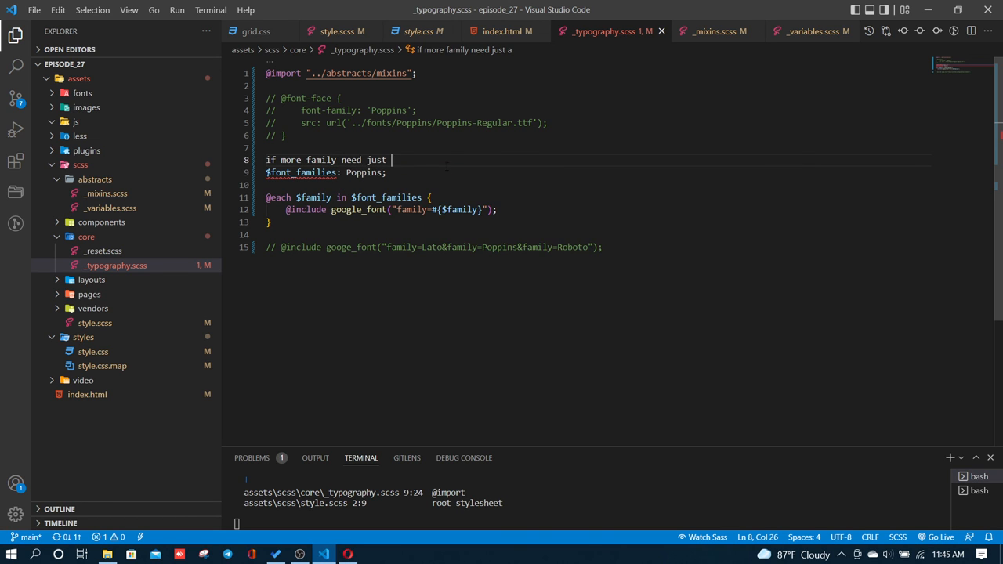
pyautogui.write('add ne')
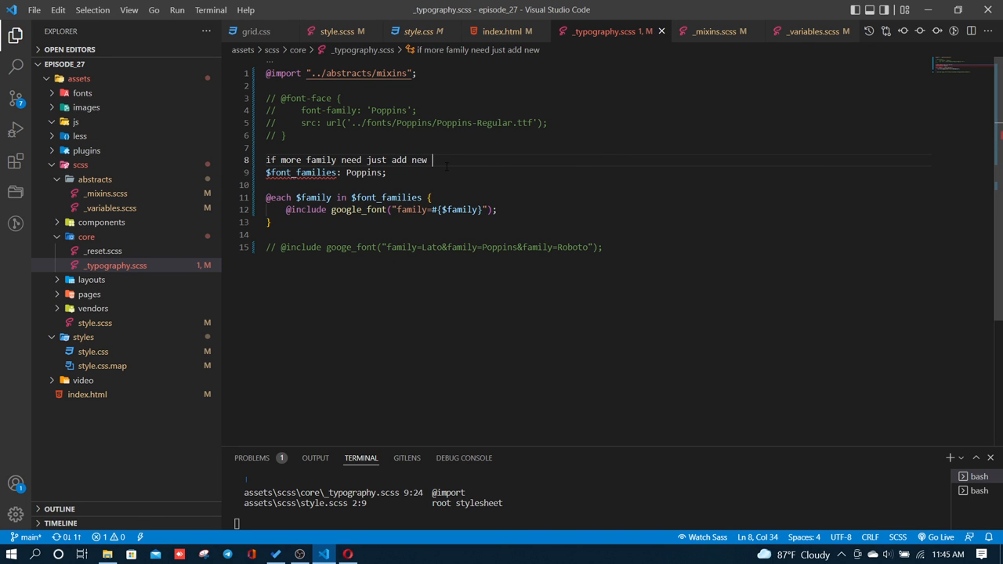
pyautogui.write('with a comma')
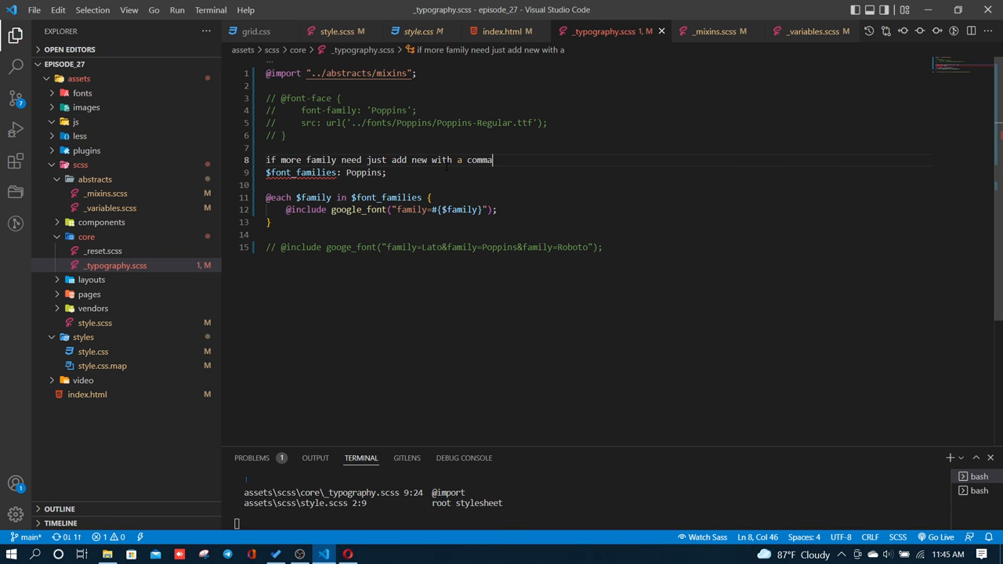
pyautogui.write('" "')
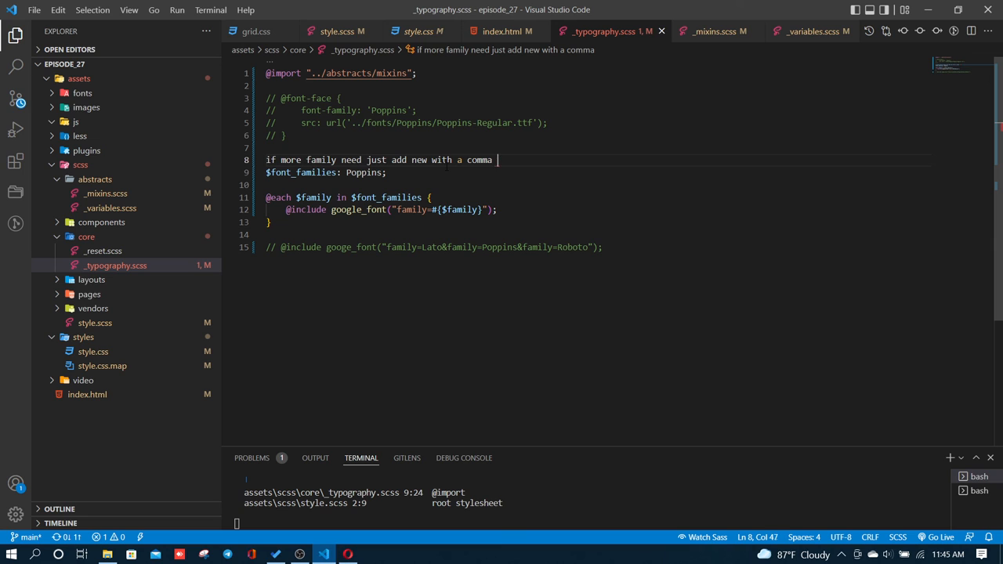
pyautogui.write('L')
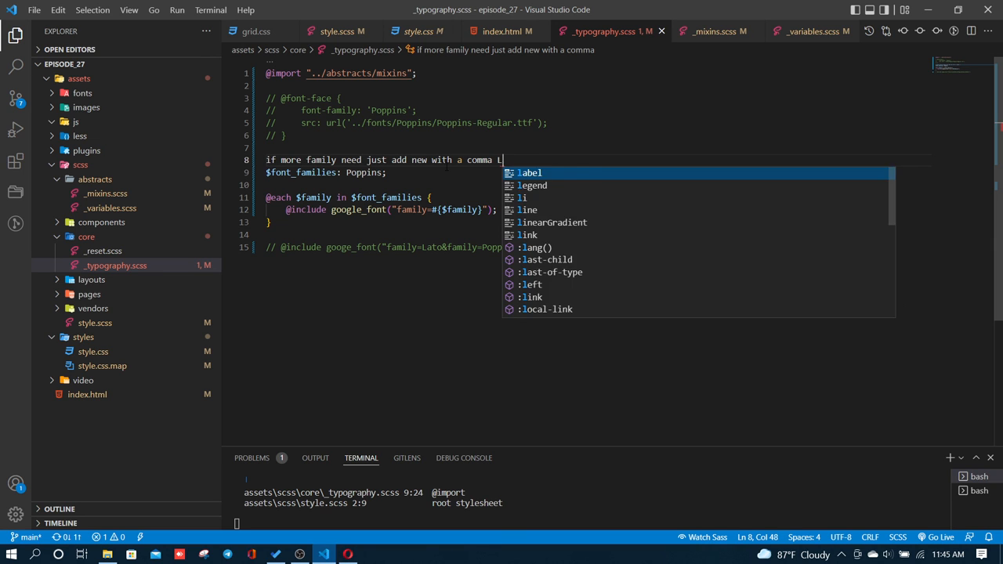
pyautogui.write('ato,')
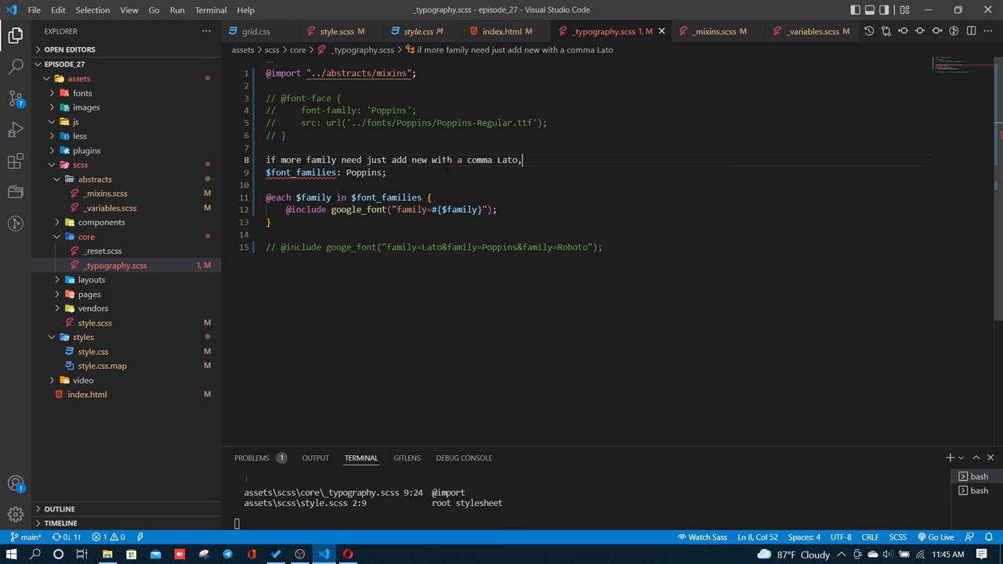
pyautogui.write('Roboto;')
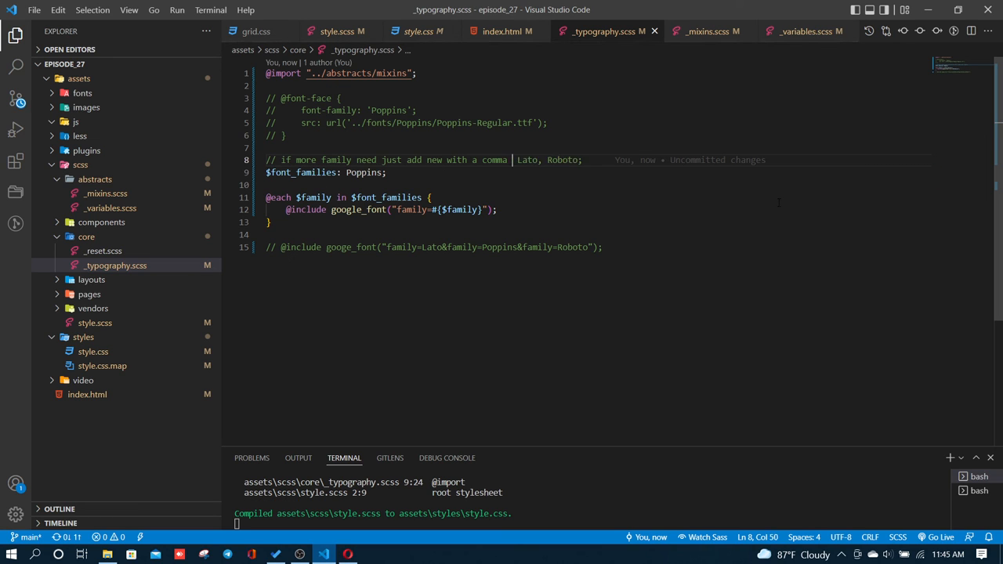
pyautogui.write('eg:')
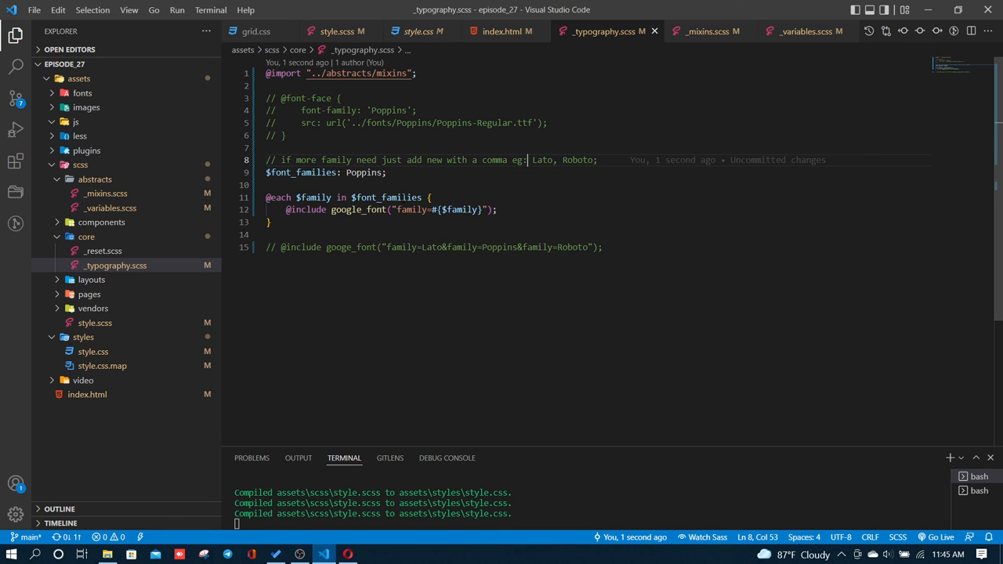
pyautogui.moveTo(378, 288)
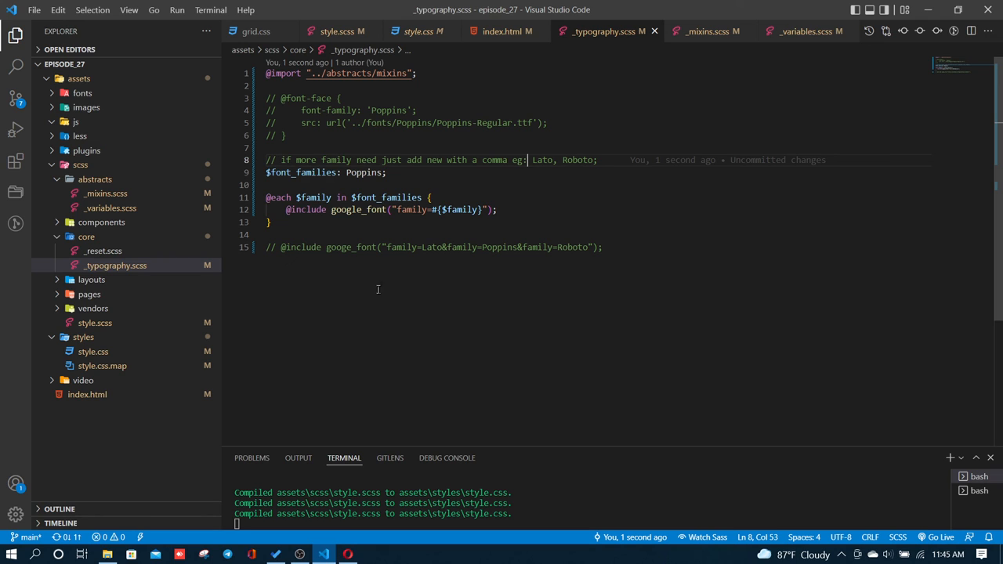
pyautogui.moveTo(377, 288)
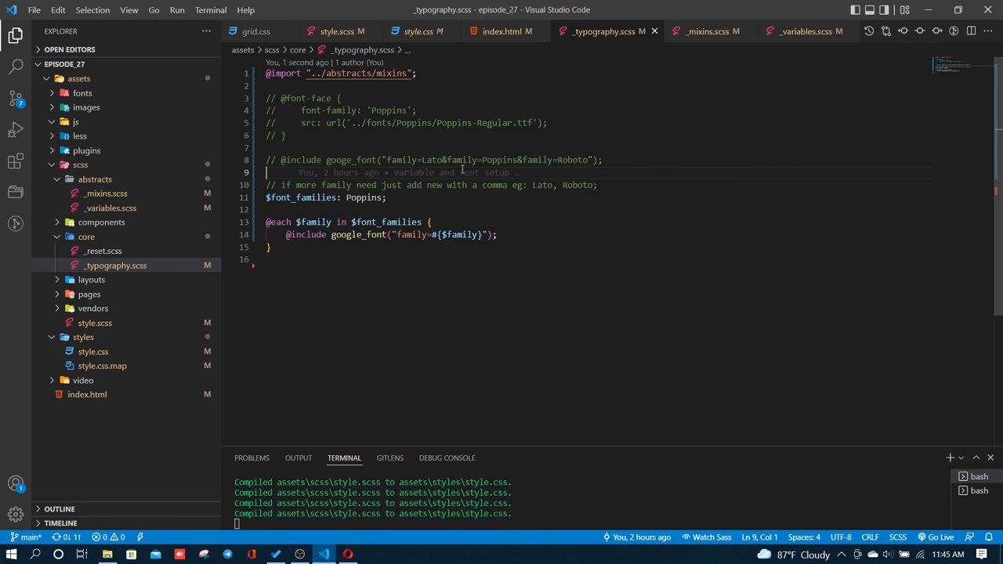
pyautogui.moveTo(478, 171)
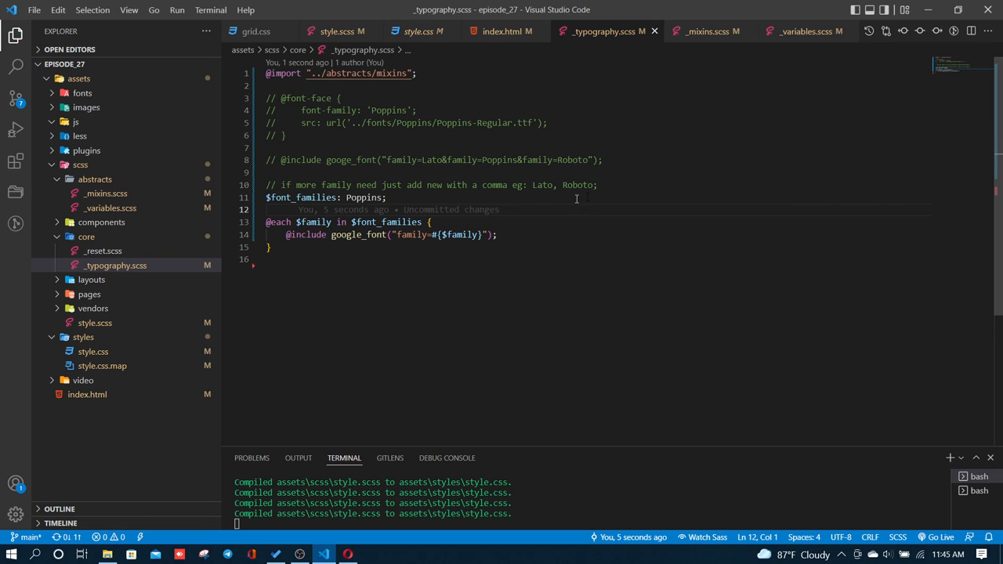
pyautogui.press('Enter')
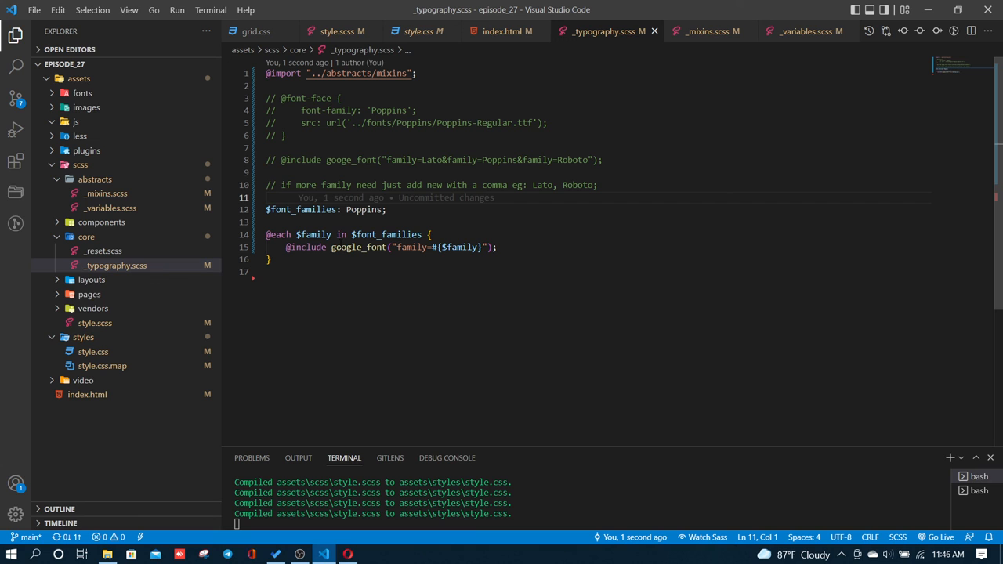
pyautogui.moveTo(380, 320)
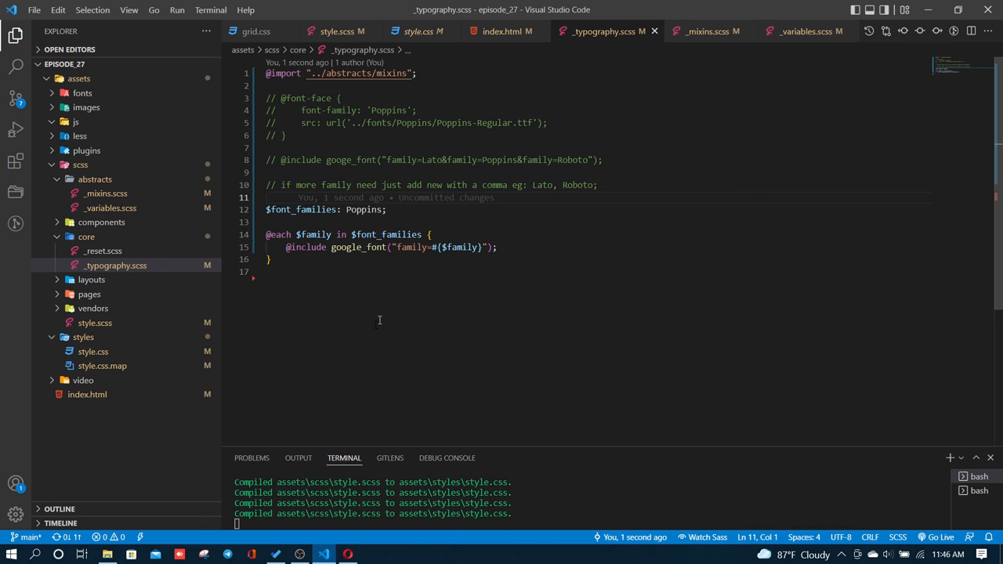